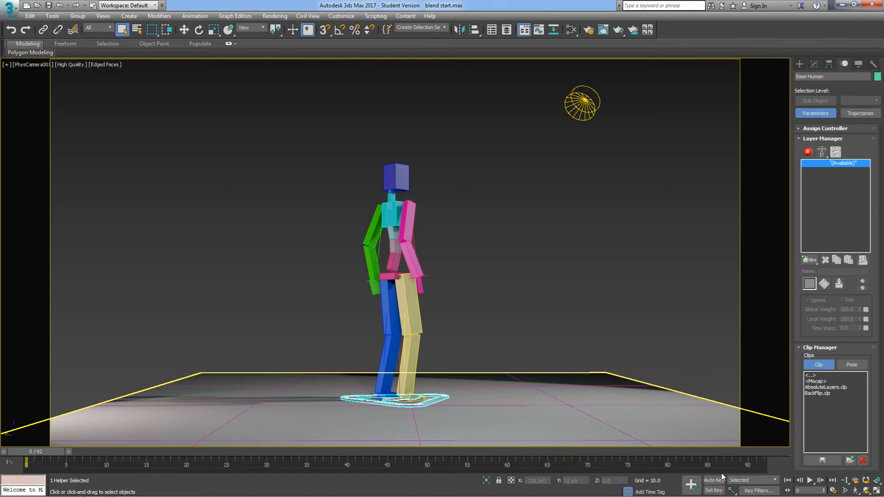
- Load Acrobat Cartwheel.clp from scenes as a layer and switch the rig to animation mode
left_click(733, 480)
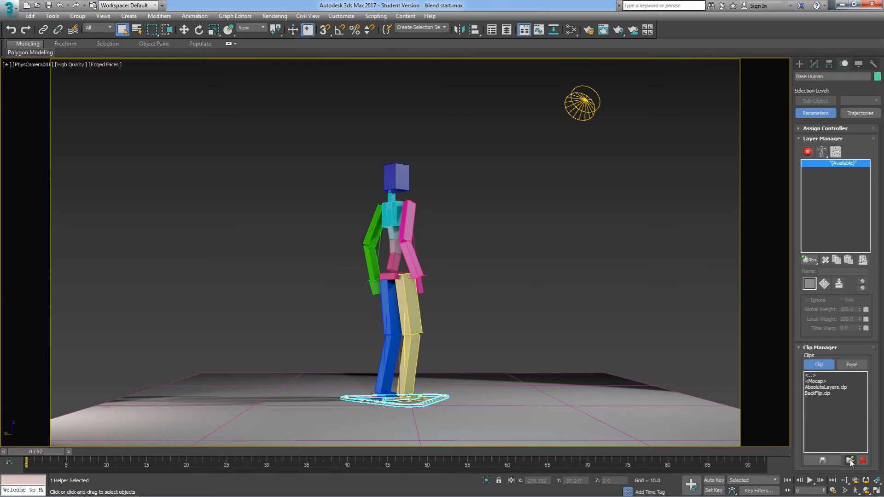
left_click(851, 461)
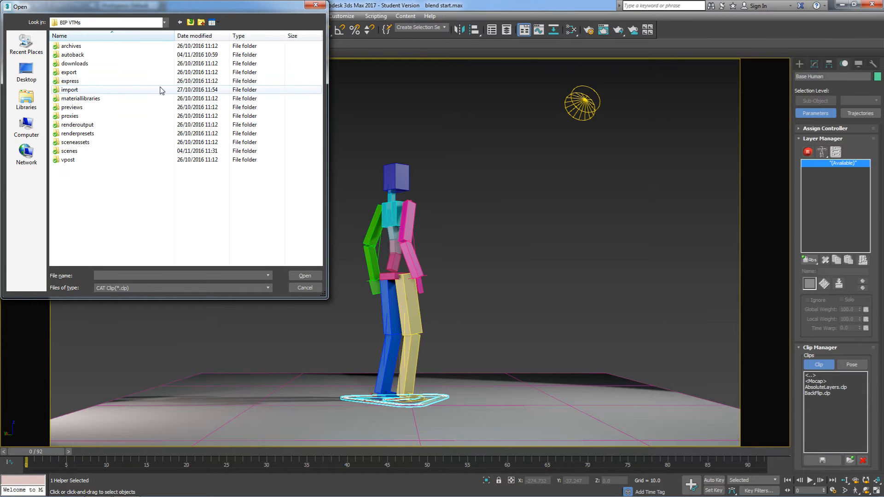
double_click(69, 151)
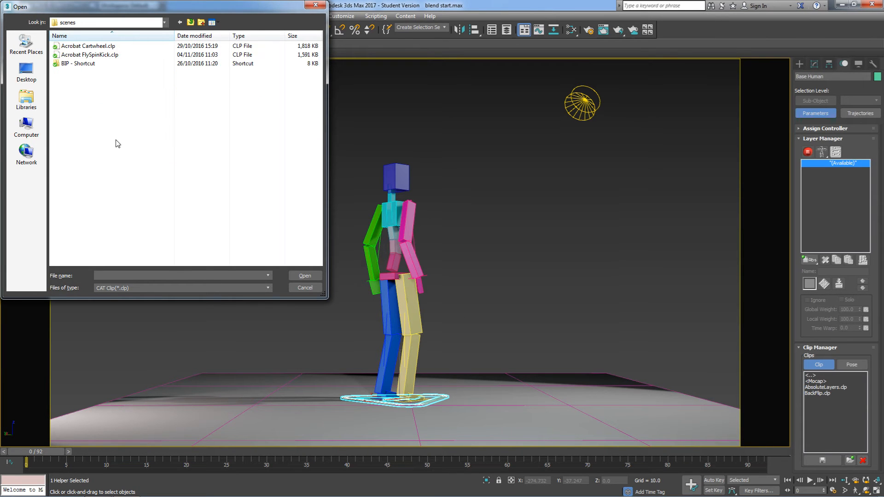
left_click(88, 46)
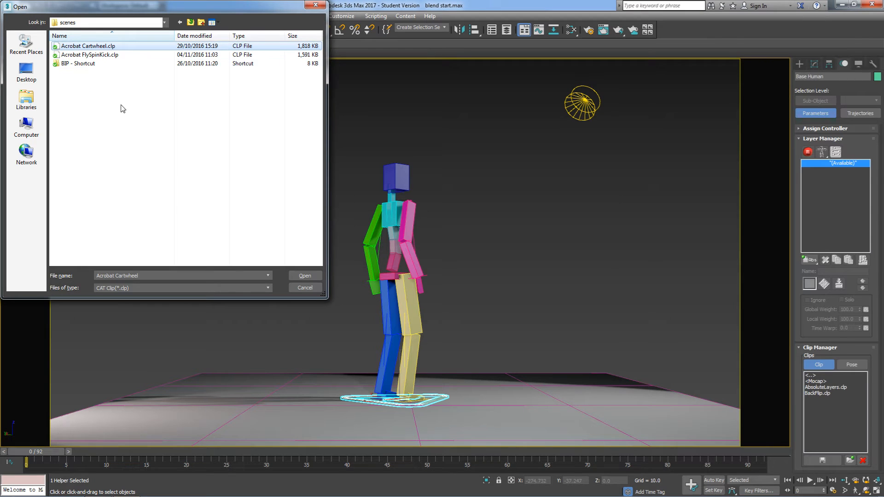
left_click(304, 276)
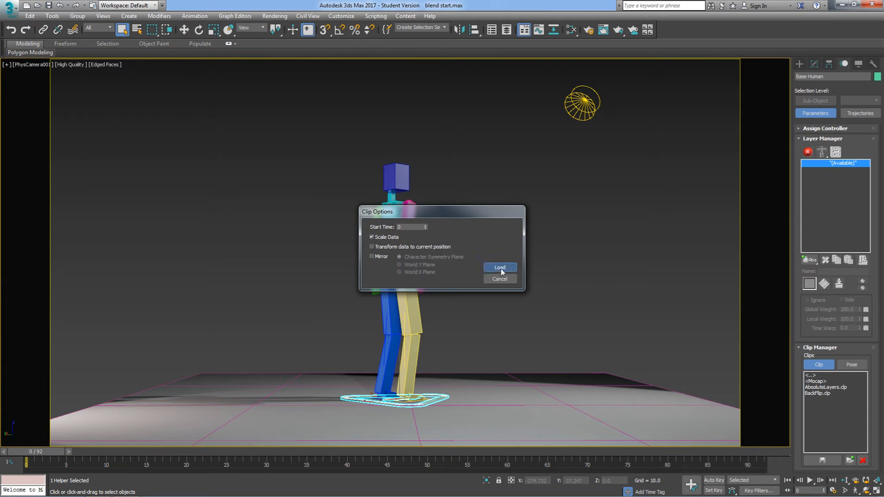
left_click(499, 267)
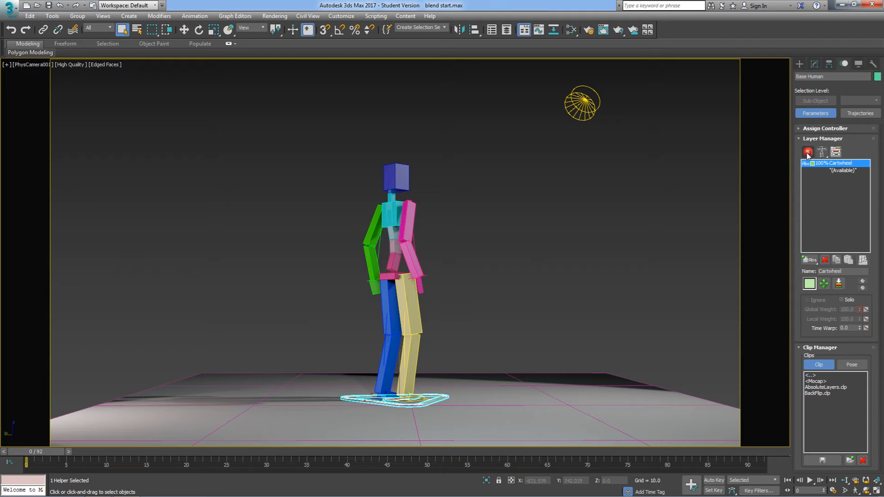
mouse_move(807, 154)
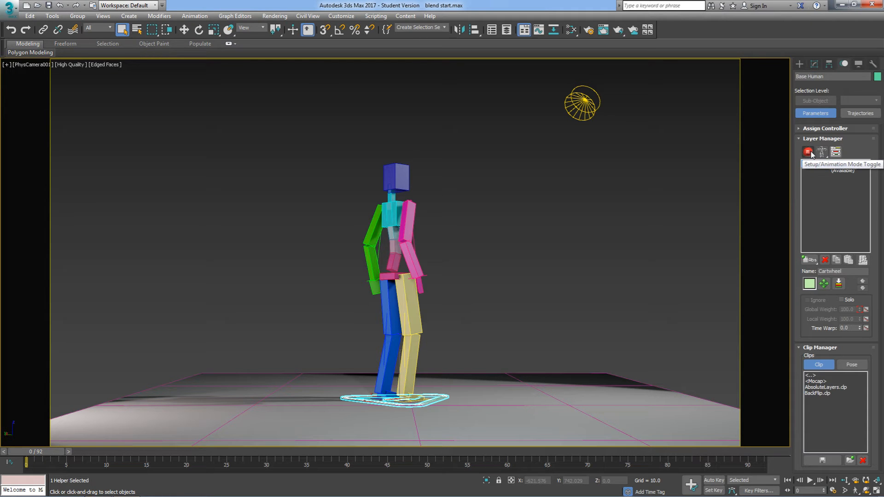
left_click(807, 151)
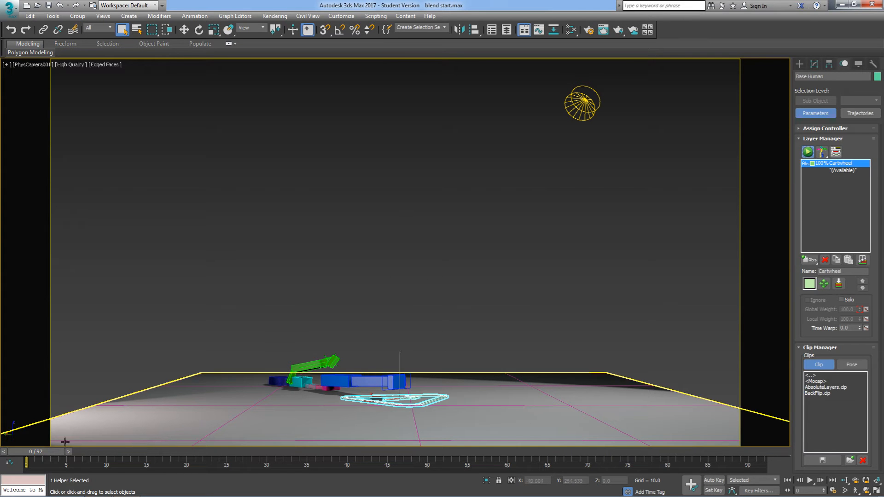
left_click(100, 452)
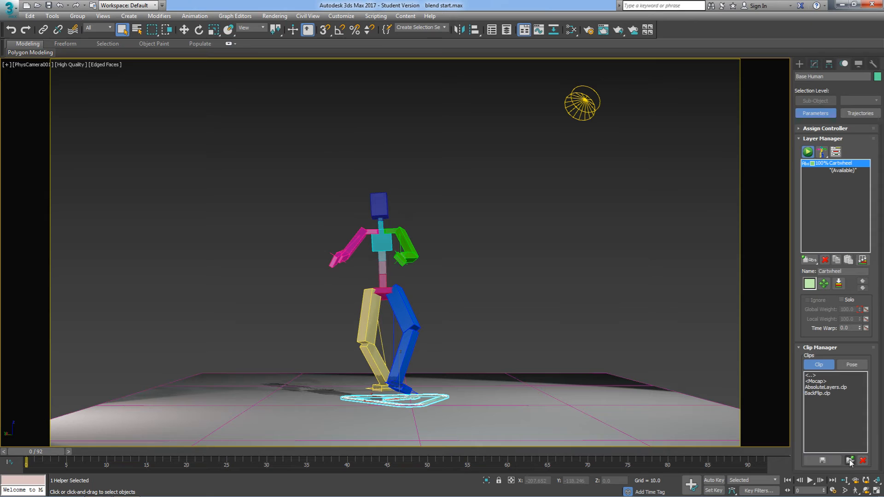
- Load Acrobat FlySpinKick.clp as a second layer, preview the kick, and return to frame 0
left_click(850, 460)
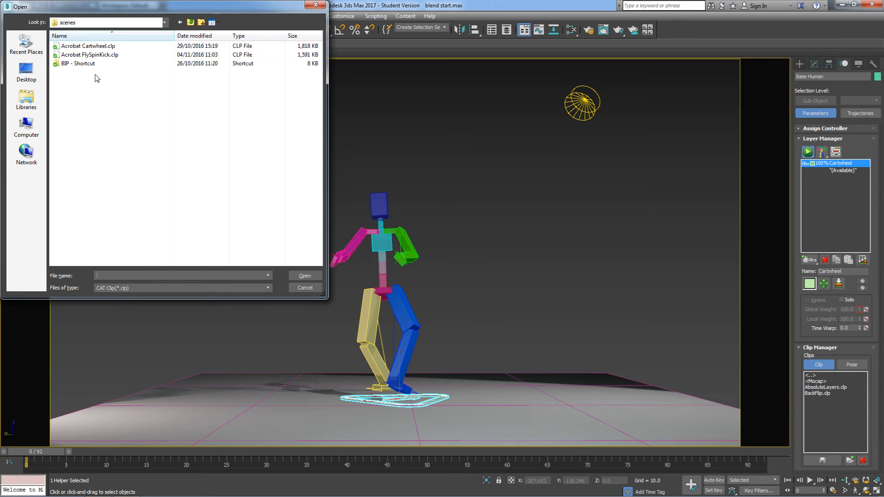
left_click(89, 54)
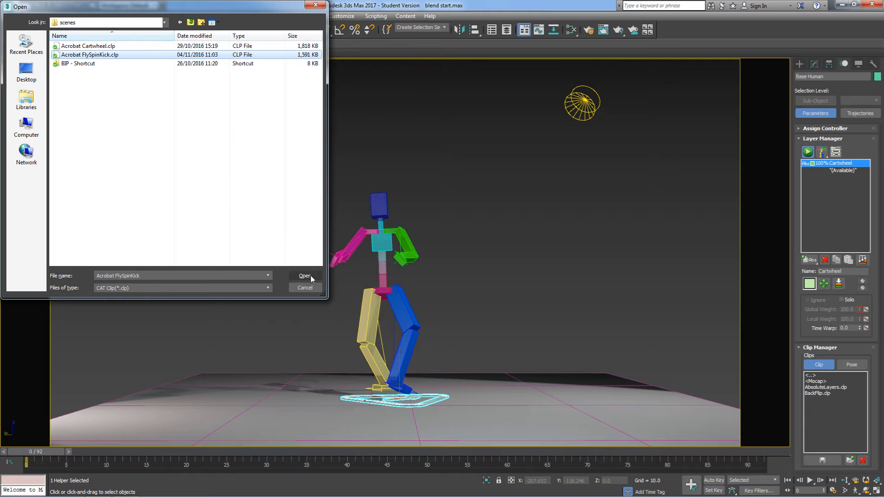
left_click(304, 277)
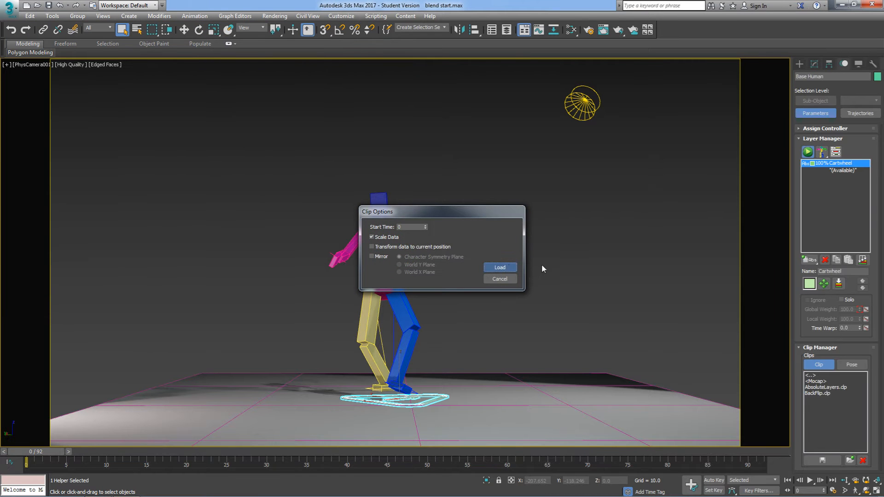
left_click(499, 267)
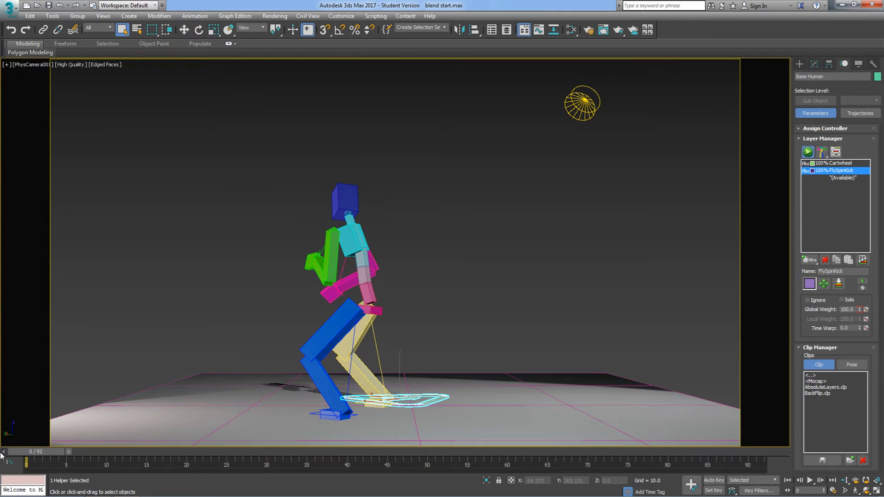
mouse_move(467, 302)
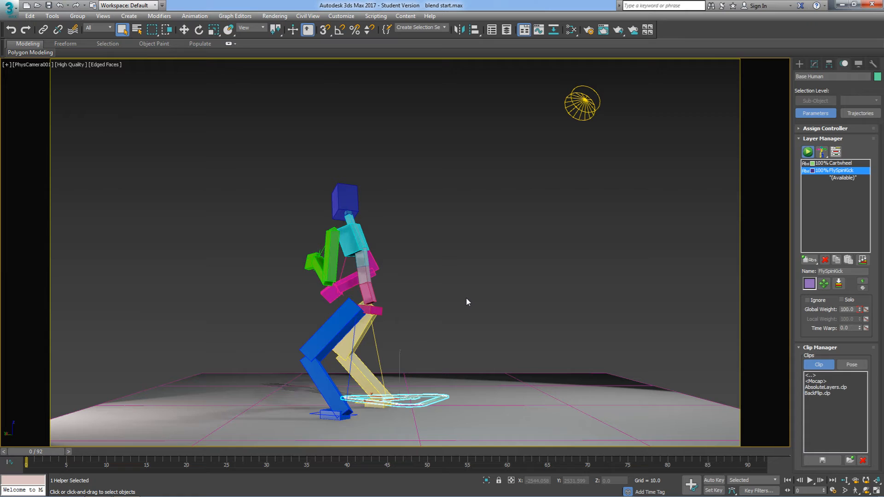
mouse_move(441, 290)
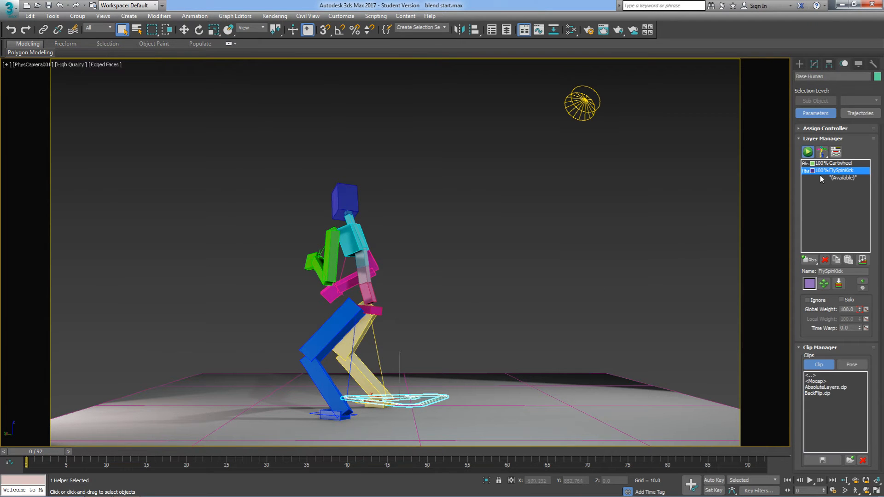
mouse_move(23, 392)
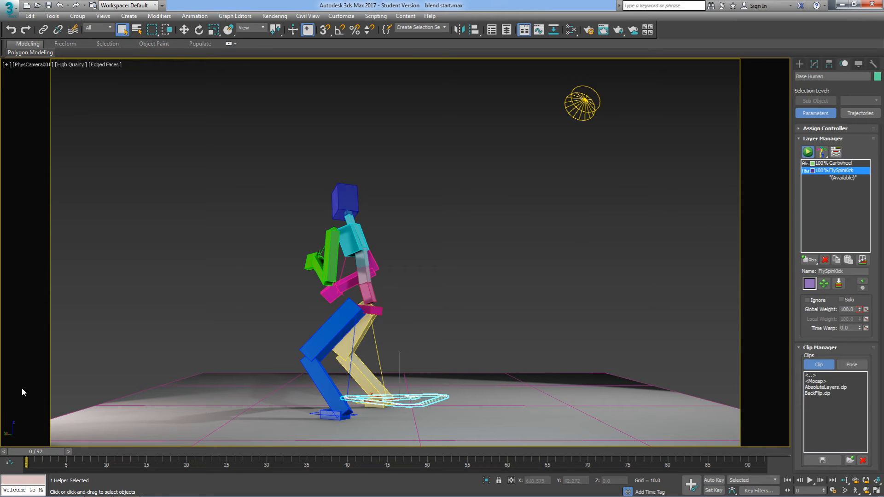
left_click_drag(42, 462, 202, 462)
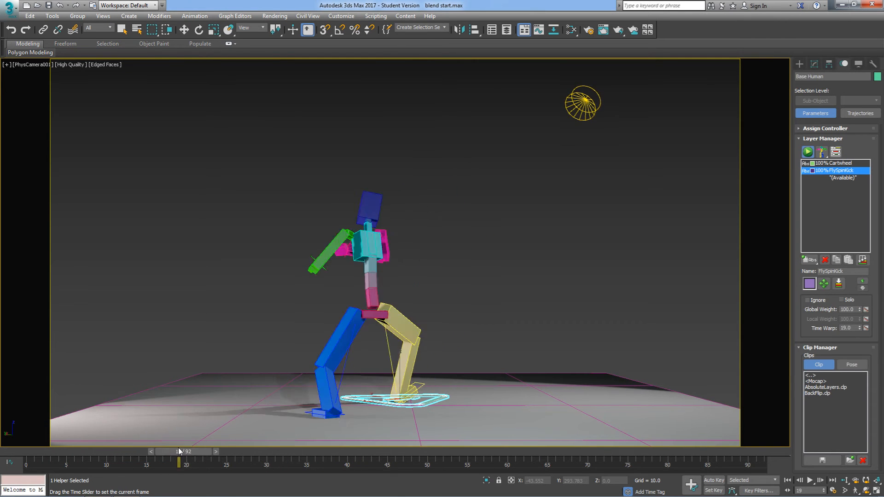
left_click_drag(179, 451, 427, 451)
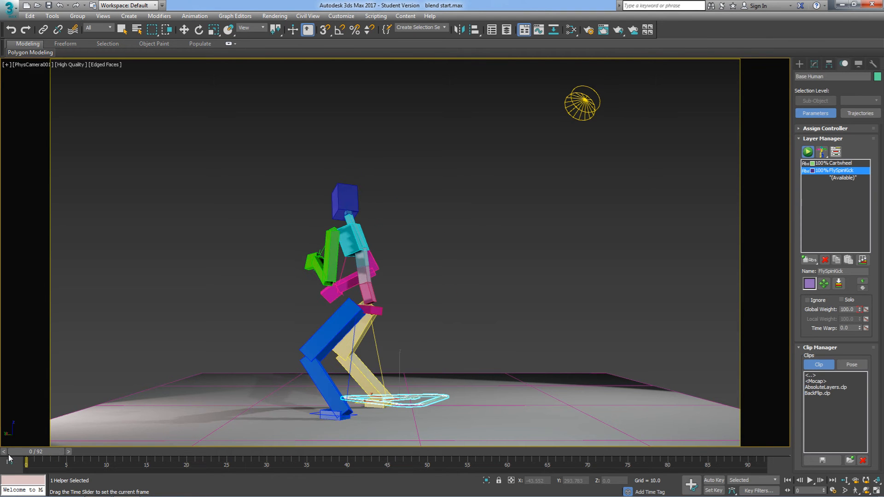
- Set the FlySpinKick layer to Ignore and preview the cartwheel across frames 9–76
left_click(123, 30)
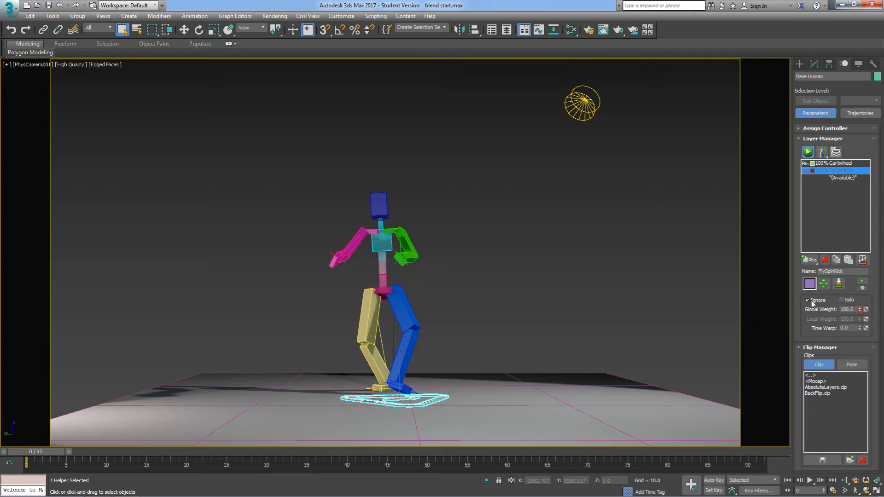
left_click_drag(42, 461, 283, 461)
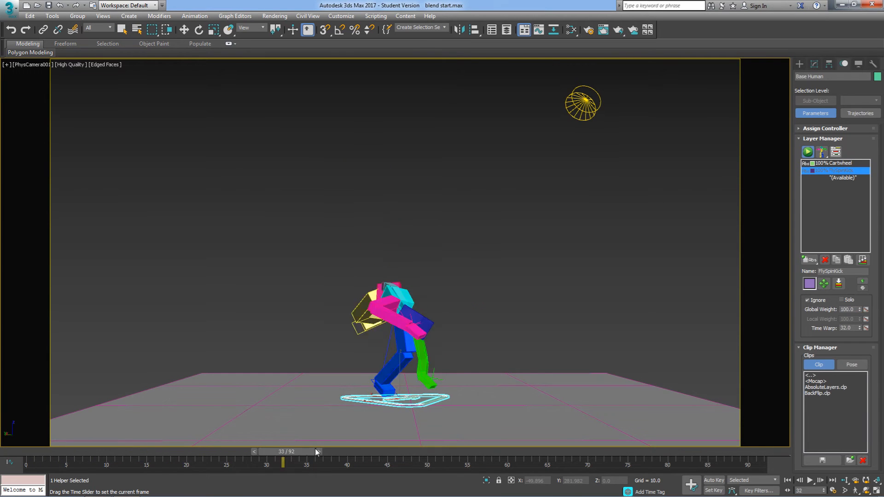
left_click_drag(284, 452, 623, 451)
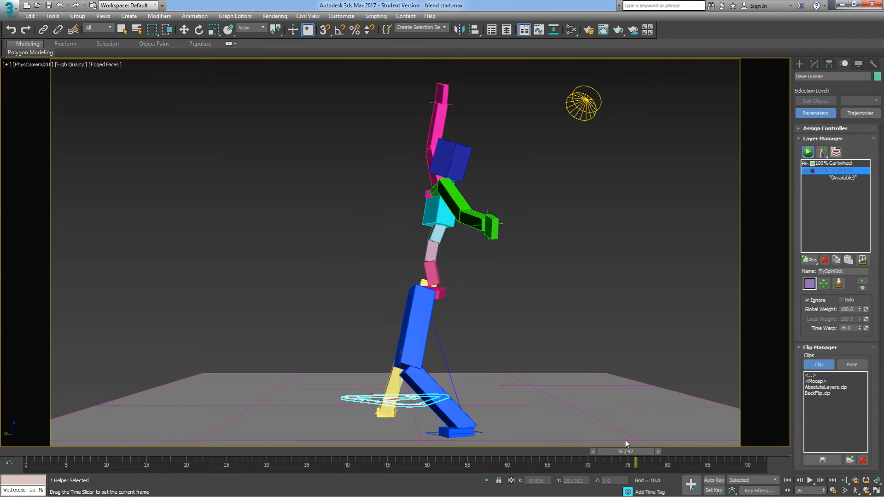
left_click_drag(625, 461, 98, 461)
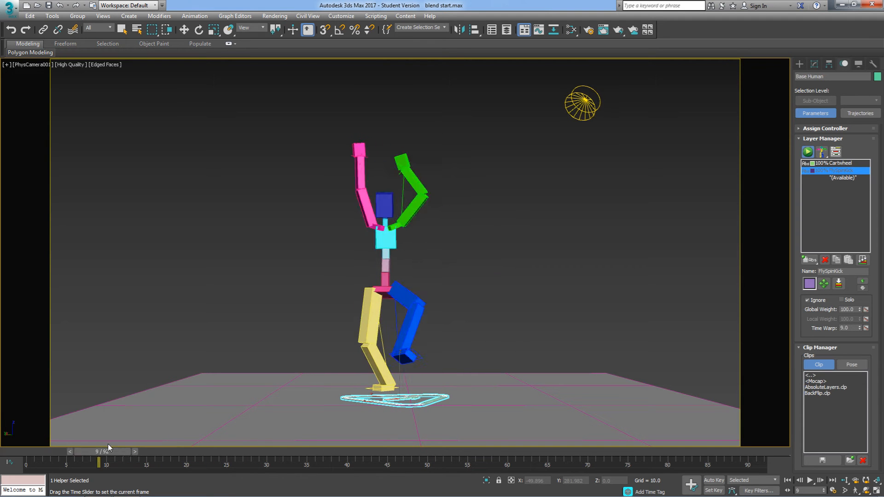
left_click_drag(98, 462, 130, 462)
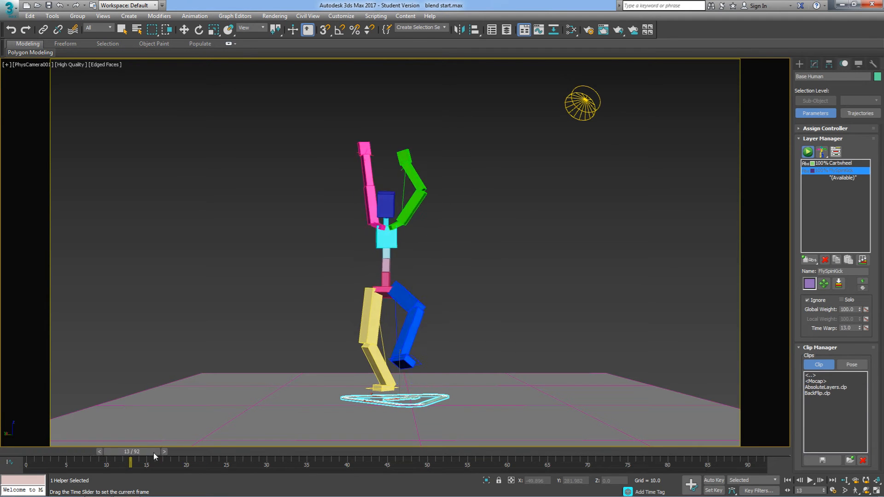
left_click_drag(130, 462, 410, 462)
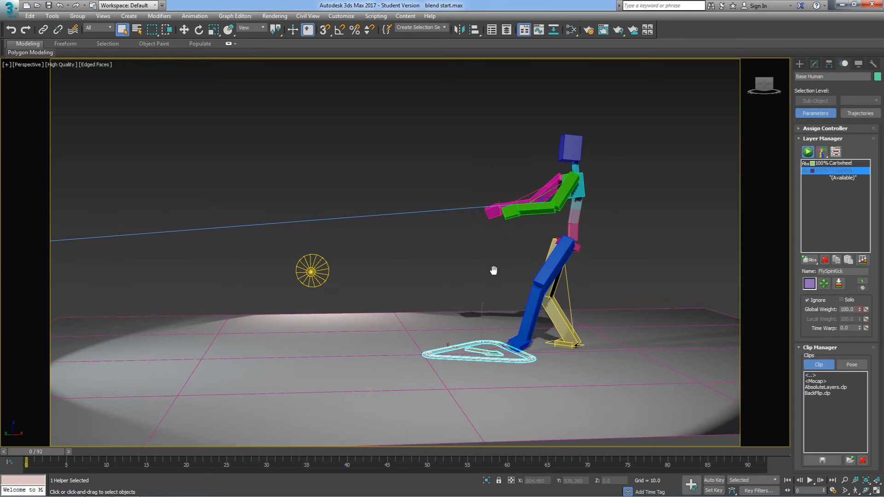
- Scrub the cartwheel-only animation from frame 10 through frame 69
left_click_drag(27, 461, 39, 462)
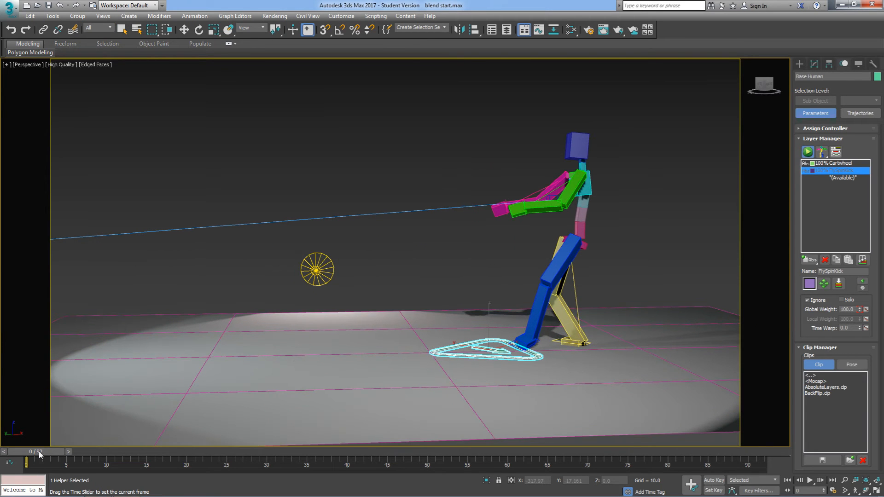
left_click_drag(28, 460, 105, 460)
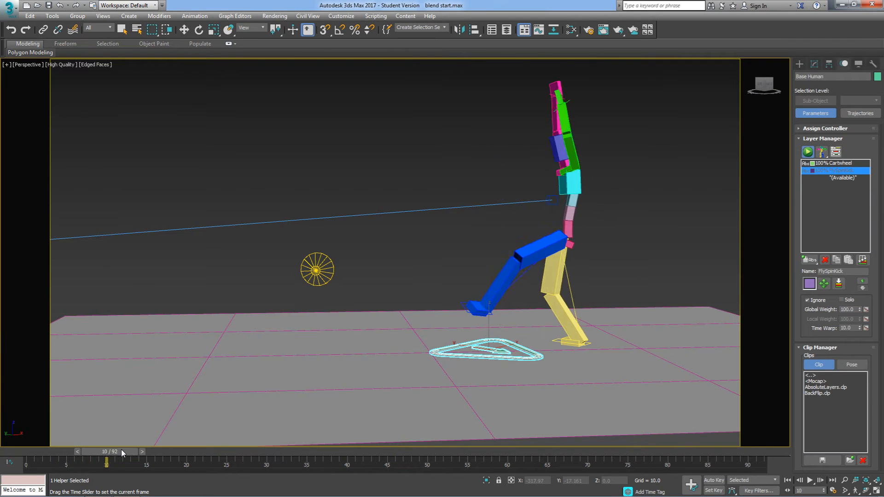
left_click_drag(105, 462, 347, 461)
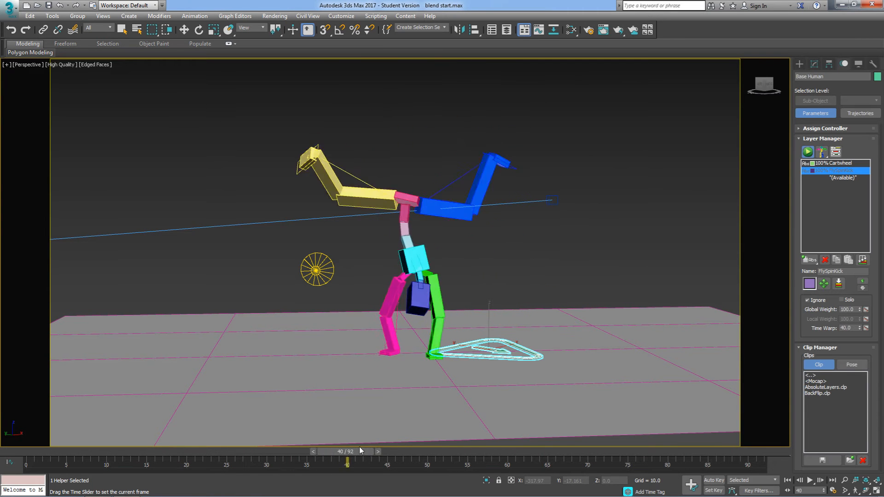
left_click_drag(347, 462, 428, 462)
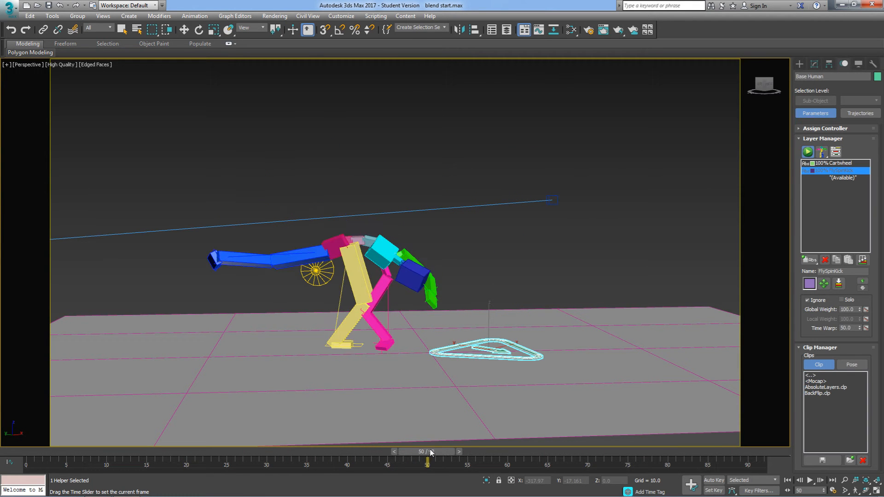
left_click_drag(429, 461, 473, 461)
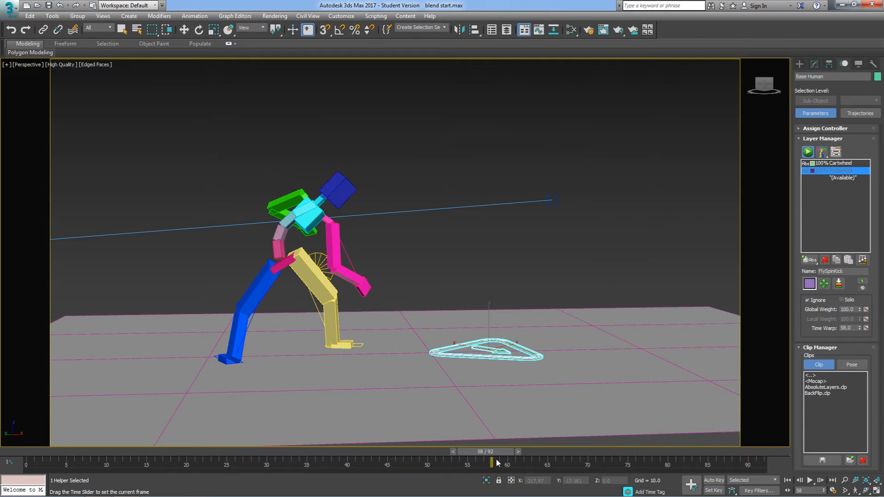
left_click_drag(492, 461, 532, 461)
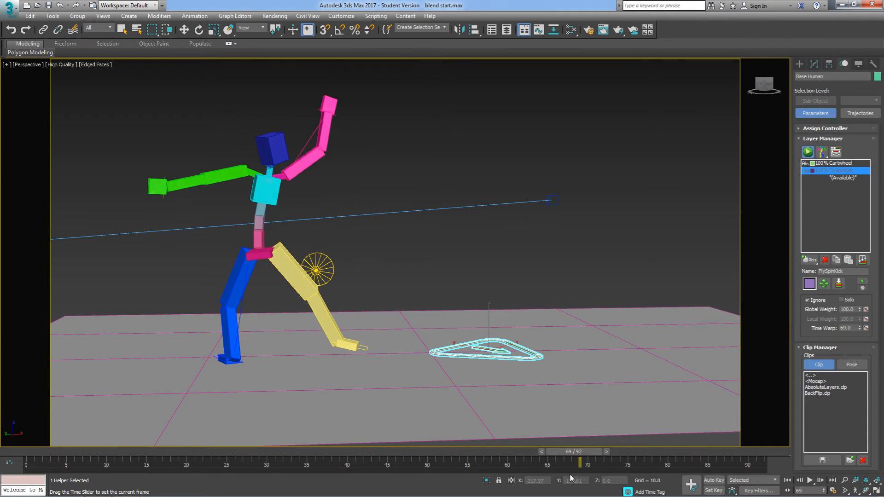
- Compare poses around frames 52–62 and park the time slider at frame 57
left_click_drag(580, 461, 476, 462)
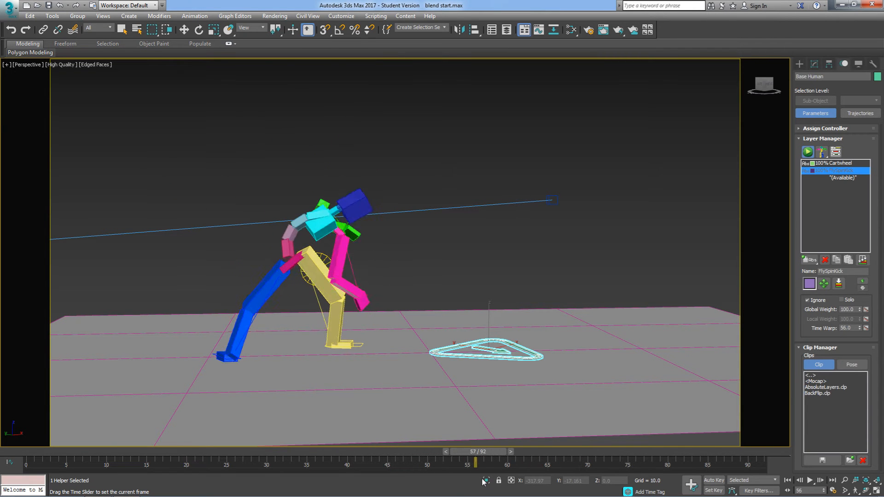
left_click(439, 452)
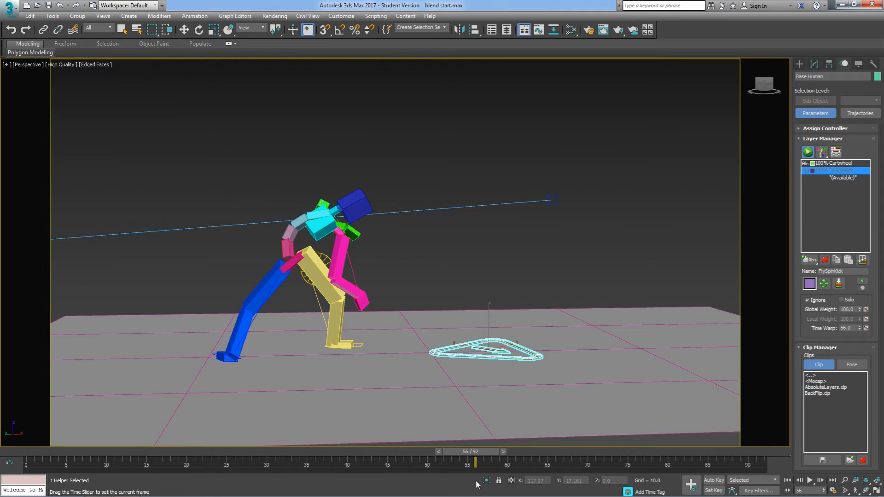
left_click_drag(475, 463, 443, 462)
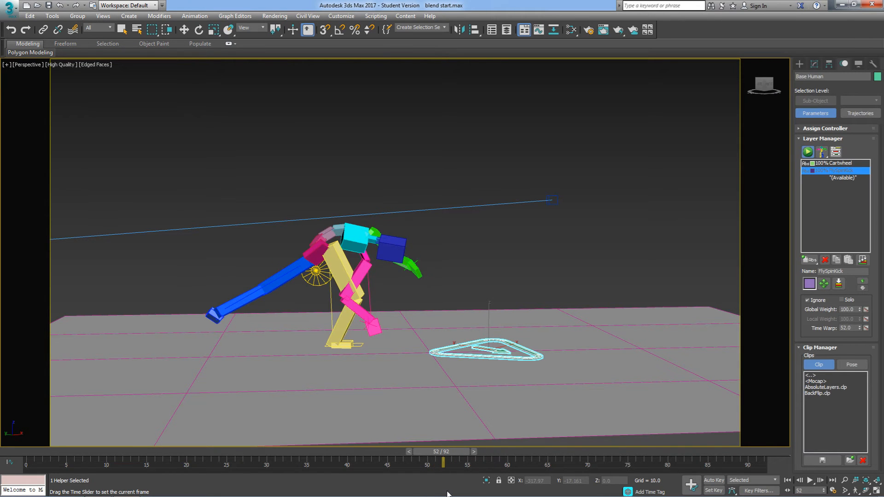
left_click_drag(443, 462, 491, 462)
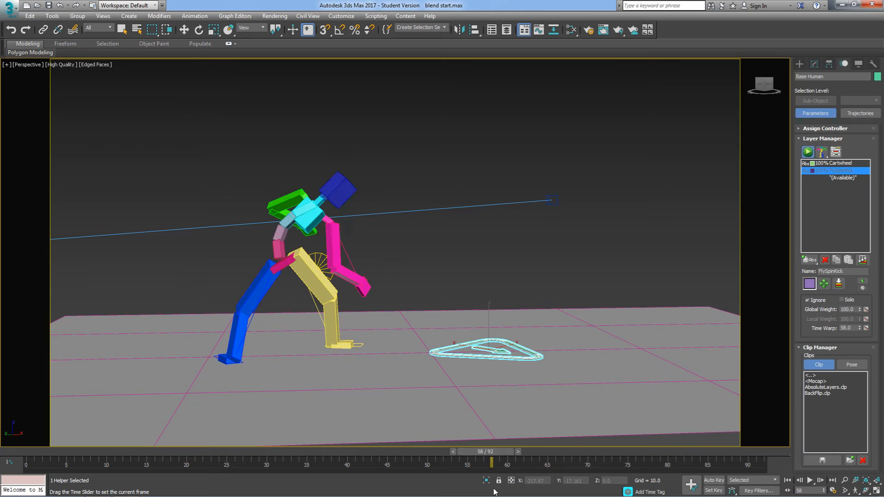
left_click_drag(492, 462, 523, 461)
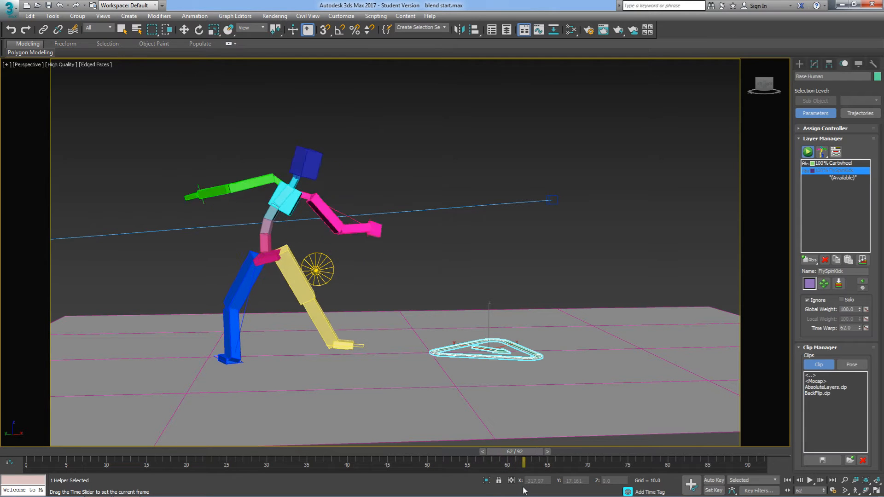
left_click_drag(522, 462, 459, 462)
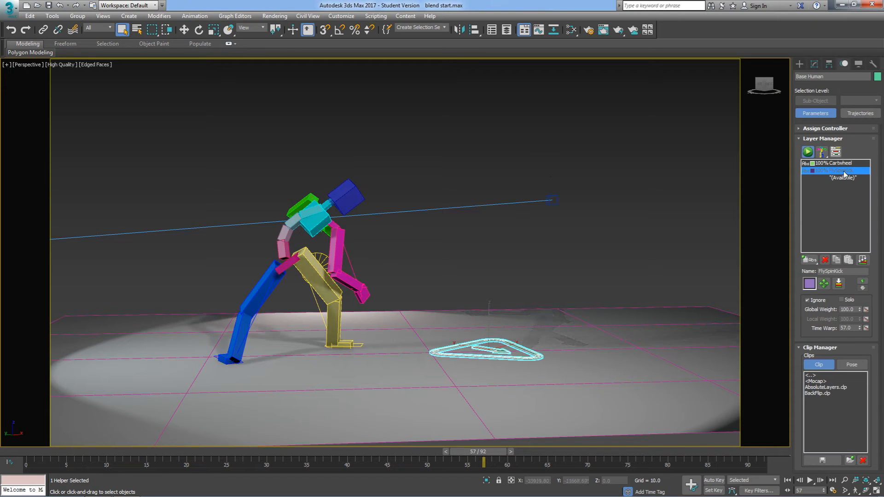
- Uncheck Ignore on FlySpinKick, preview kick frames 7–15, and leave the layer active
left_click(837, 170)
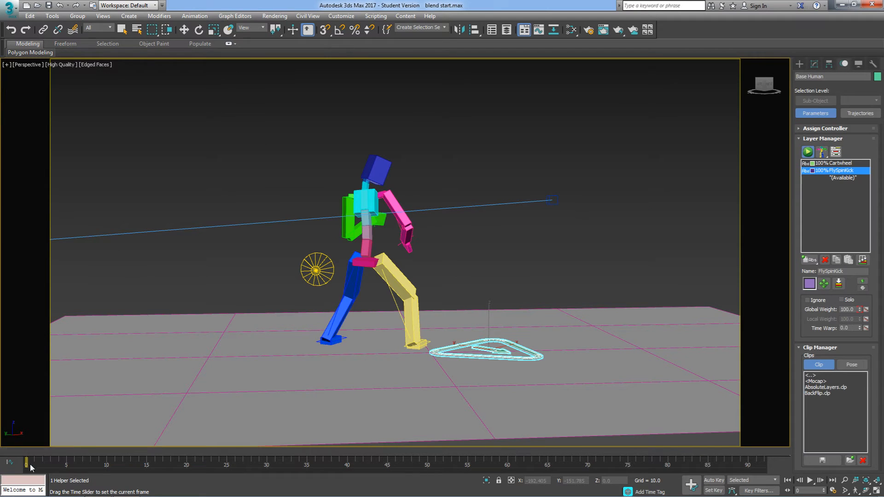
left_click_drag(25, 463, 123, 462)
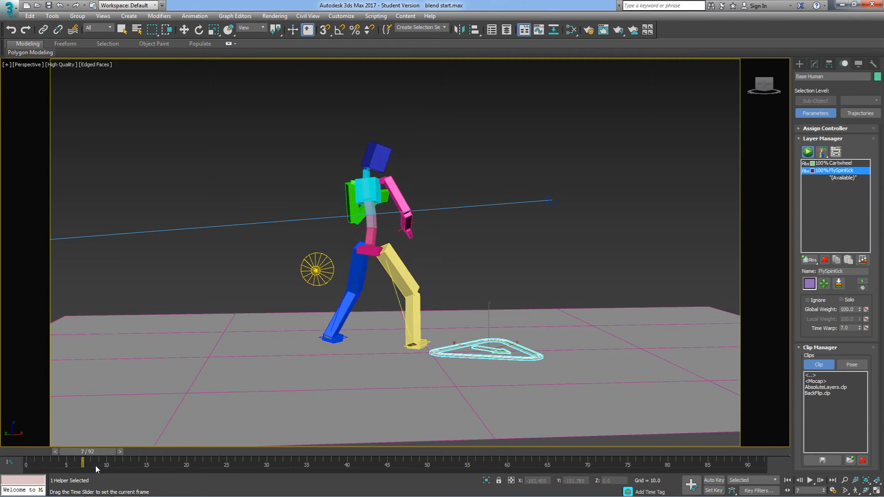
left_click_drag(82, 462, 115, 461)
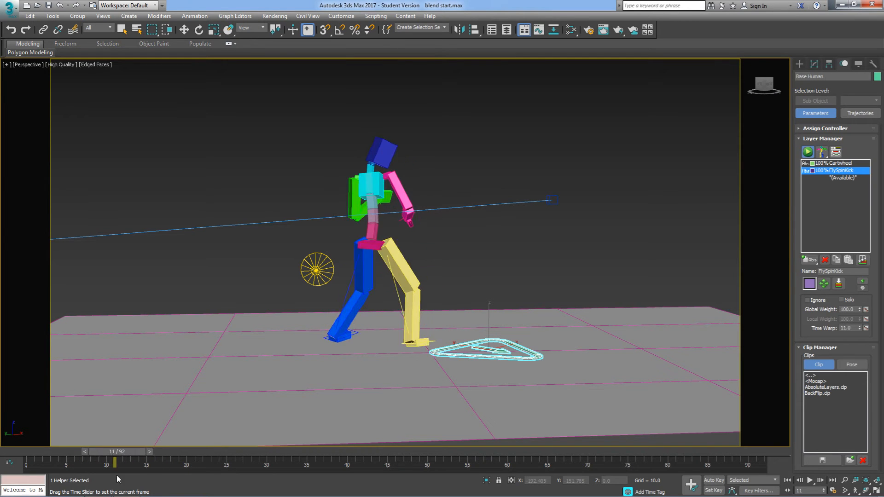
left_click_drag(115, 462, 145, 462)
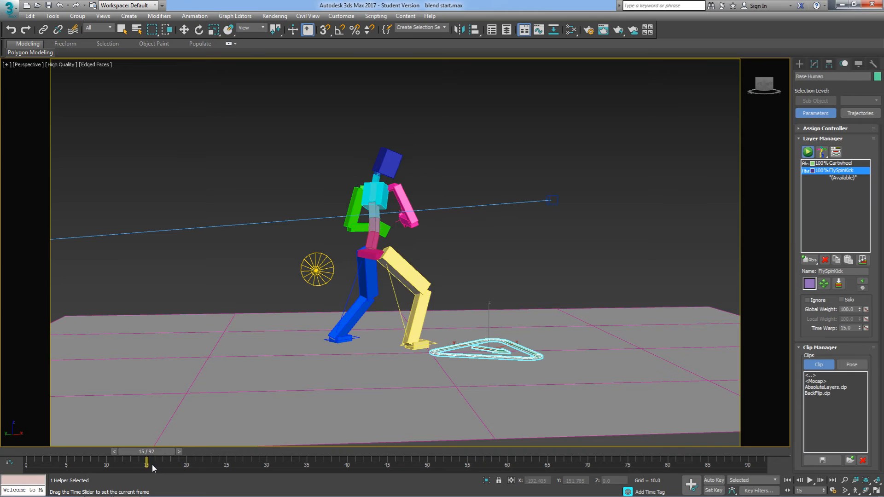
left_click_drag(151, 462, 115, 461)
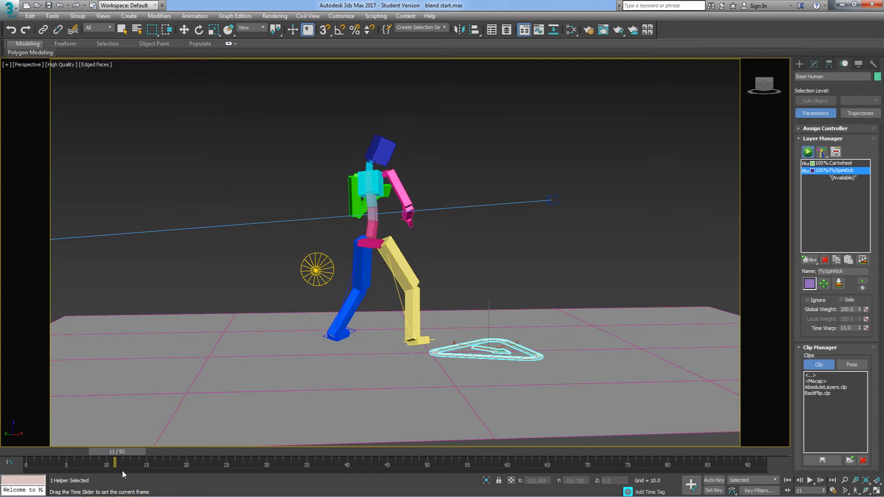
left_click_drag(115, 461, 25, 460)
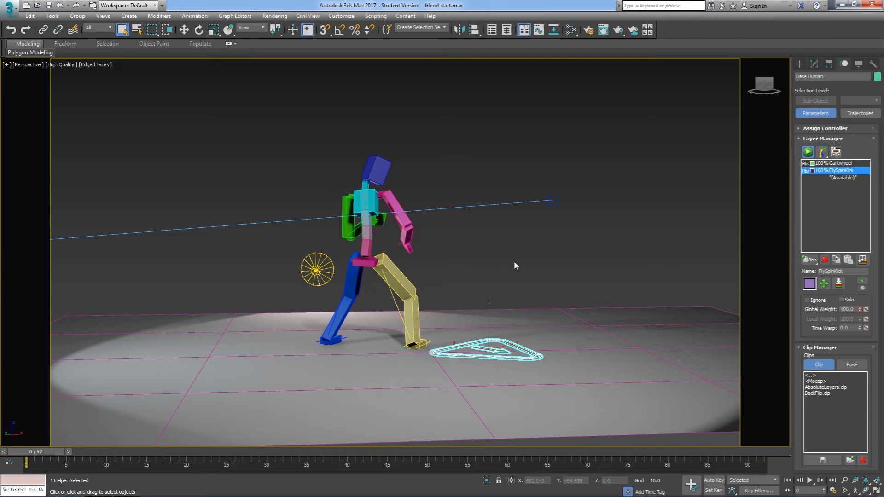
mouse_move(487, 255)
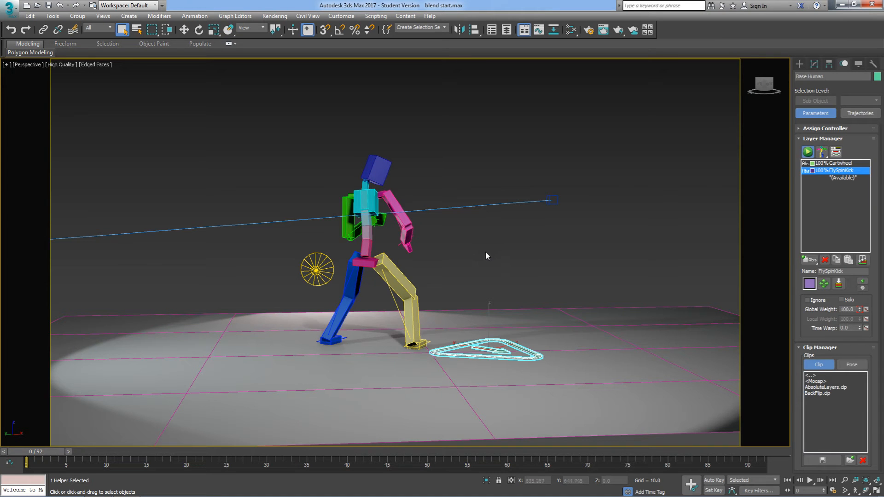
left_click(834, 171)
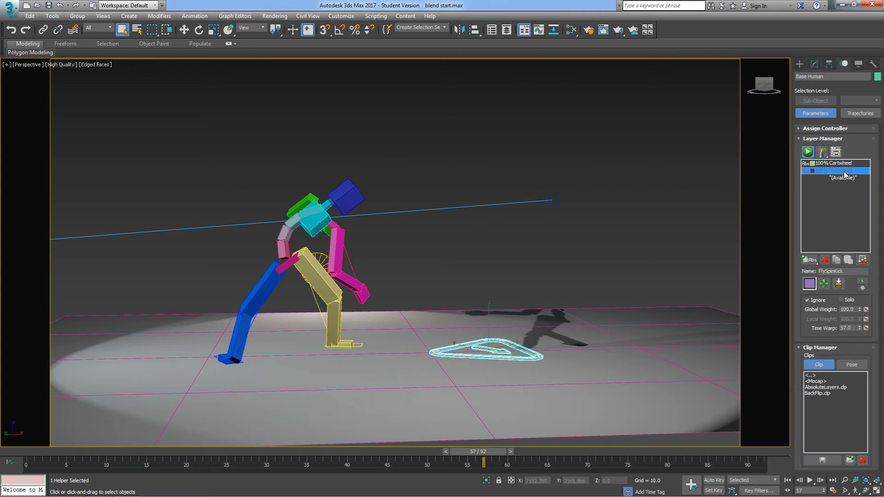
left_click(834, 171)
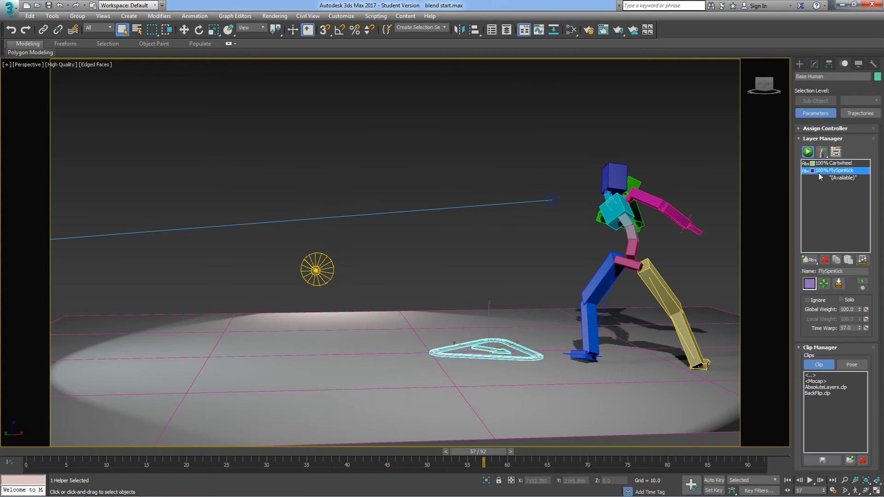
mouse_move(836, 151)
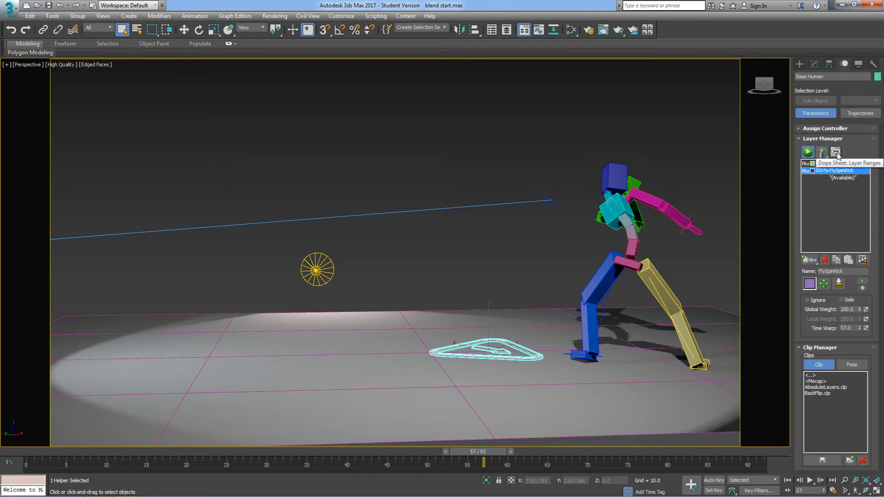
- In Layer Ranges, fit both ranges, compare across frames 8–92, then close the window
left_click(835, 151)
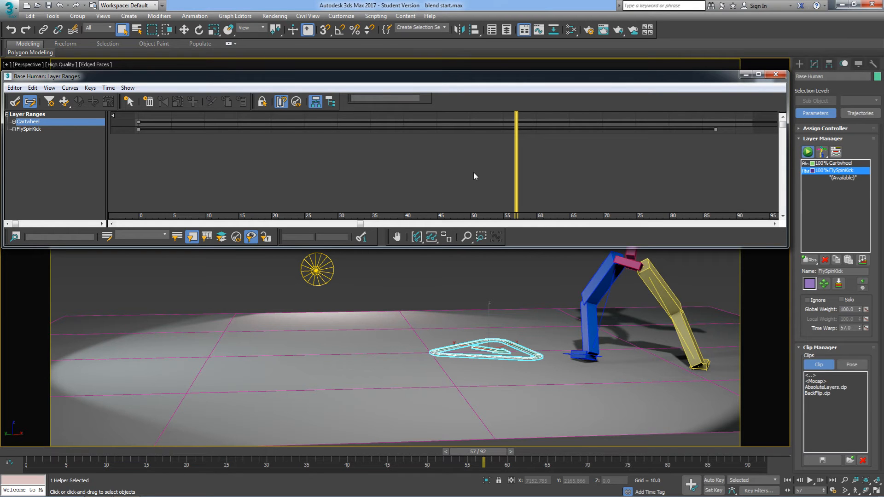
mouse_move(605, 143)
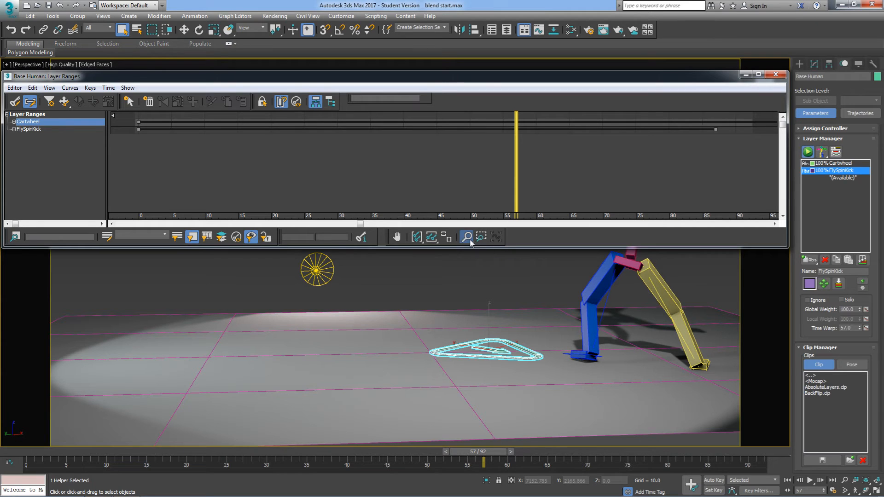
left_click(467, 236)
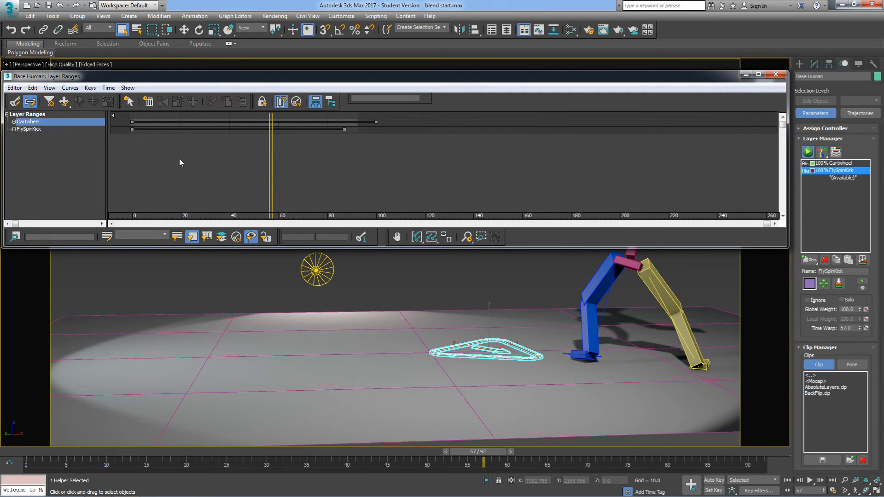
mouse_move(271, 191)
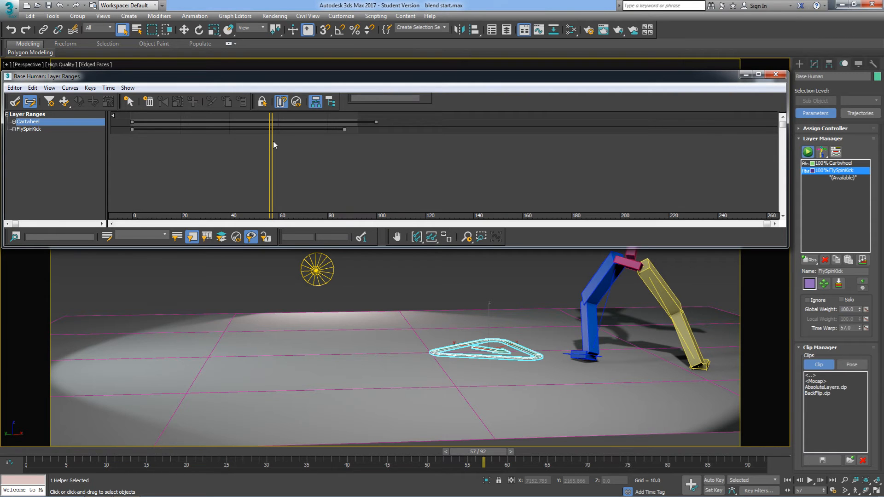
mouse_move(290, 143)
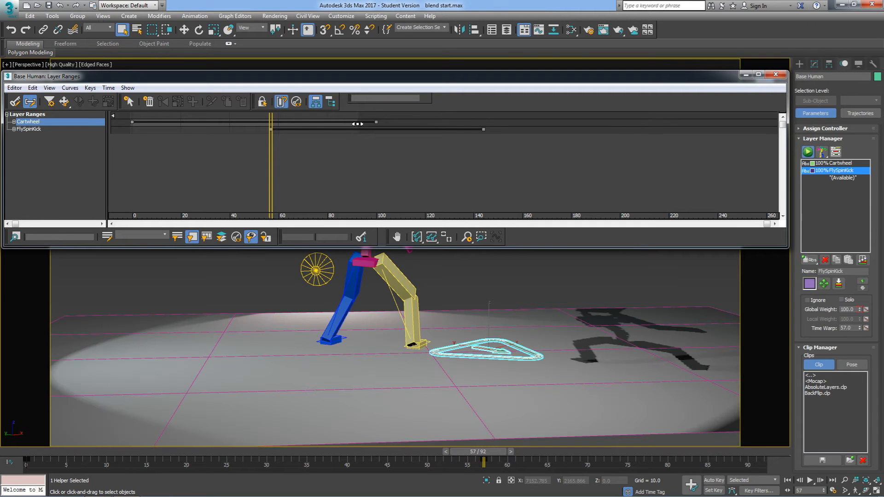
mouse_move(271, 183)
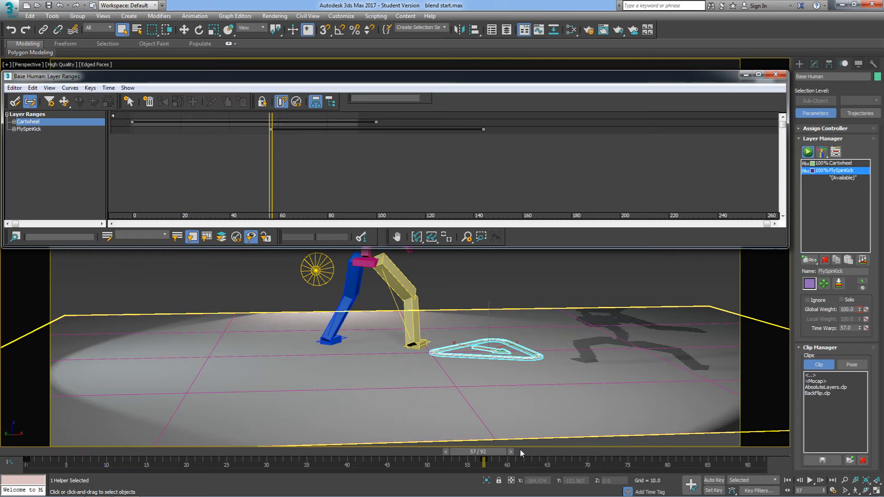
left_click_drag(484, 461, 583, 462)
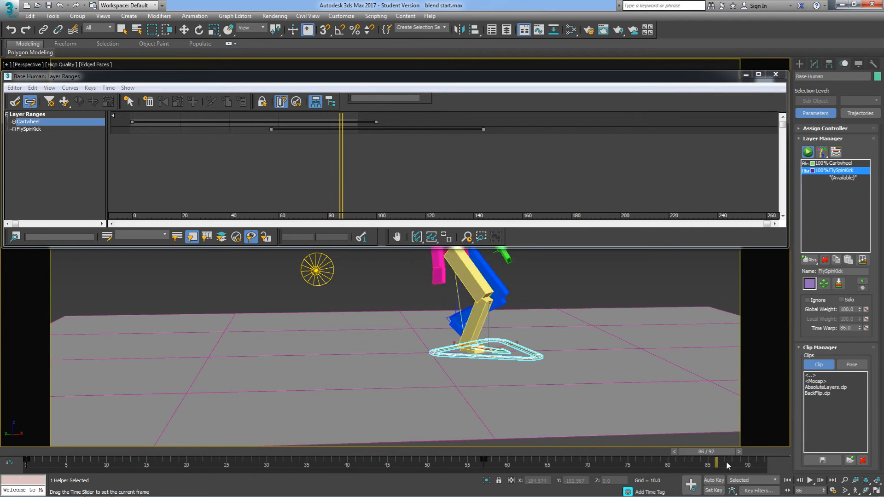
left_click_drag(716, 462, 783, 462)
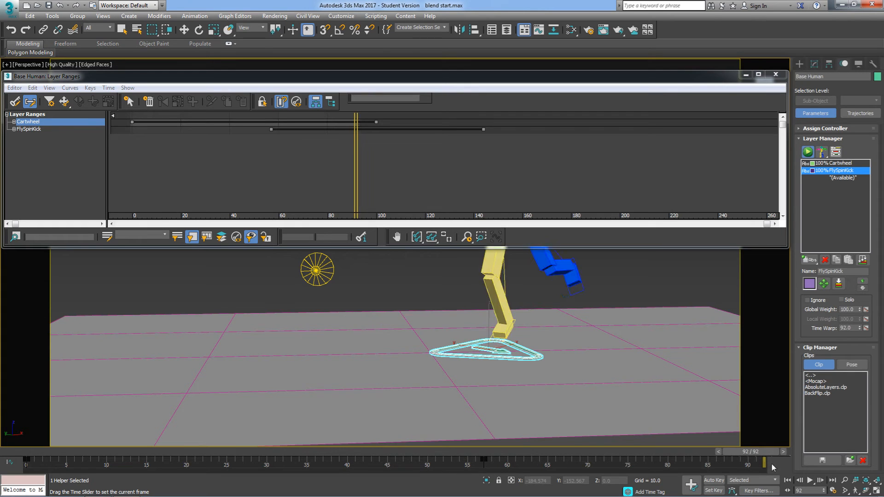
left_click_drag(767, 465, 490, 465)
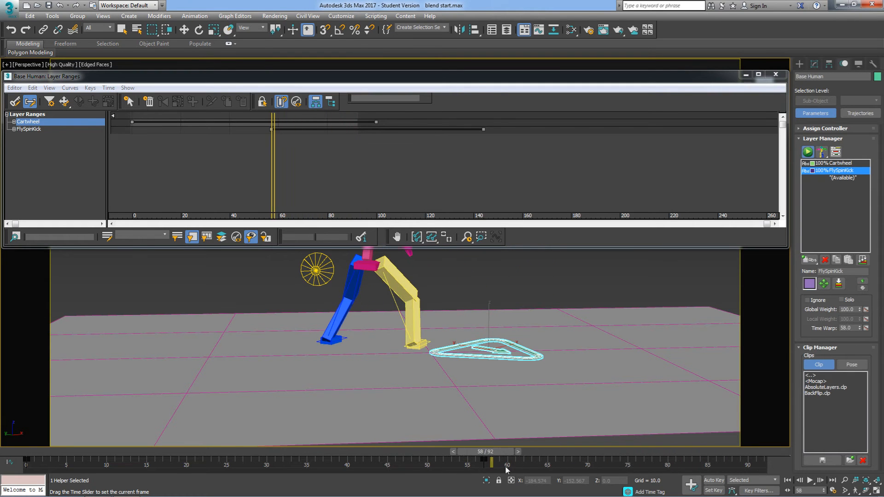
left_click_drag(490, 462, 90, 462)
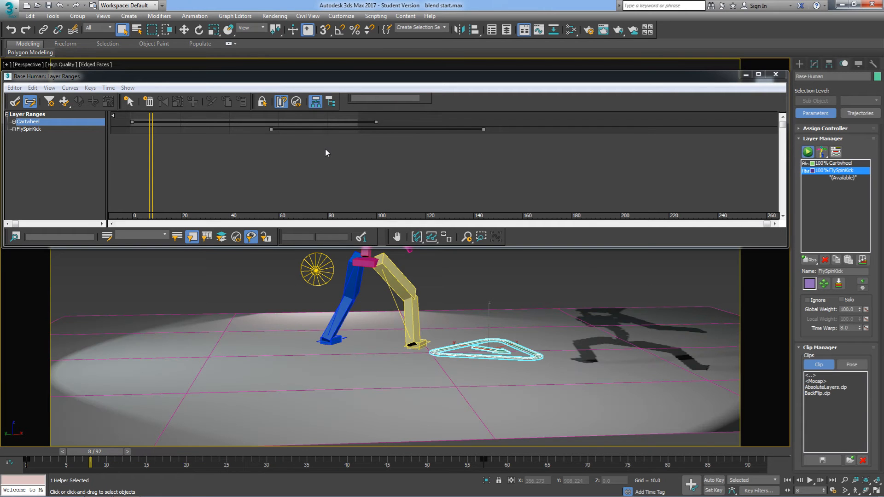
mouse_move(389, 153)
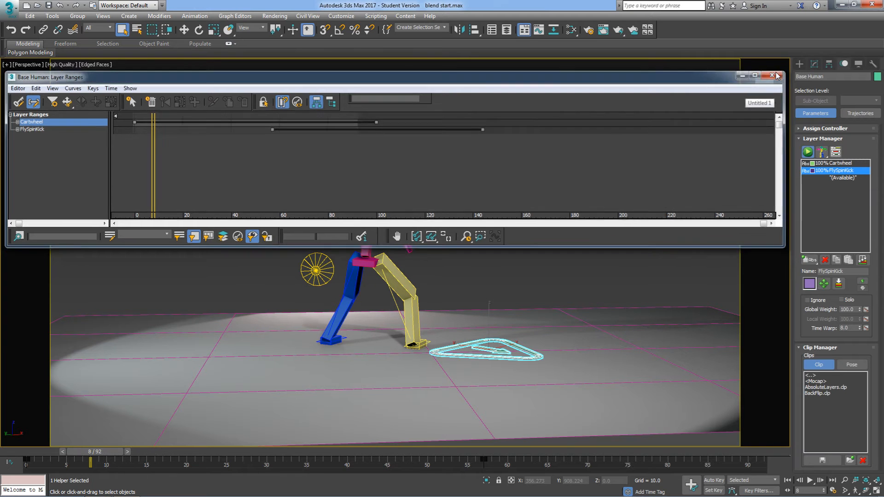
left_click(774, 76)
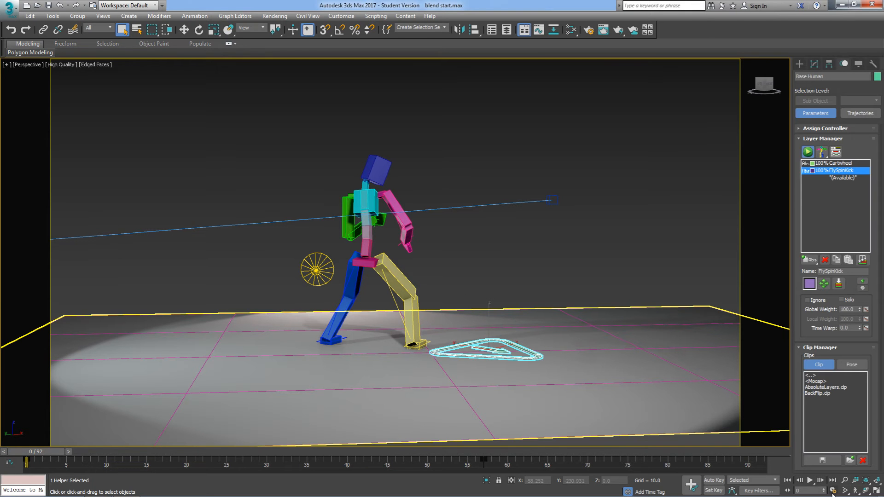
- Set the End Time to 143 in Time Configuration
left_click(859, 483)
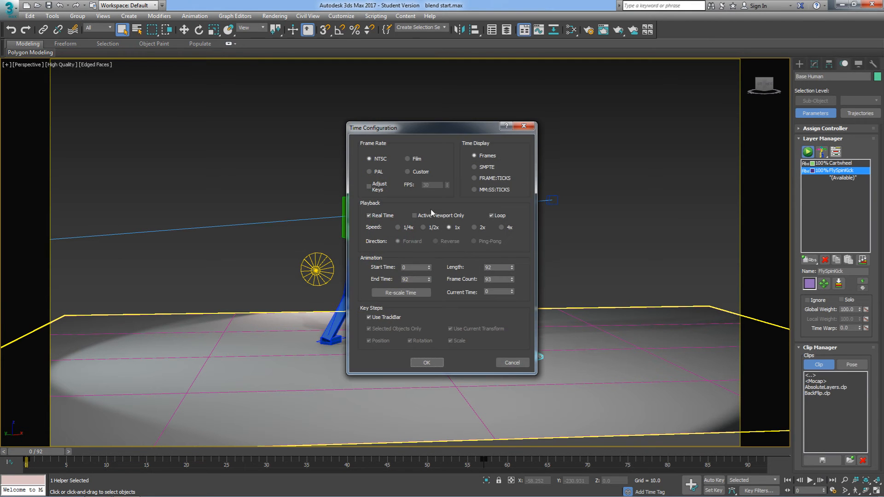
left_click(414, 279)
type("143")
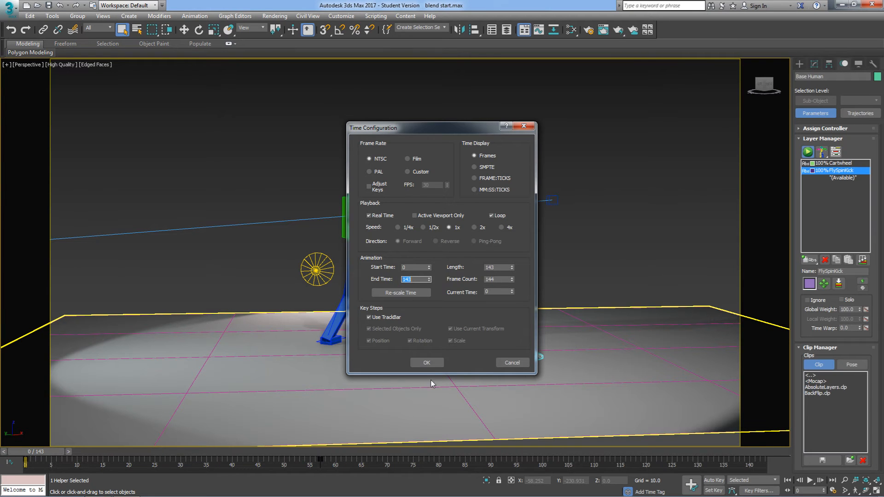
left_click(426, 362)
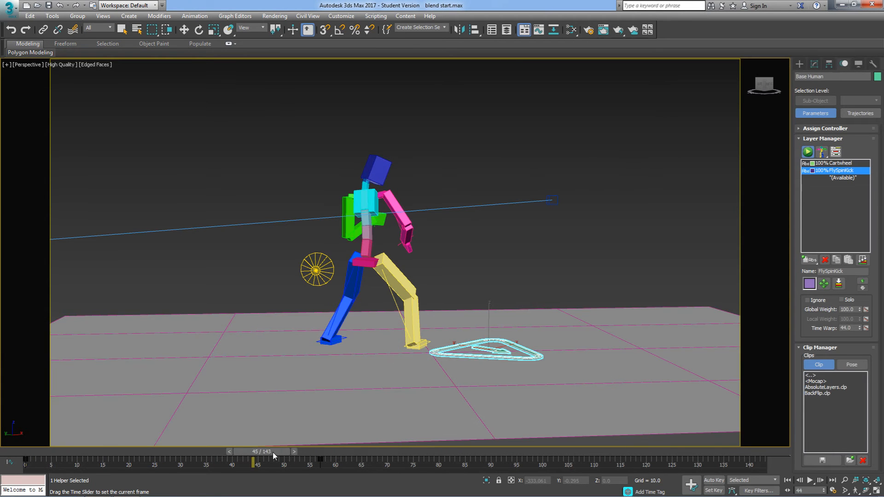
- Scrub the time slider to preview the extended 143-frame animation
left_click_drag(257, 461, 599, 462)
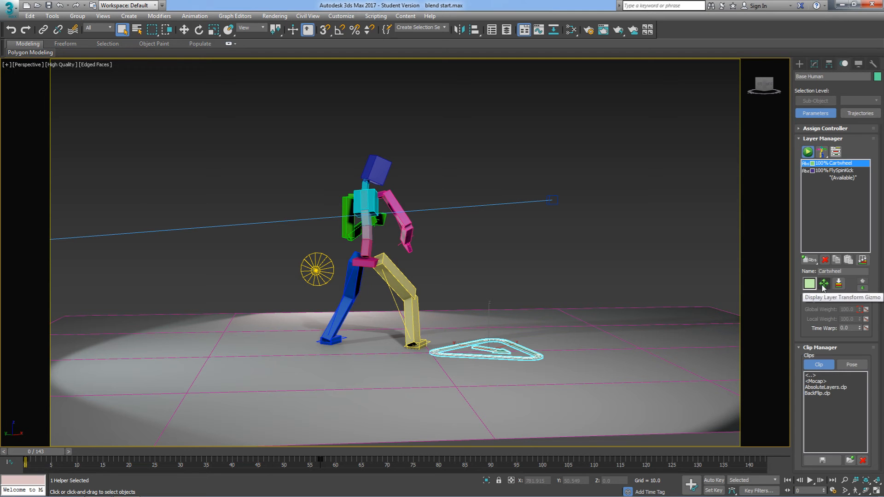
- Display the Cartwheel layer transform gizmo and scrub frames 37–78
left_click(822, 284)
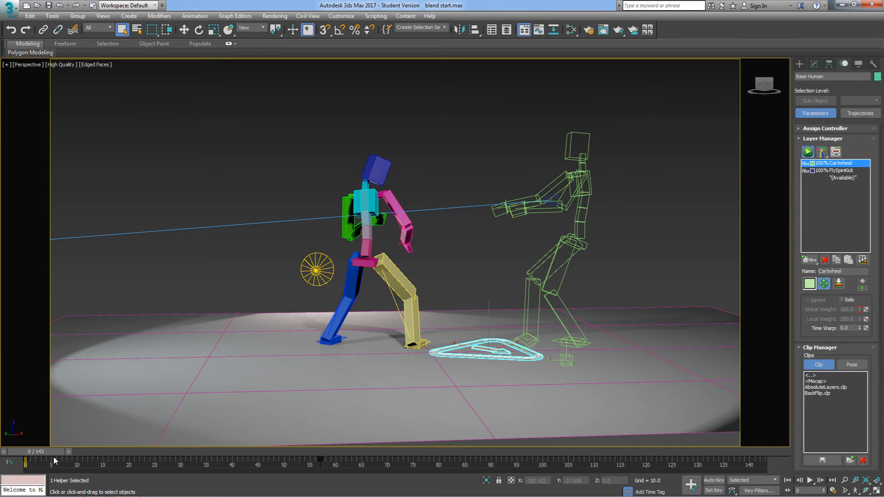
left_click_drag(30, 462, 211, 462)
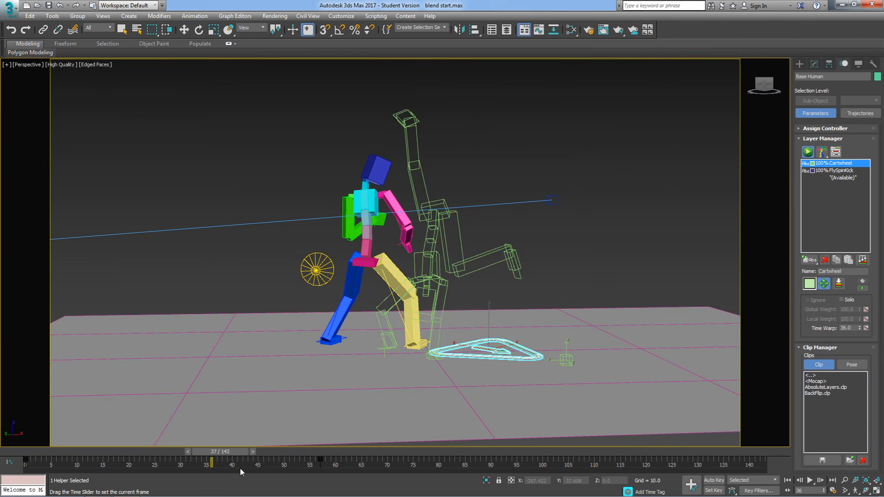
left_click_drag(211, 463, 424, 462)
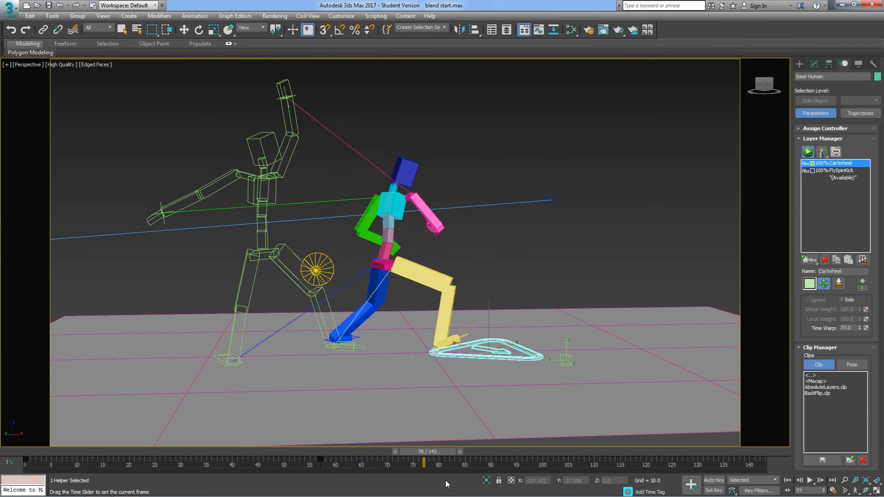
left_click_drag(423, 462, 284, 461)
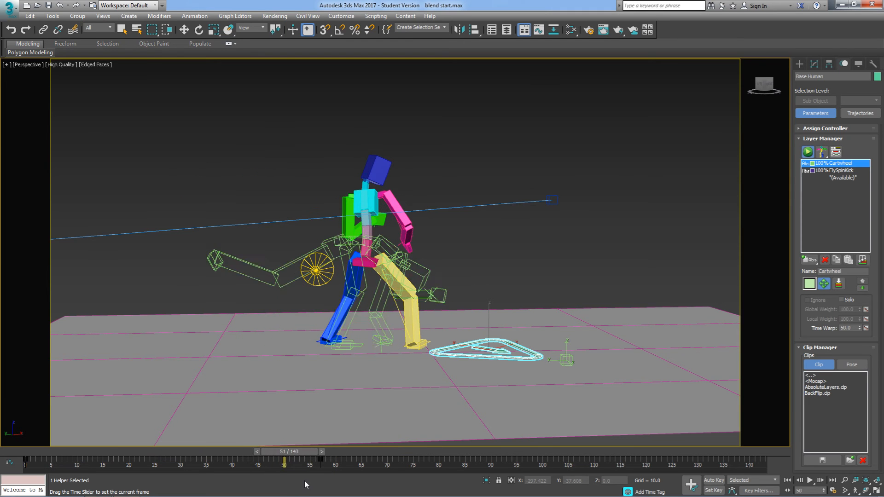
left_click_drag(284, 460, 309, 461)
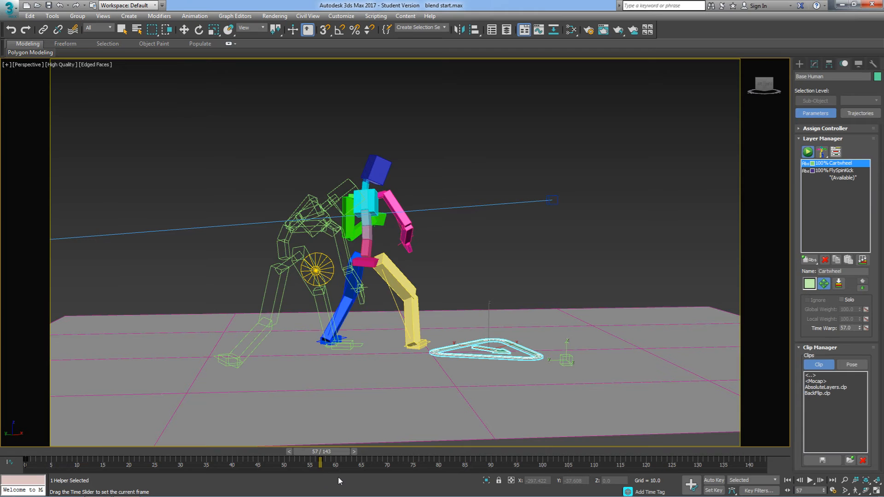
left_click_drag(322, 462, 356, 462)
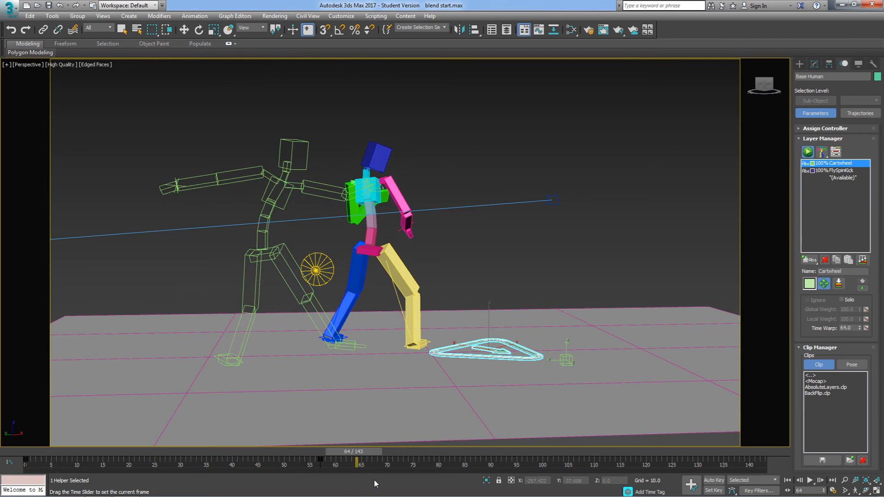
- Compare rig poses between frames 54 and 72, stopping at frame 60
left_click_drag(357, 461, 404, 462)
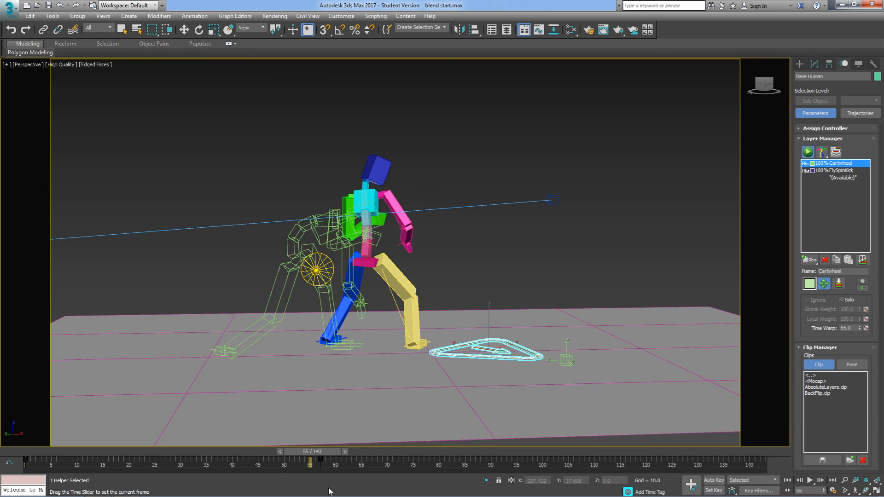
left_click_drag(310, 462, 374, 461)
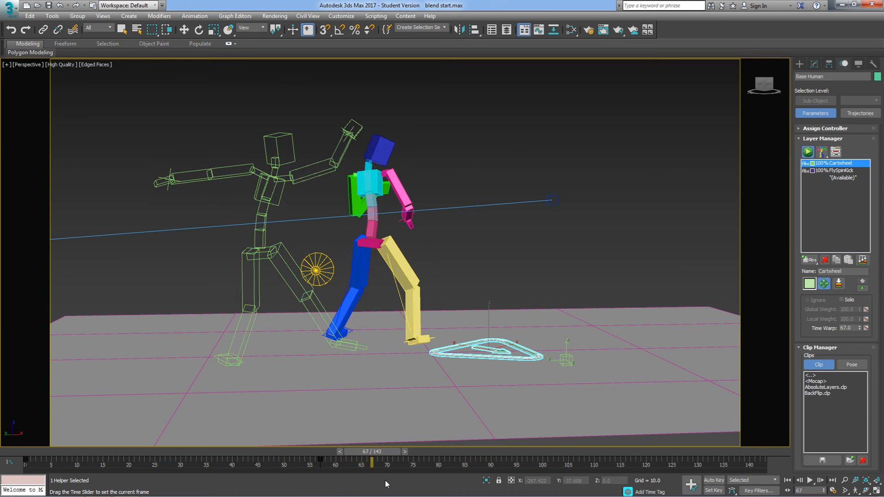
left_click_drag(374, 462, 340, 462)
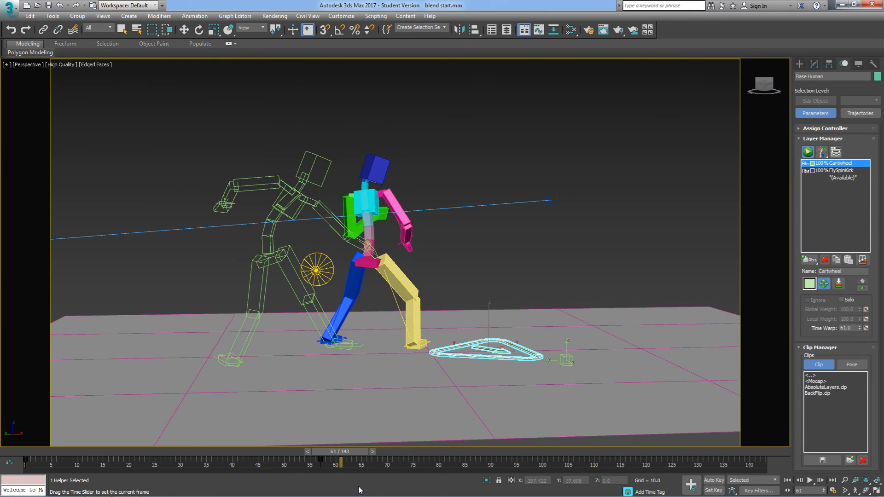
left_click_drag(339, 461, 325, 460)
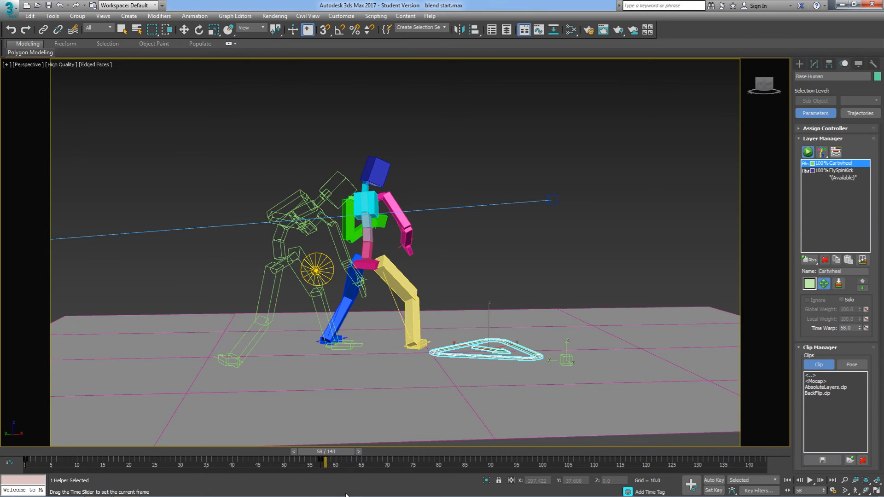
left_click_drag(326, 461, 321, 461)
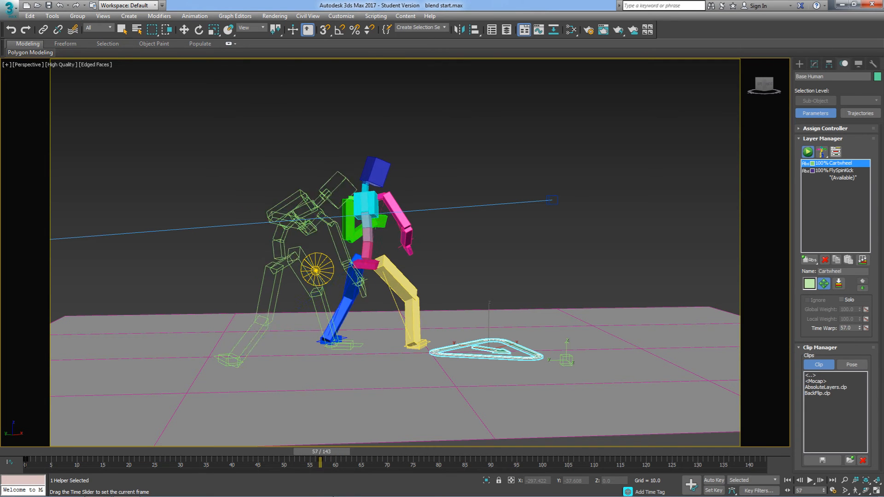
left_click_drag(320, 460, 310, 461)
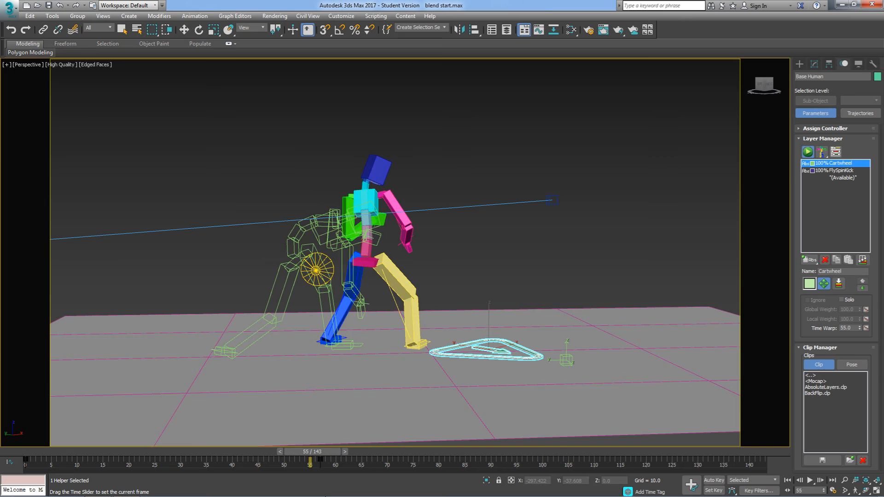
left_click_drag(310, 461, 332, 461)
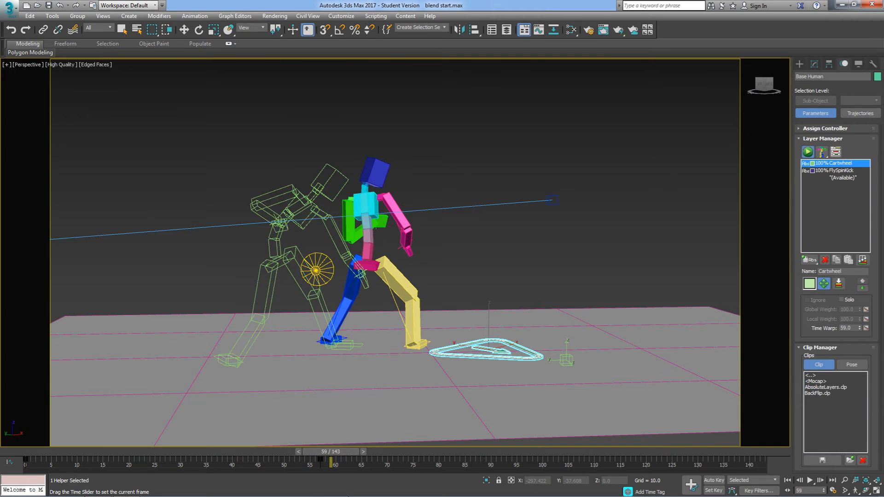
left_click_drag(331, 461, 358, 461)
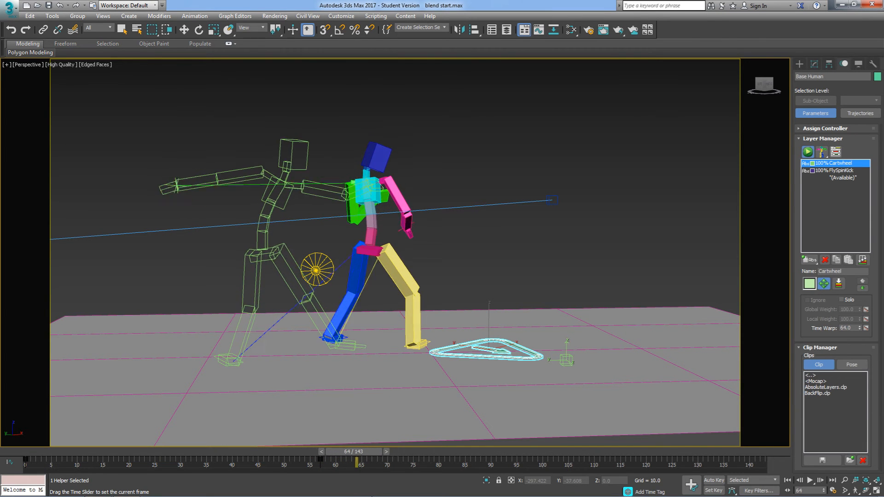
left_click_drag(359, 462, 299, 461)
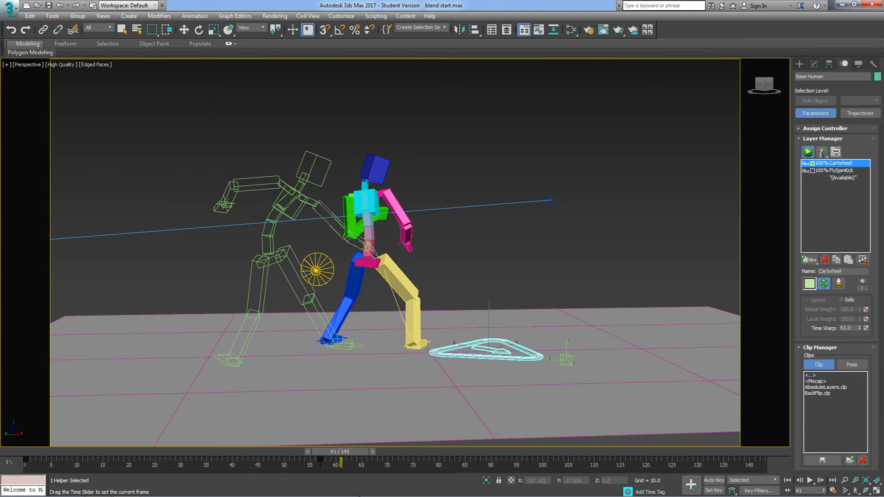
left_click_drag(338, 451, 386, 451)
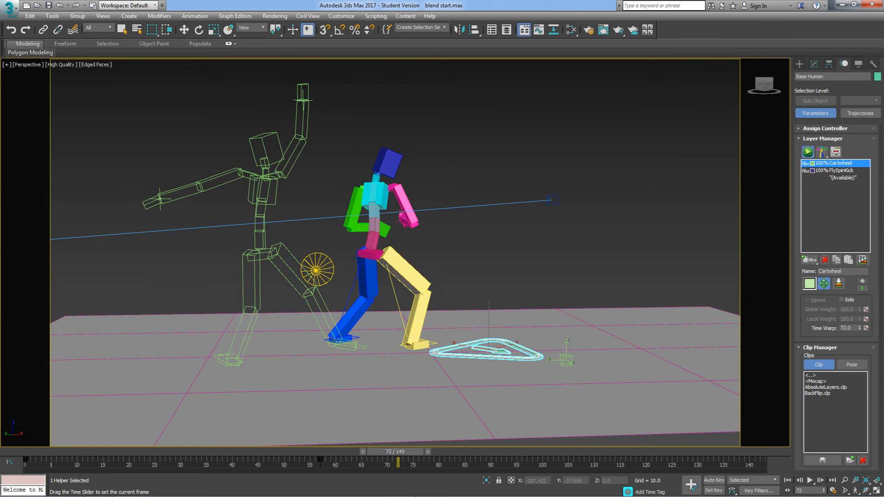
left_click_drag(397, 462, 386, 461)
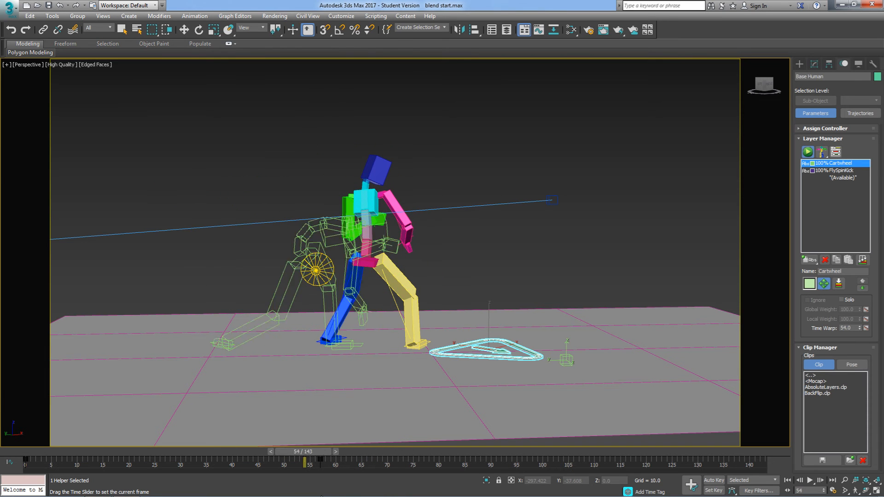
left_click_drag(309, 461, 334, 461)
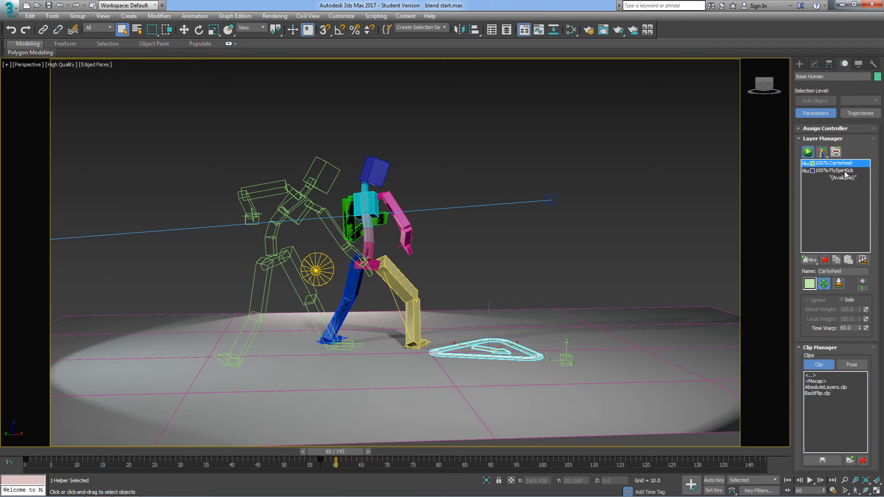
- Select the FlySpinKick layer transform and drag it onto the cartwheel ghost pose
left_click(834, 170)
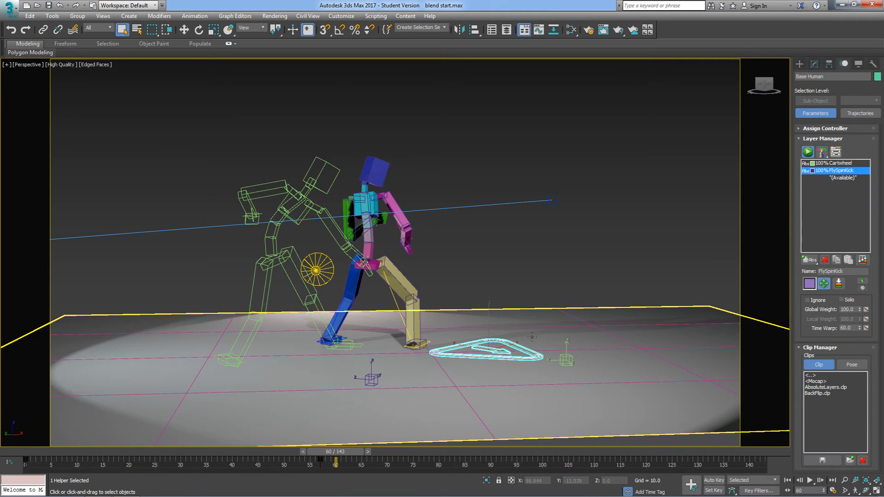
left_click(379, 219)
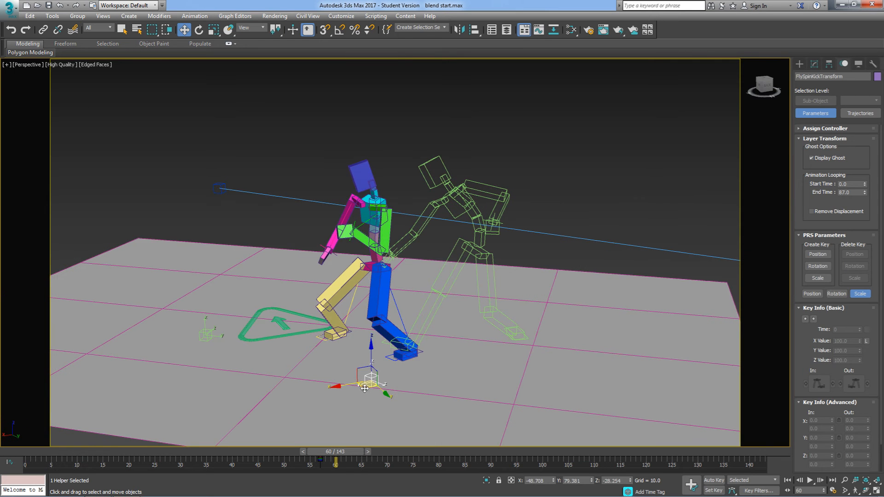
left_click_drag(365, 387, 472, 372)
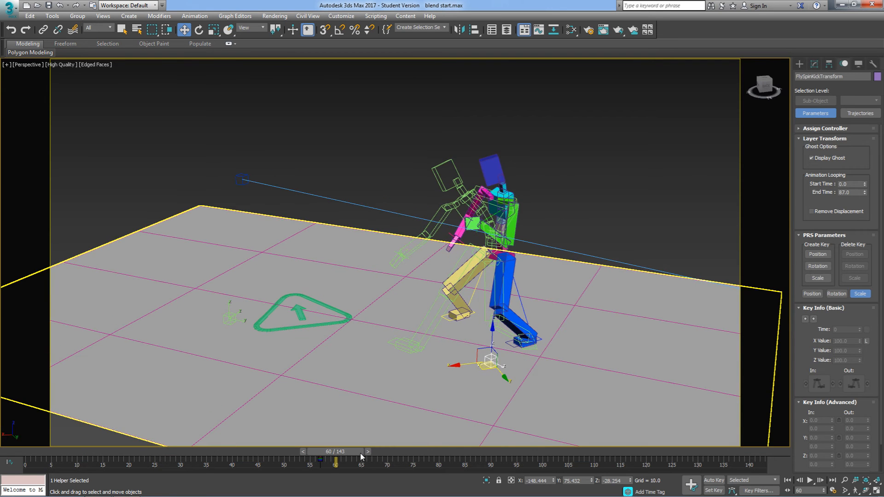
- Review the blend across frames 57–97, ending near frame 59
left_click_drag(334, 460, 317, 461)
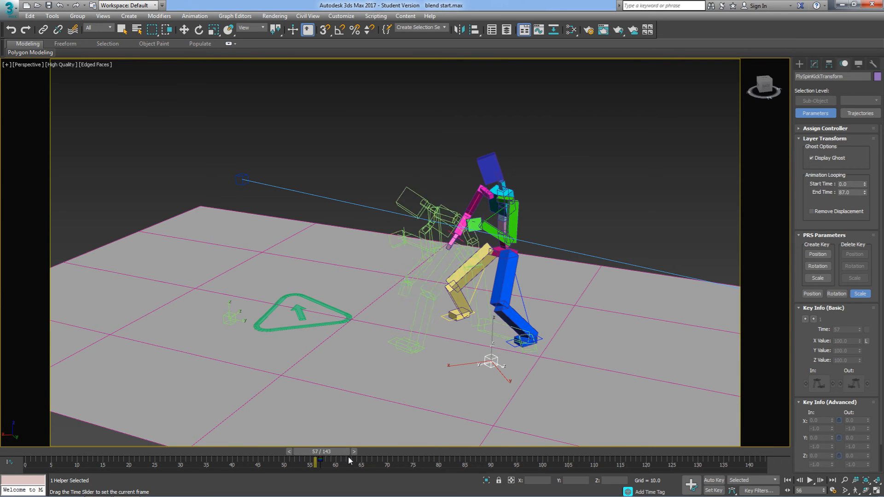
left_click_drag(316, 461, 404, 461)
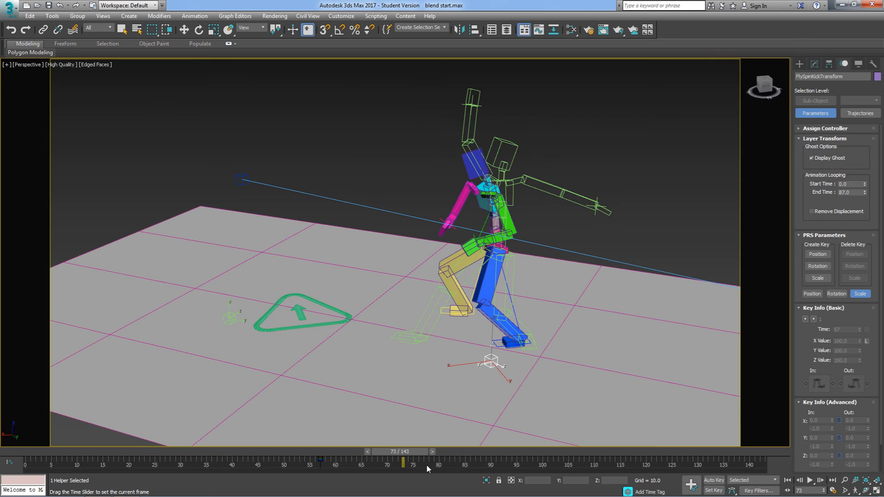
left_click_drag(403, 462, 527, 463)
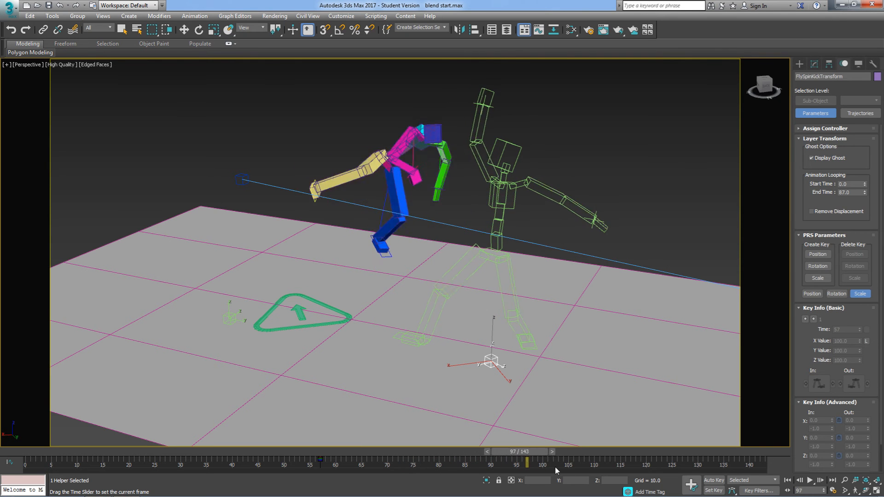
left_click_drag(524, 461, 343, 461)
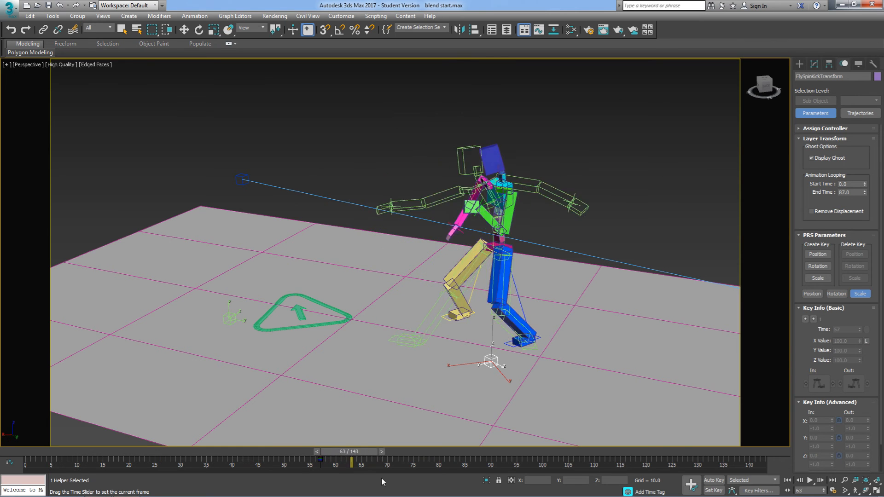
left_click_drag(351, 462, 418, 461)
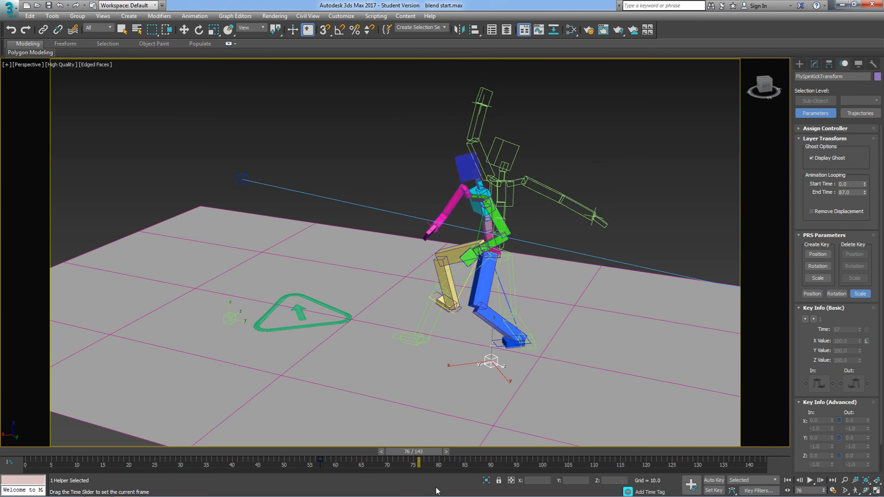
left_click_drag(420, 462, 366, 462)
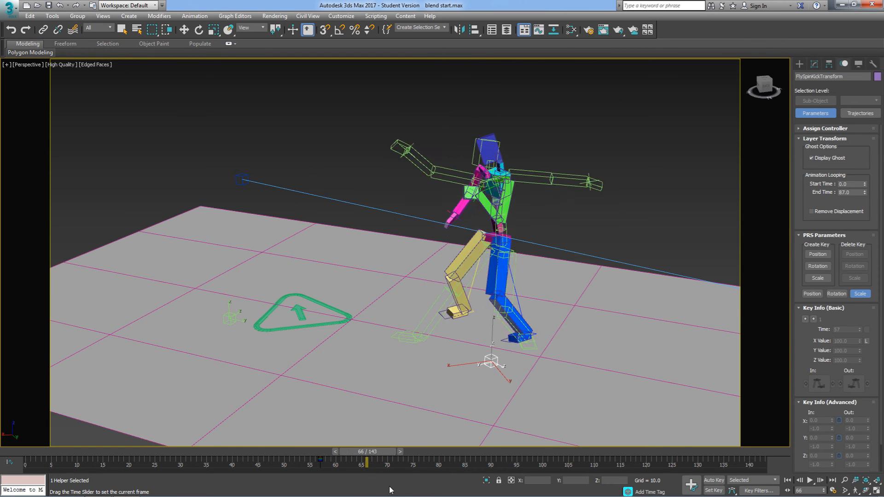
left_click_drag(367, 462, 338, 461)
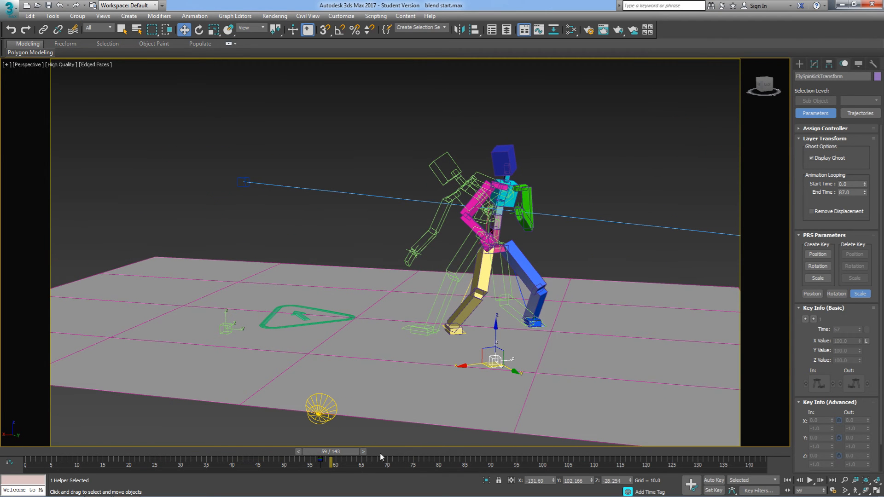
- Scrub frames 64, 69, 77, then back to 50 and earlier to review the blend
left_click_drag(332, 462, 320, 461)
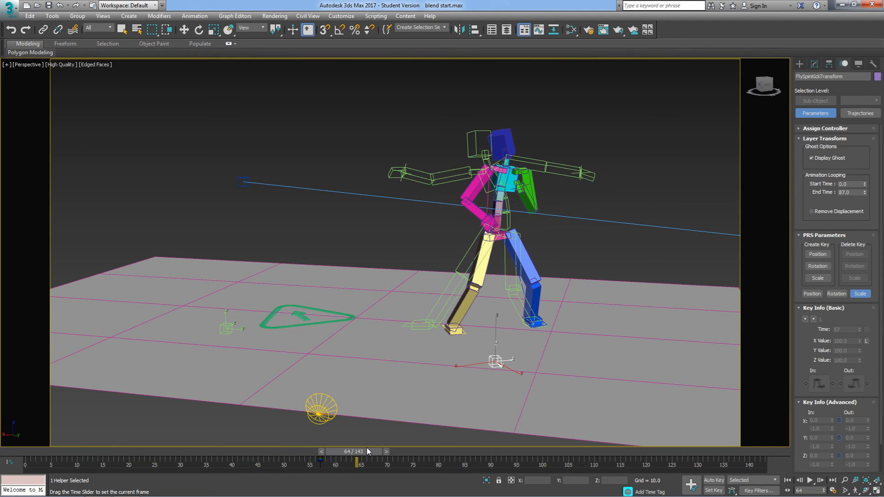
left_click_drag(356, 462, 385, 461)
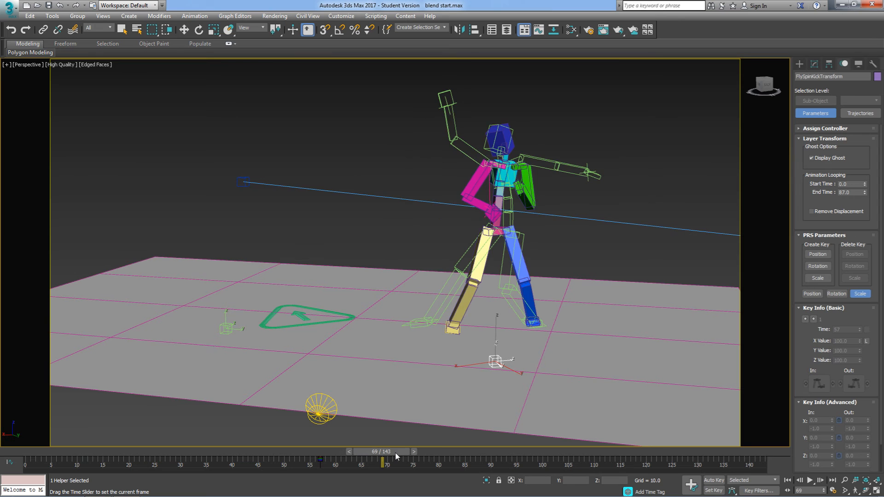
left_click_drag(386, 461, 373, 461)
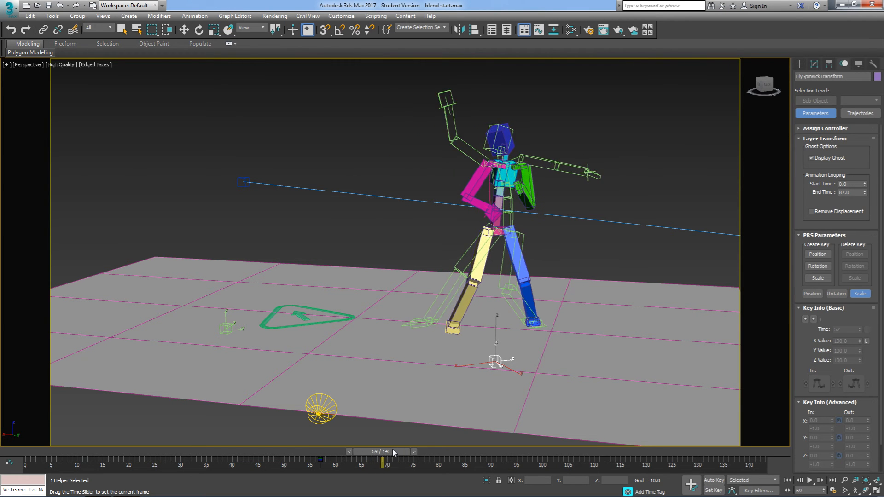
left_click_drag(387, 459, 422, 459)
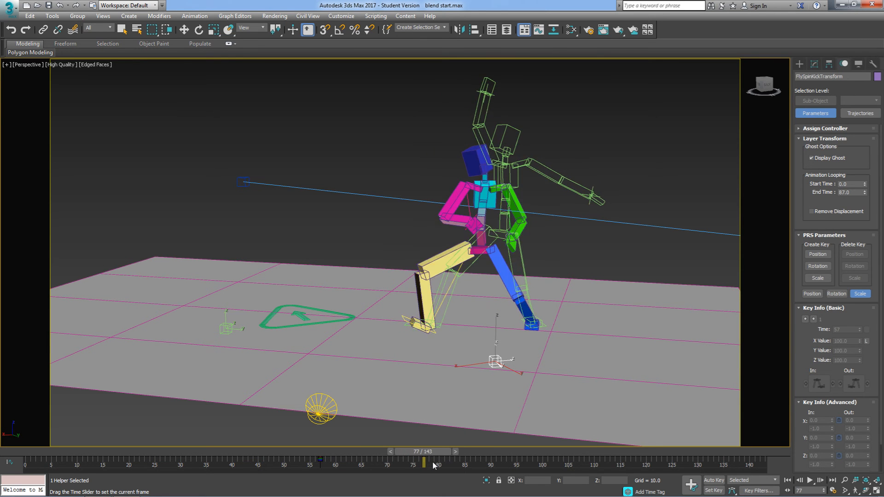
left_click_drag(424, 461, 284, 462)
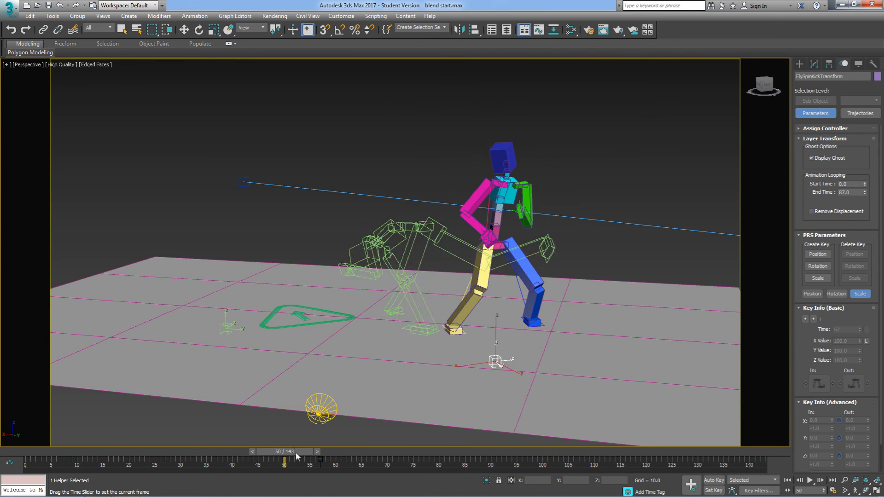
left_click_drag(285, 460, 324, 460)
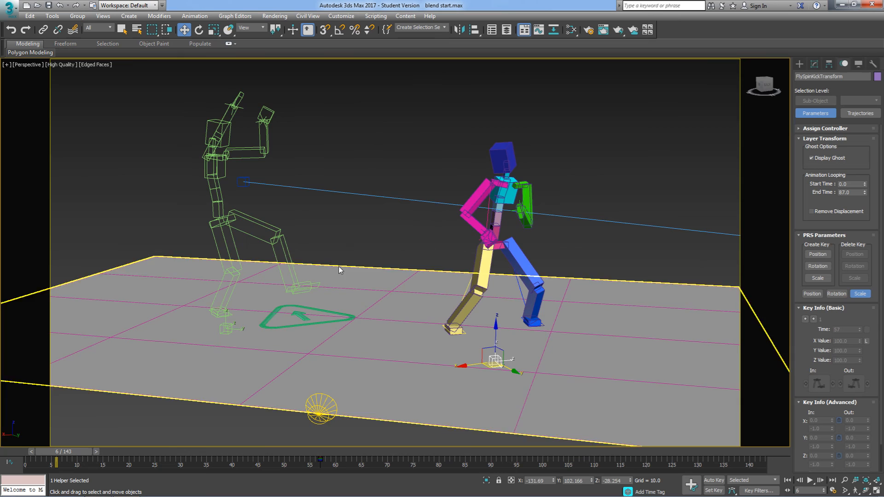
- Switch to Top view and scrub frames 40, 62, 90 and 120 to see the path
key("t")
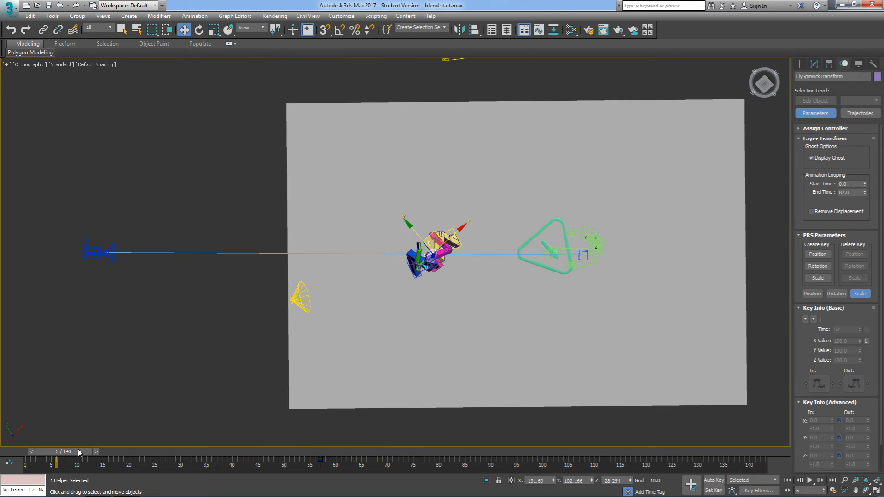
left_click_drag(56, 462, 232, 462)
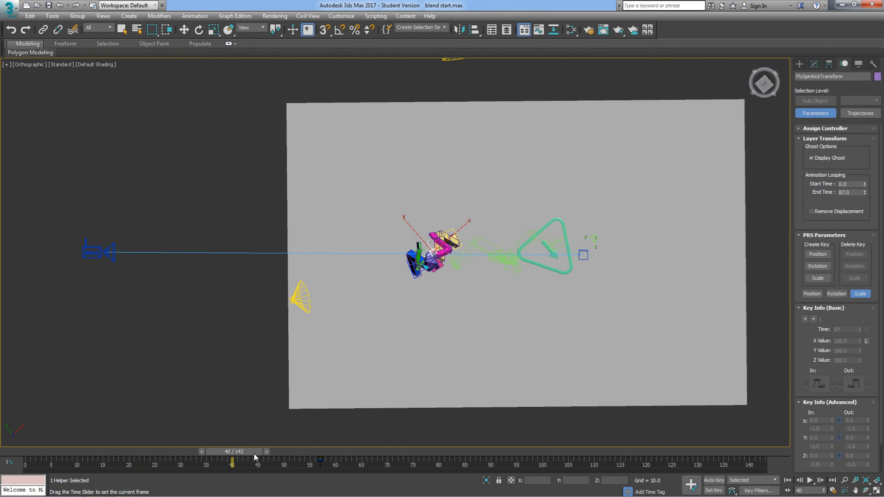
left_click_drag(231, 461, 345, 462)
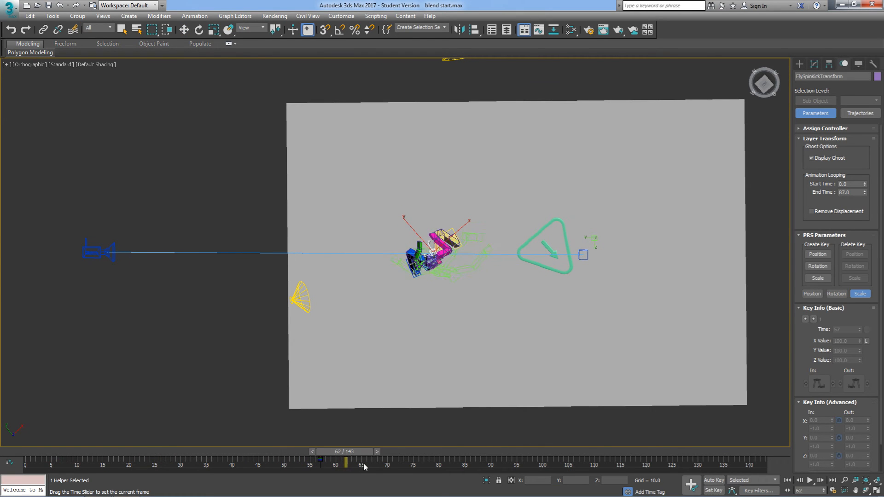
left_click_drag(345, 462, 492, 461)
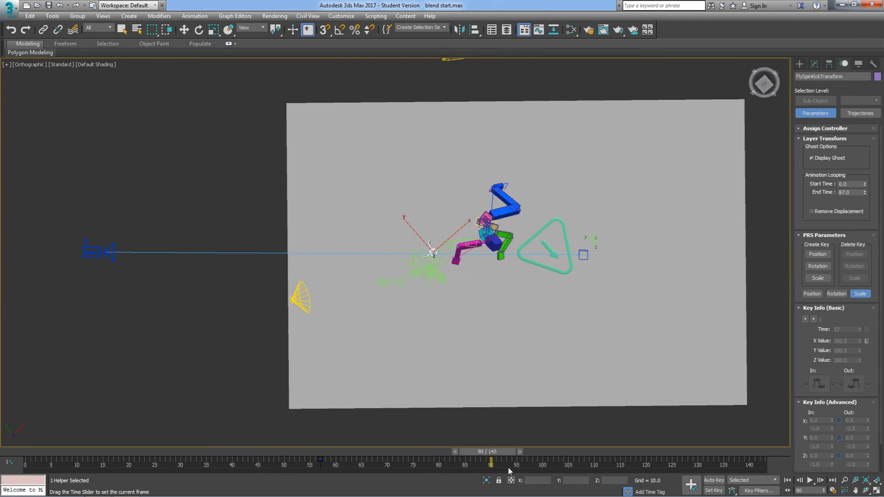
left_click_drag(492, 461, 645, 461)
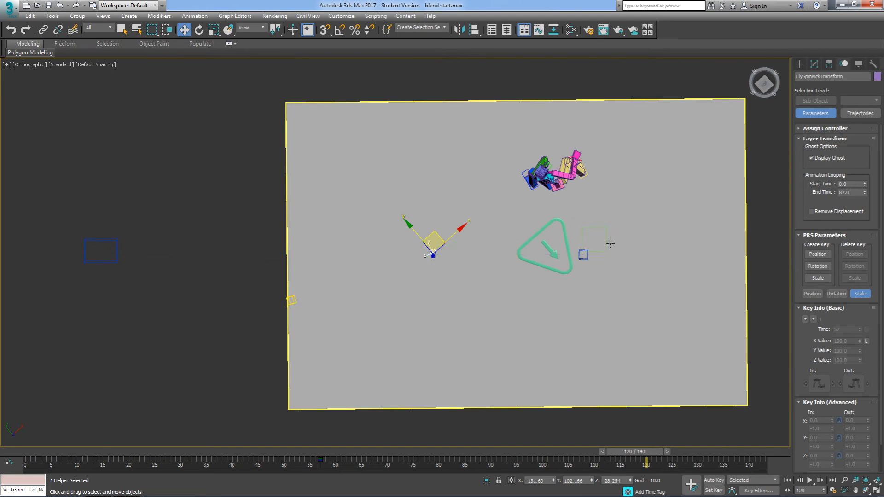
- Re-scrub frames 34, 91, 102, 59, 20 and 46 to check kick and cartwheel alignment
left_click_drag(644, 461, 204, 461)
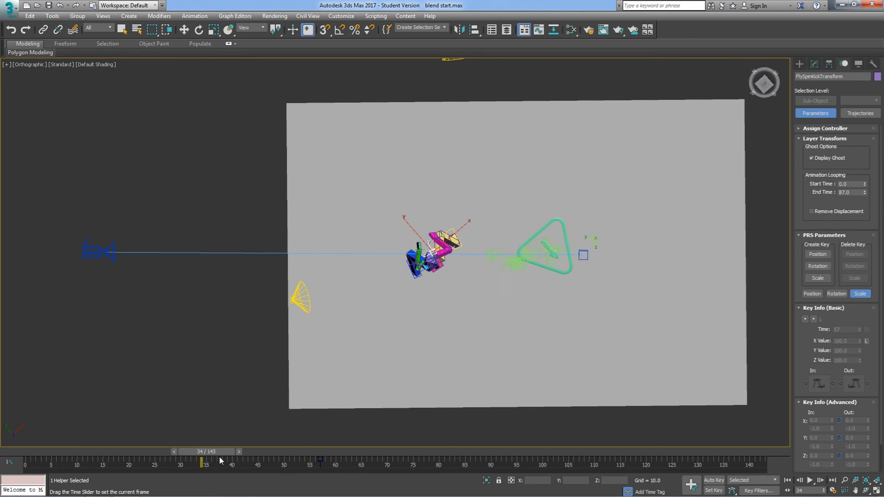
left_click_drag(205, 461, 496, 462)
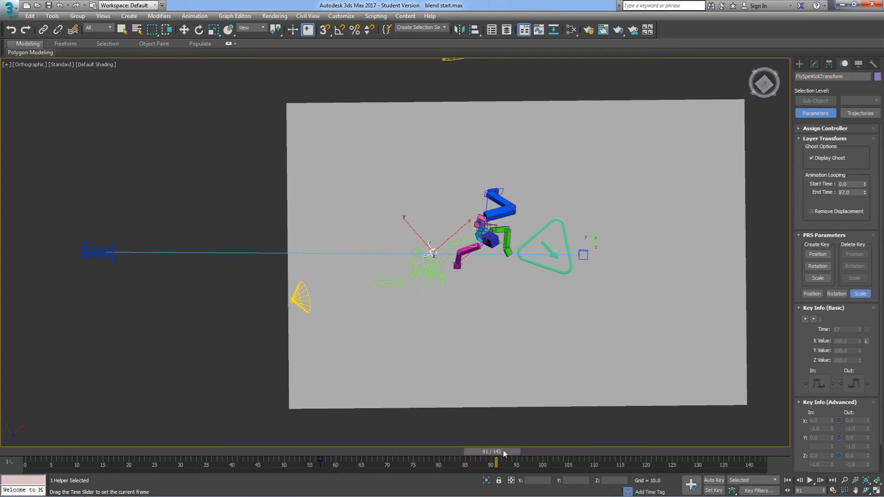
left_click_drag(496, 461, 554, 461)
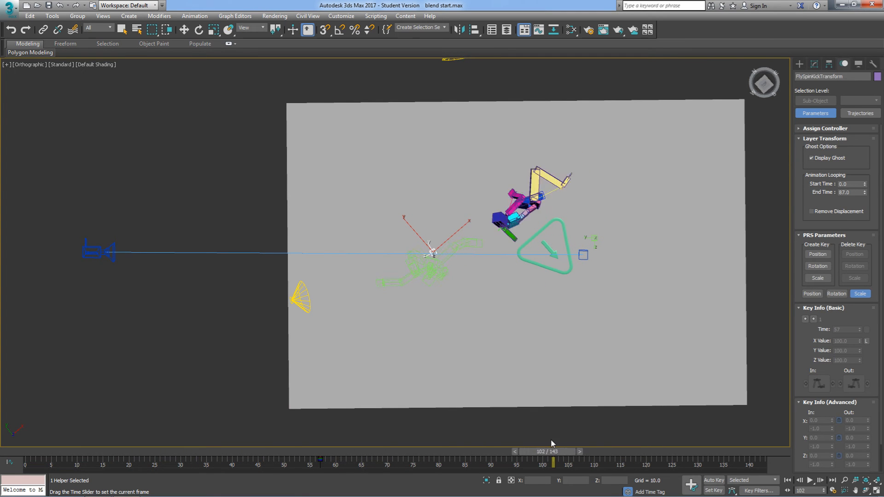
left_click_drag(553, 461, 330, 461)
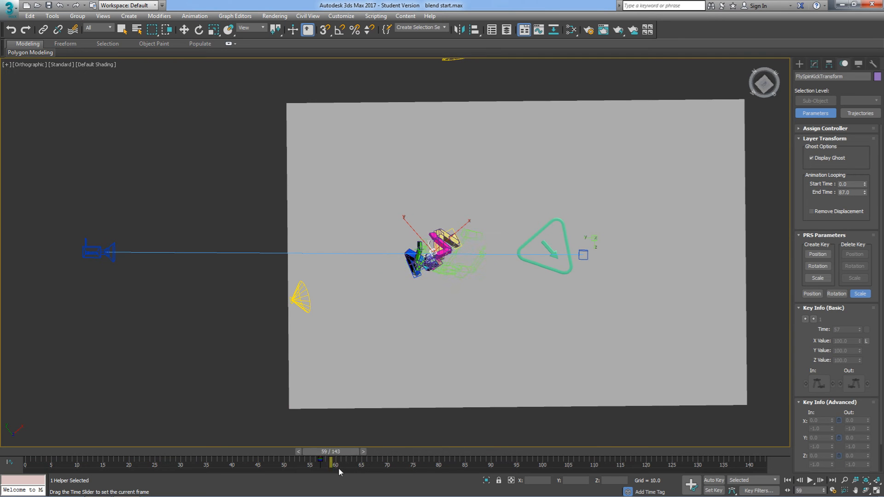
left_click_drag(331, 461, 128, 461)
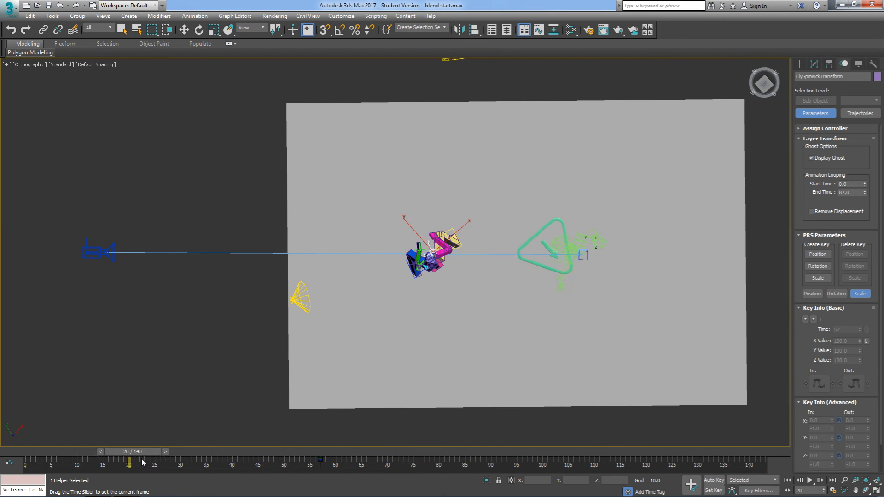
left_click_drag(128, 462, 257, 461)
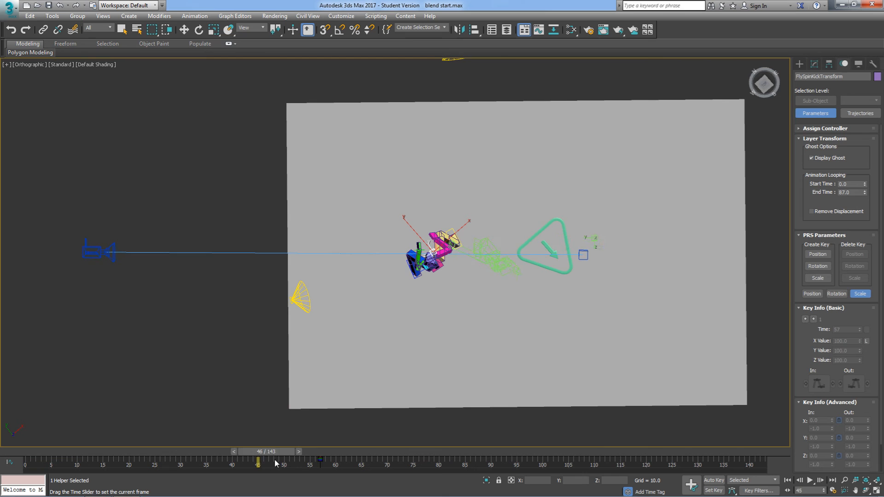
left_click_drag(257, 461, 334, 461)
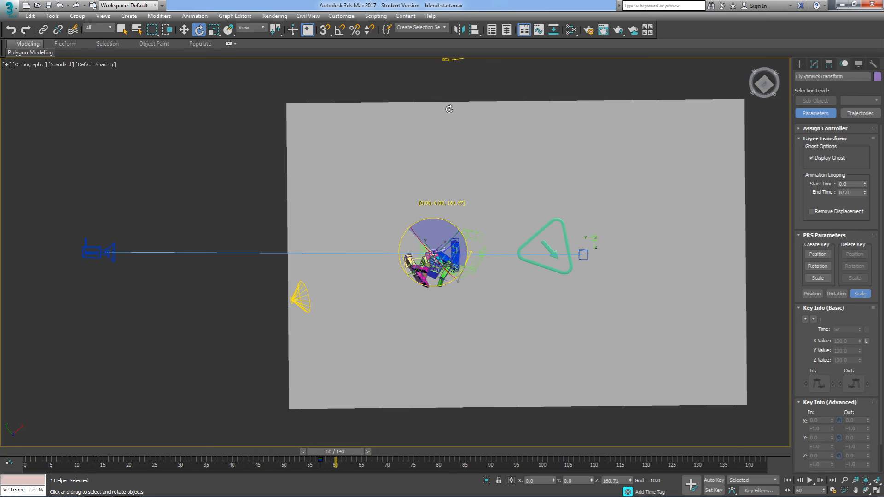
left_click_drag(334, 460, 402, 460)
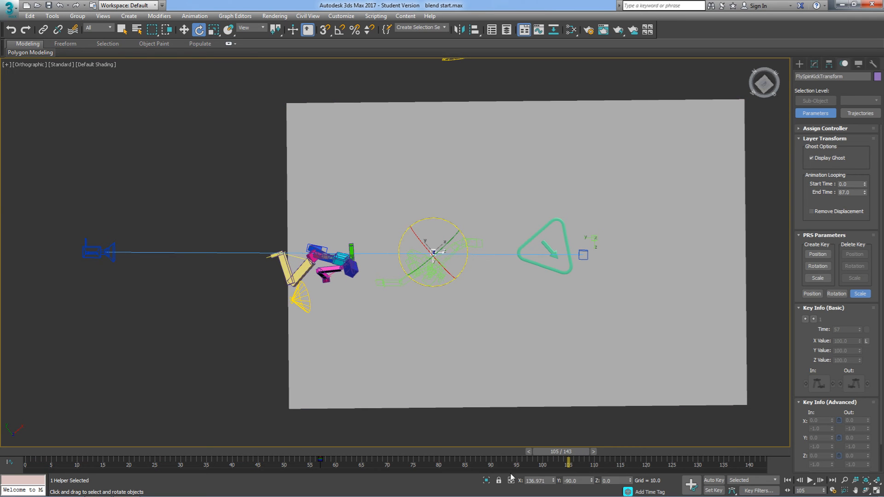
left_click_drag(568, 459, 423, 459)
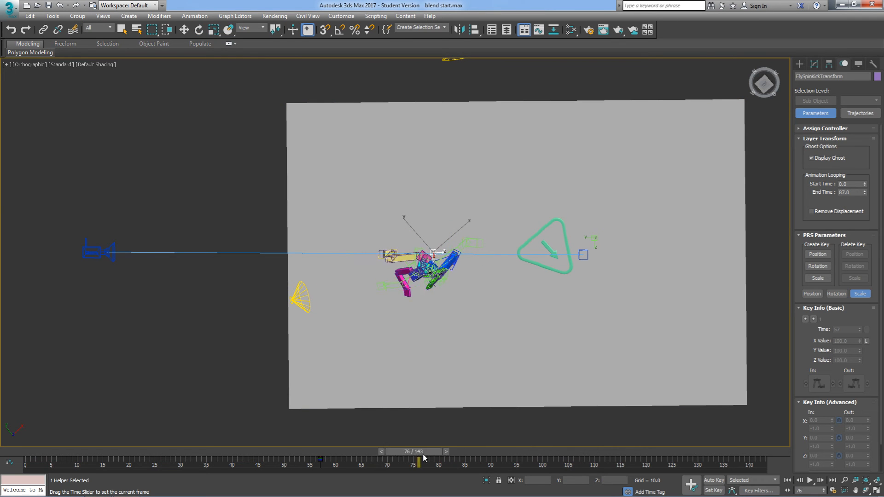
left_click_drag(420, 460, 153, 460)
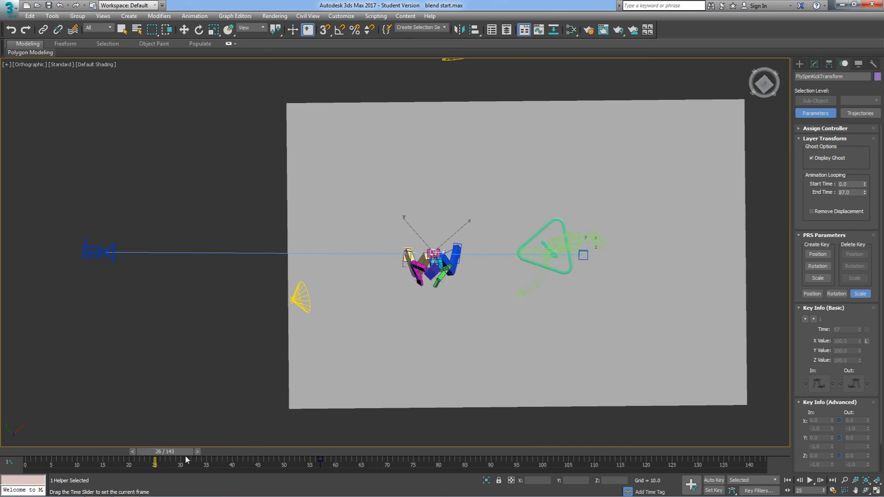
left_click_drag(154, 461, 542, 461)
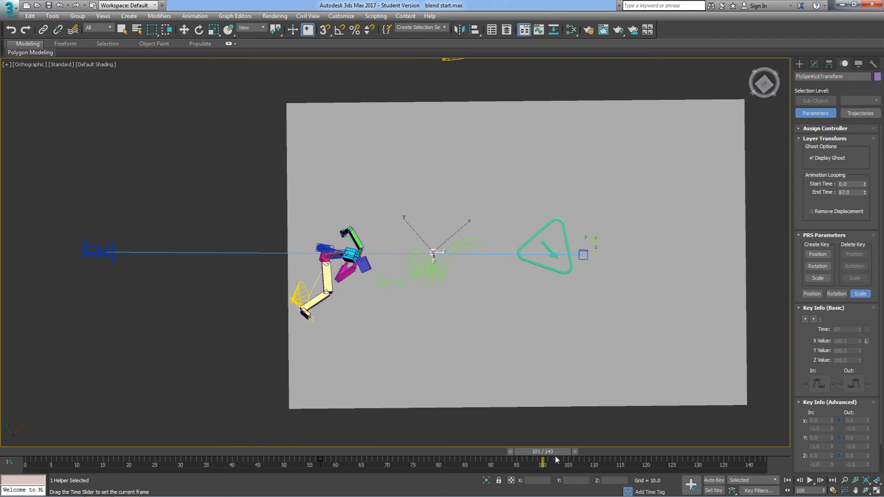
left_click_drag(542, 461, 279, 460)
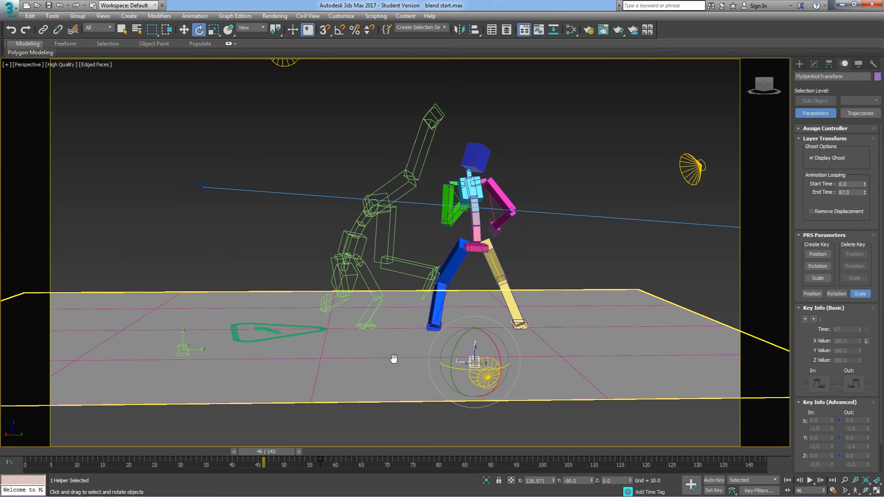
- Preview frames 42, 48 and 55, landing on frame 57 where the blend begins
left_click_drag(257, 457, 245, 458)
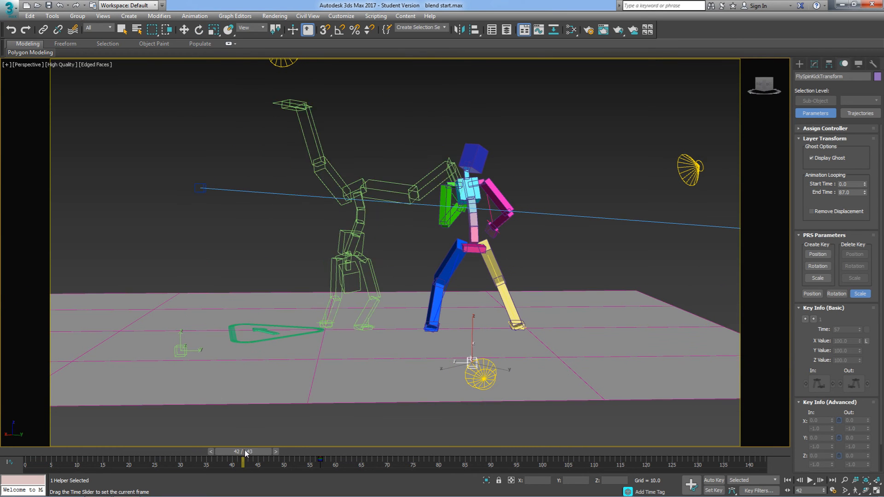
left_click_drag(246, 454, 279, 454)
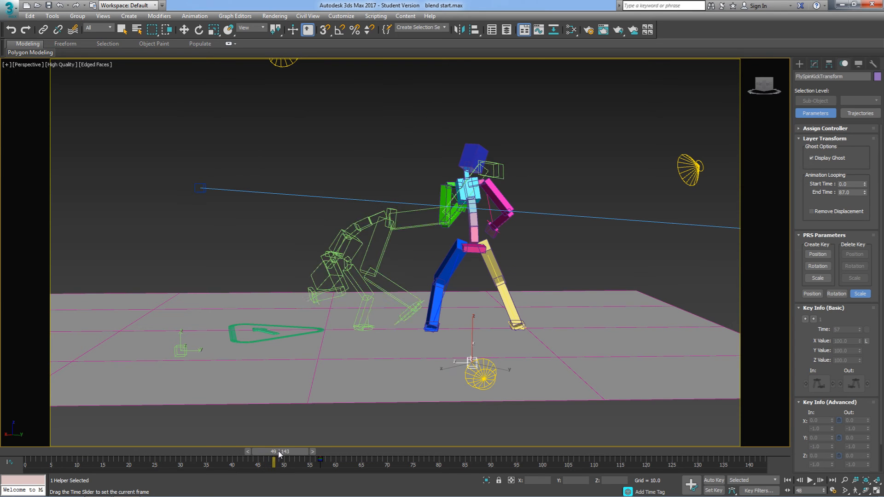
left_click_drag(279, 462, 311, 462)
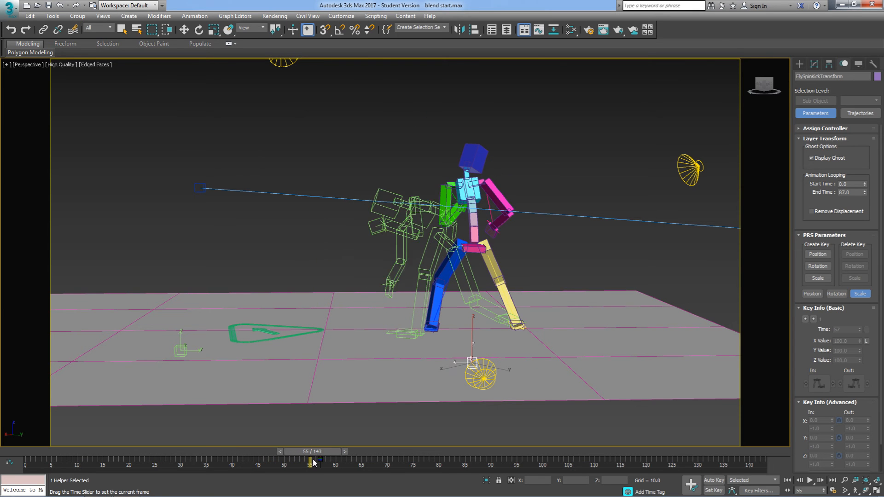
left_click_drag(311, 462, 319, 462)
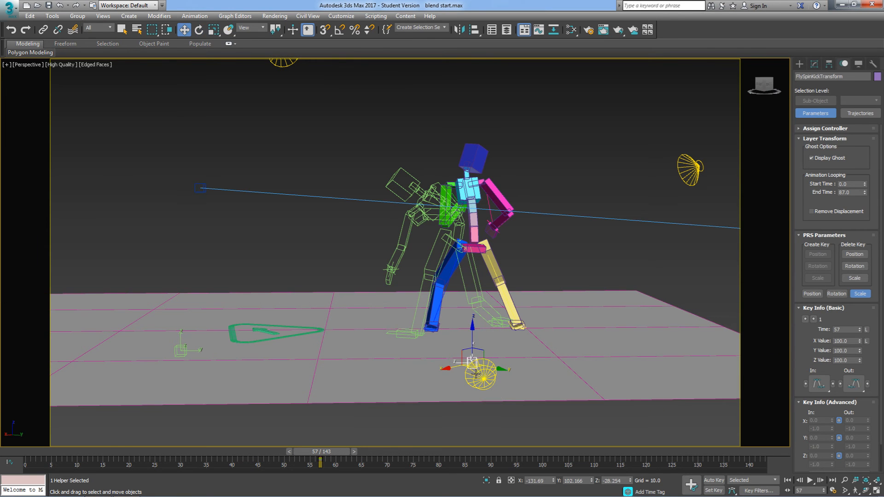
- Move the FlySpinKickTransform helper near the feet and orbit to check alignment
left_click_drag(472, 361, 534, 361)
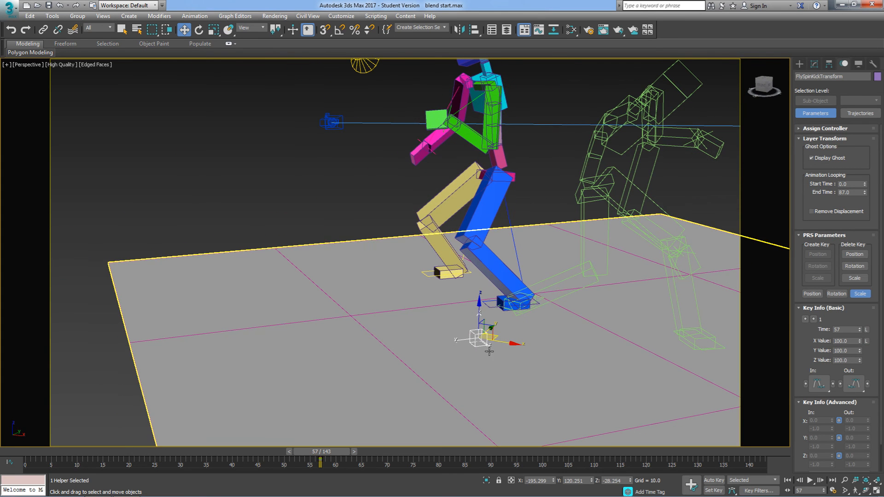
left_click_drag(489, 350, 496, 336)
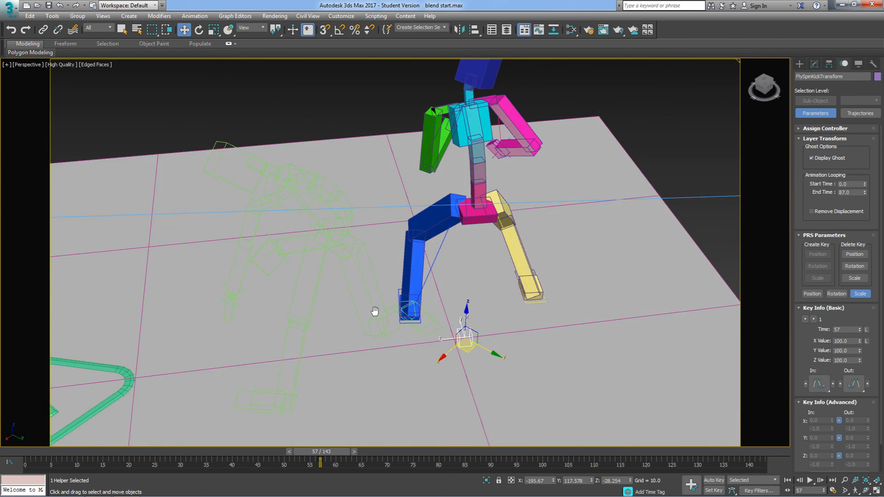
left_click_drag(375, 310, 383, 345)
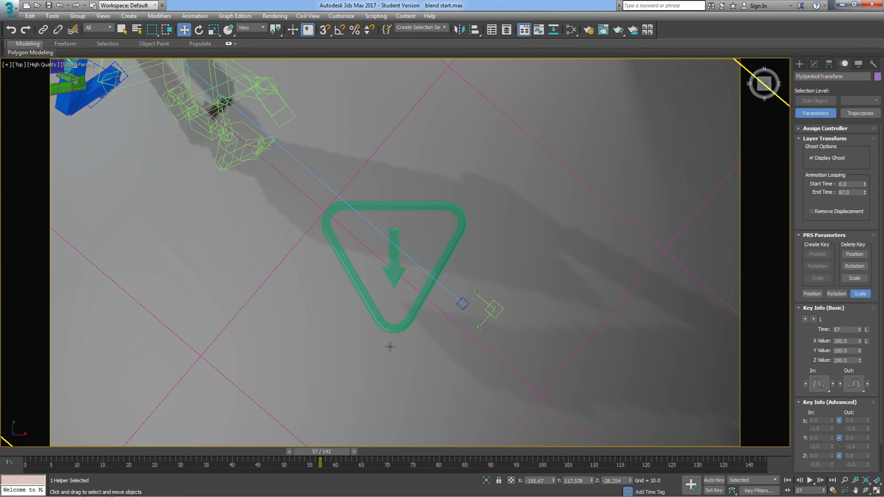
left_click_drag(321, 460, 246, 460)
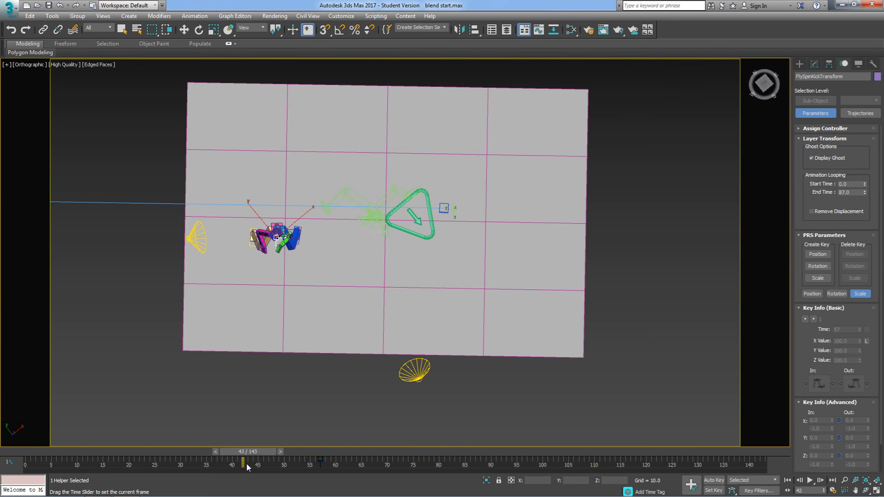
left_click_drag(245, 462, 470, 462)
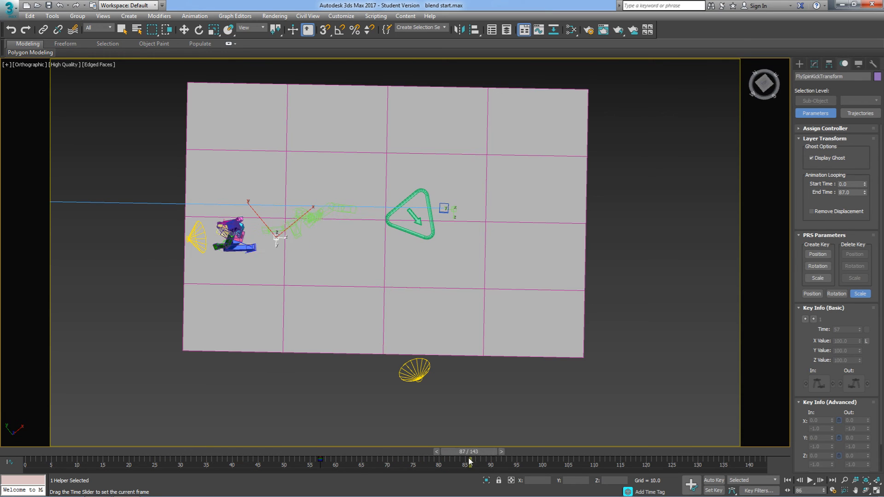
left_click_drag(469, 461, 543, 461)
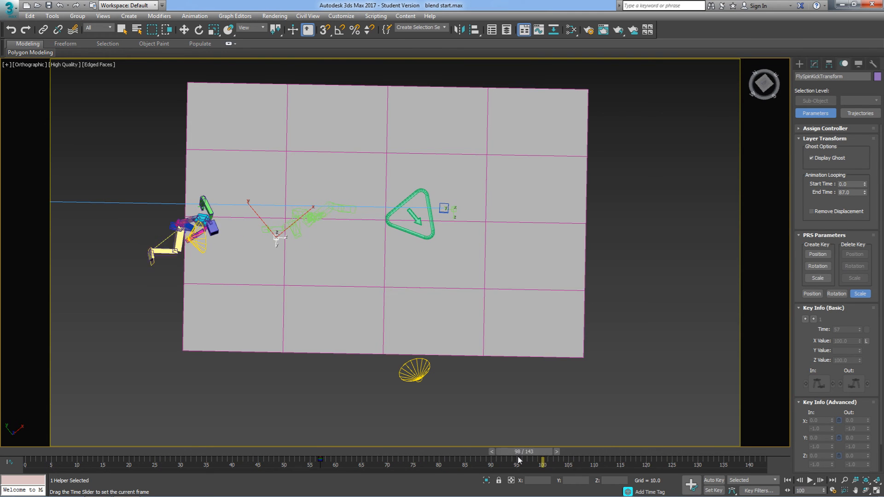
left_click_drag(542, 459, 222, 459)
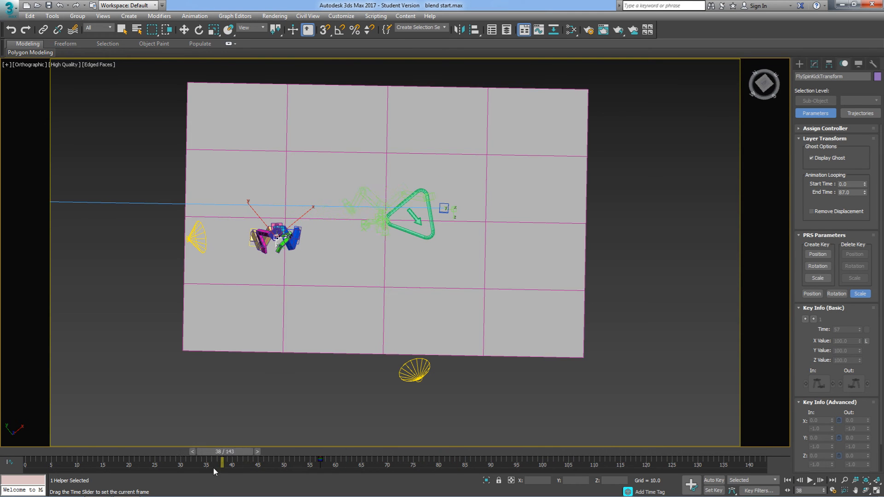
left_click_drag(222, 462, 52, 463)
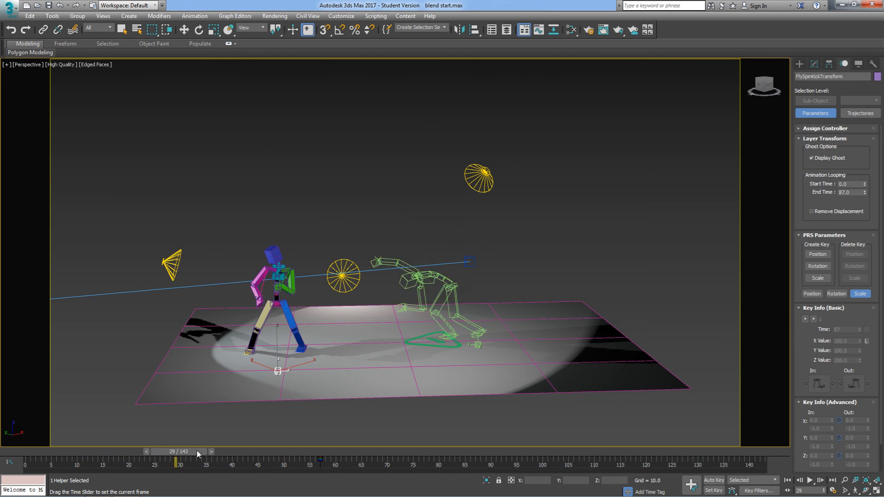
left_click_drag(179, 463, 268, 462)
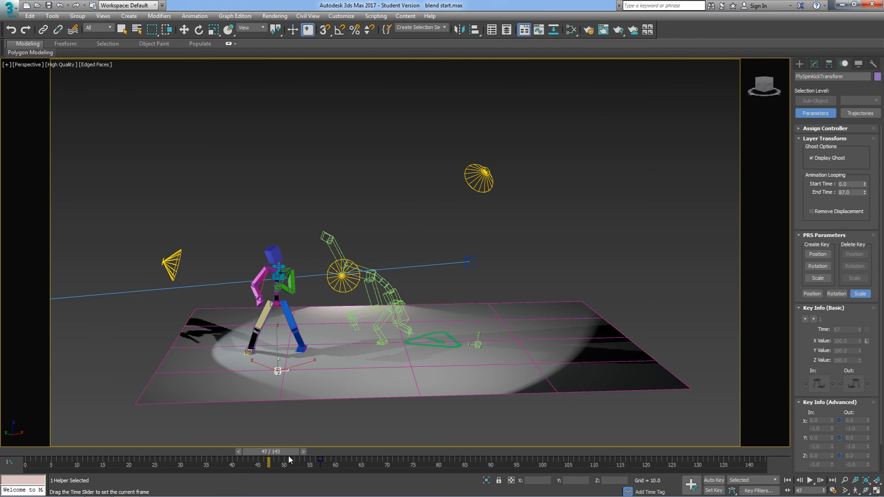
left_click_drag(269, 461, 324, 462)
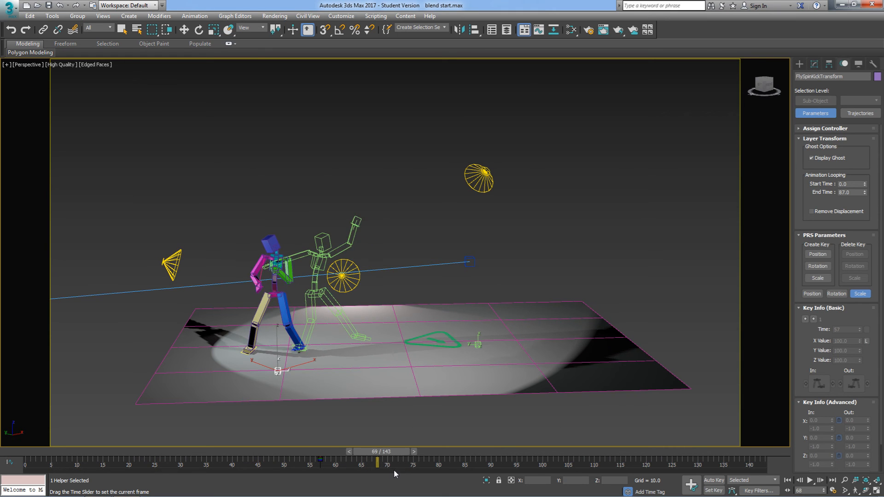
left_click_drag(386, 463, 320, 462)
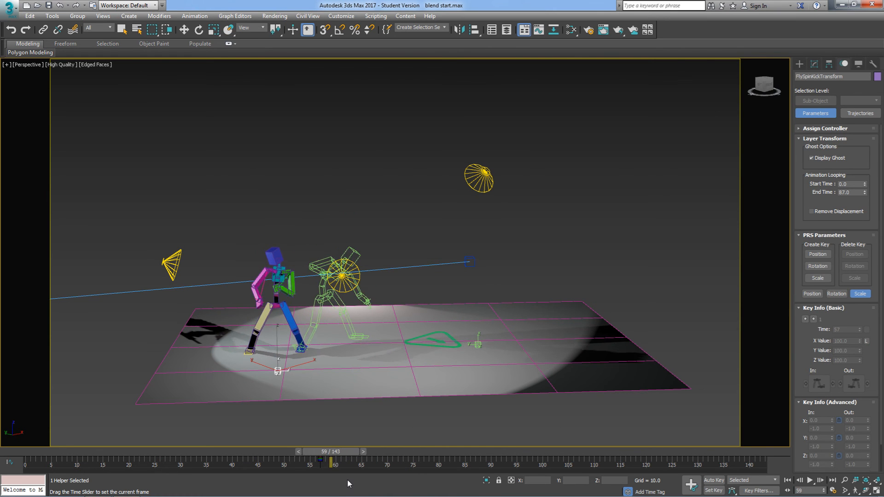
left_click_drag(314, 462, 372, 462)
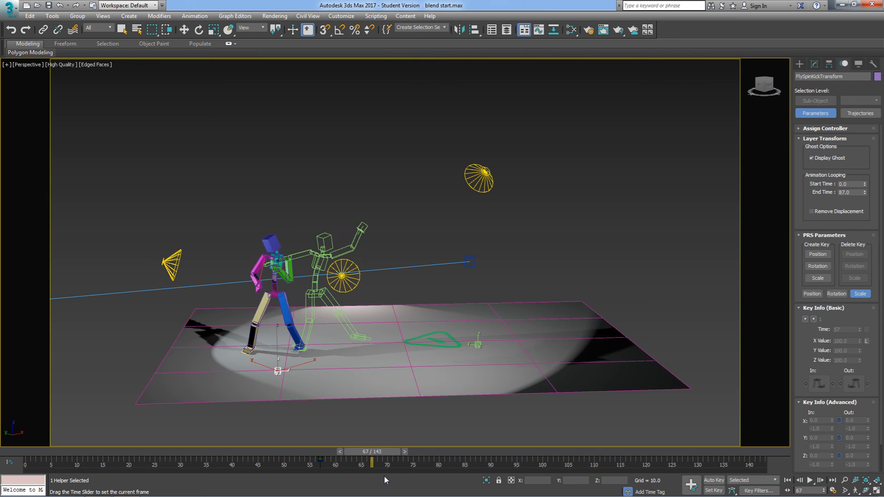
left_click_drag(372, 462, 326, 462)
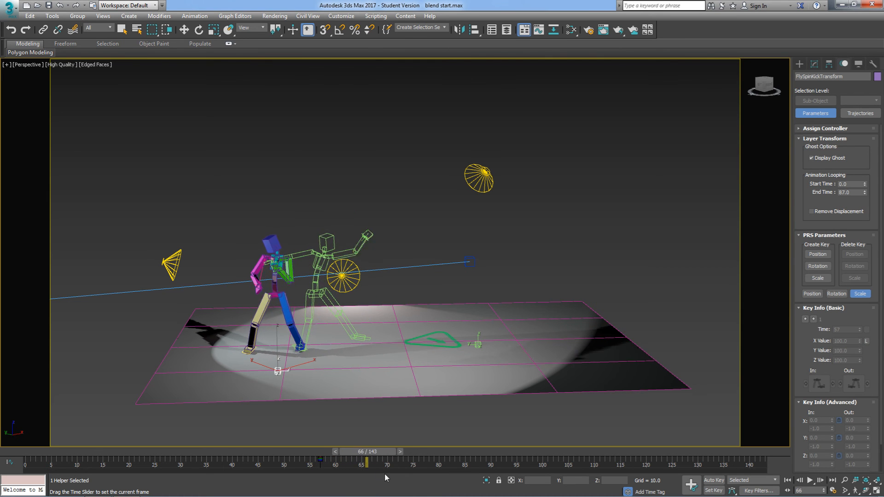
left_click_drag(366, 463, 407, 462)
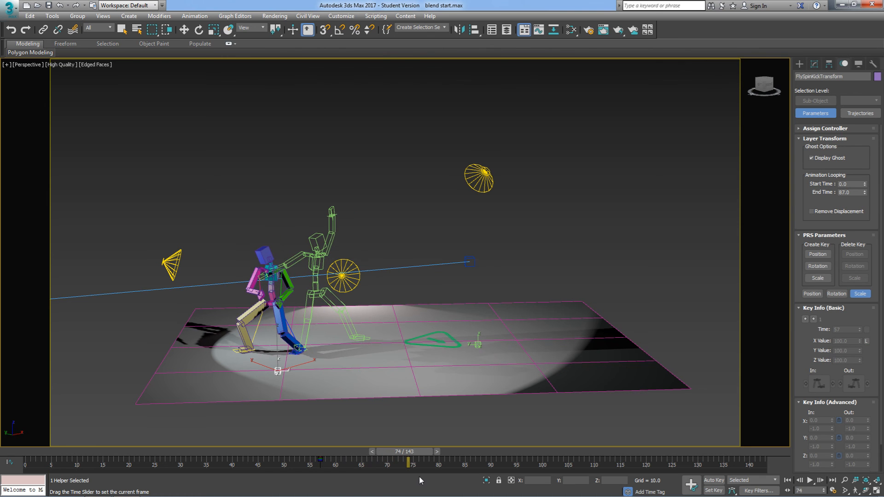
left_click_drag(407, 461, 354, 461)
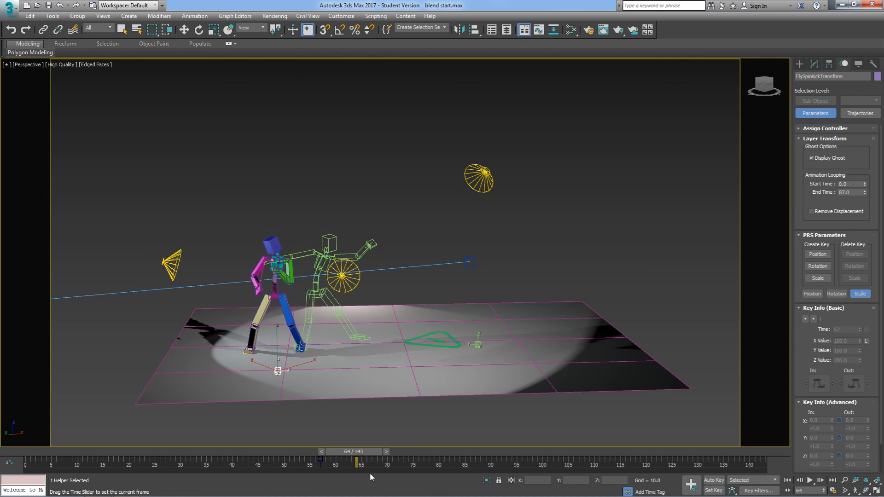
left_click_drag(361, 461, 217, 461)
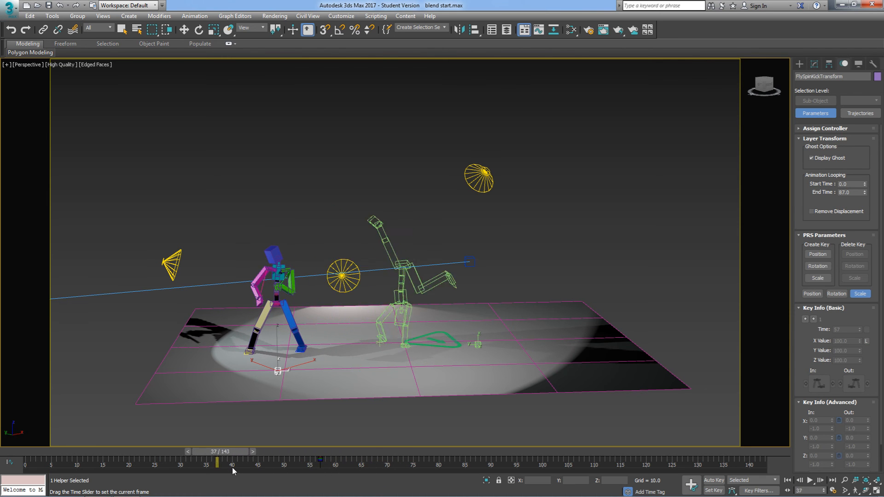
left_click_drag(217, 462, 119, 461)
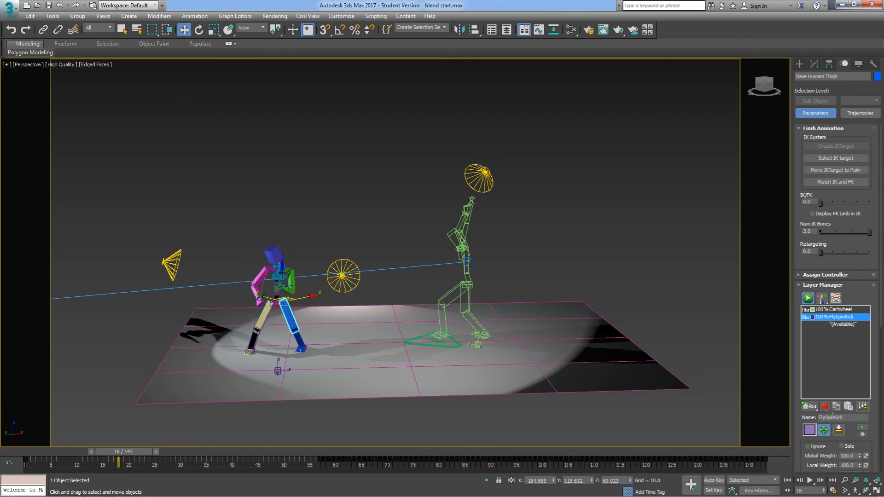
- Select the CAT parent and make FlySpinKick the active layer
left_click(833, 310)
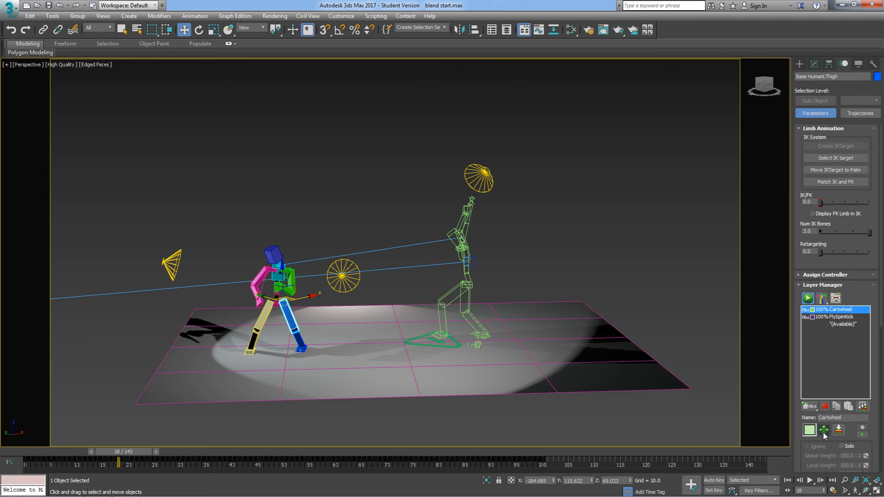
left_click(834, 317)
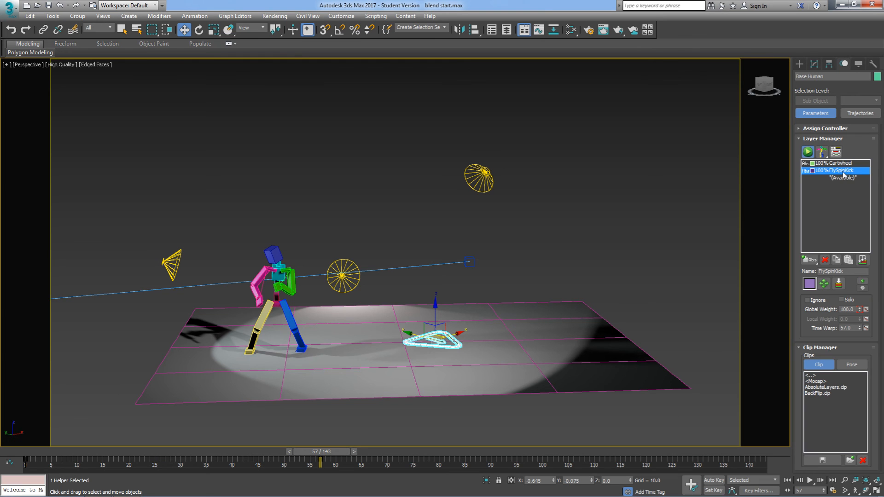
mouse_move(378, 449)
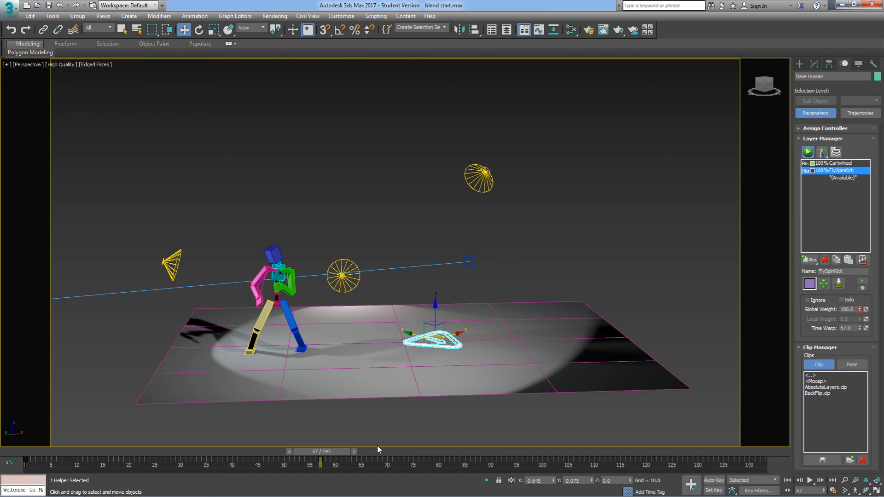
- Return to frame 57 and key the FlySpinKick Global Weight at 0
left_click_drag(319, 463, 25, 462)
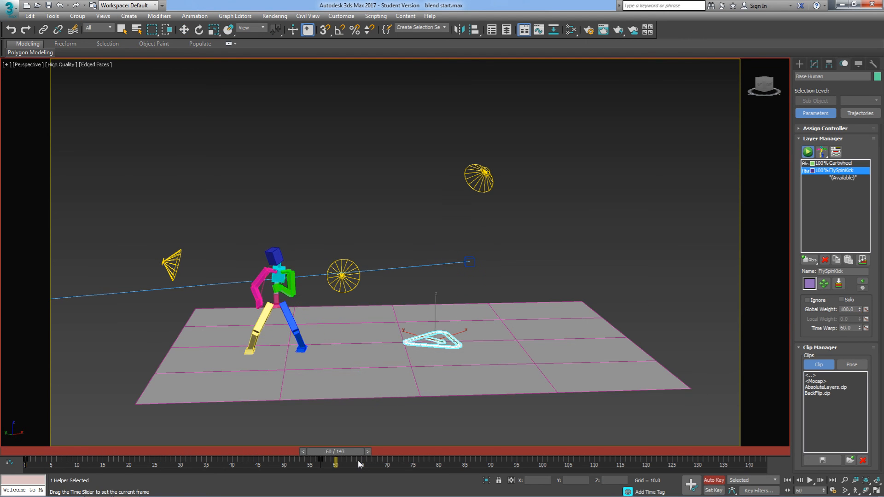
left_click_drag(335, 461, 320, 461)
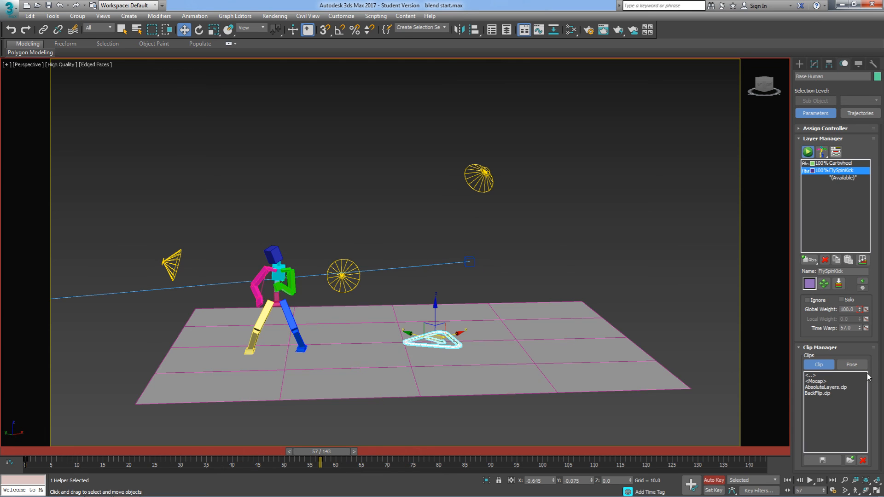
left_click(859, 312)
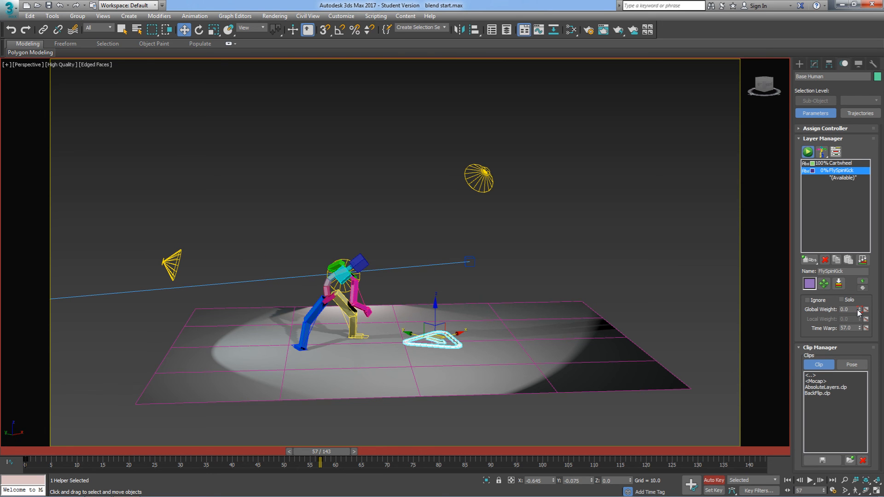
- Scrub from the start through the early cartwheel frames to preview the result
left_click_drag(321, 462, 289, 462)
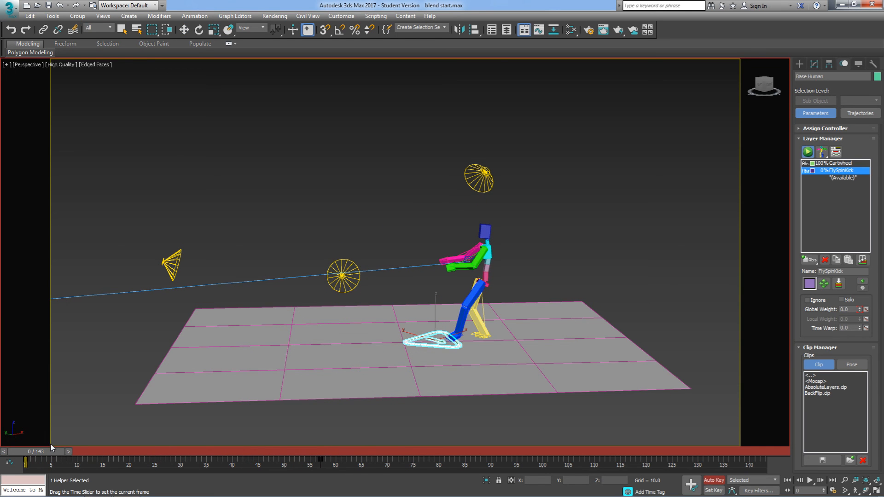
left_click_drag(31, 460, 139, 460)
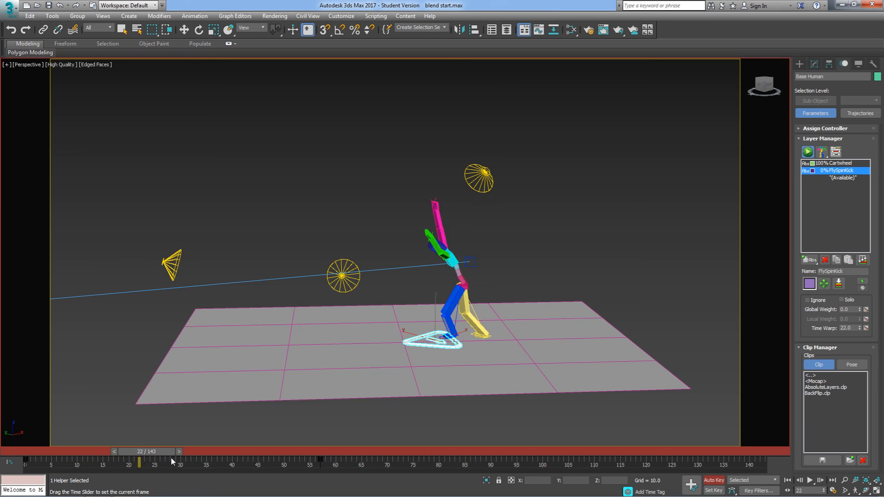
left_click_drag(140, 461, 315, 461)
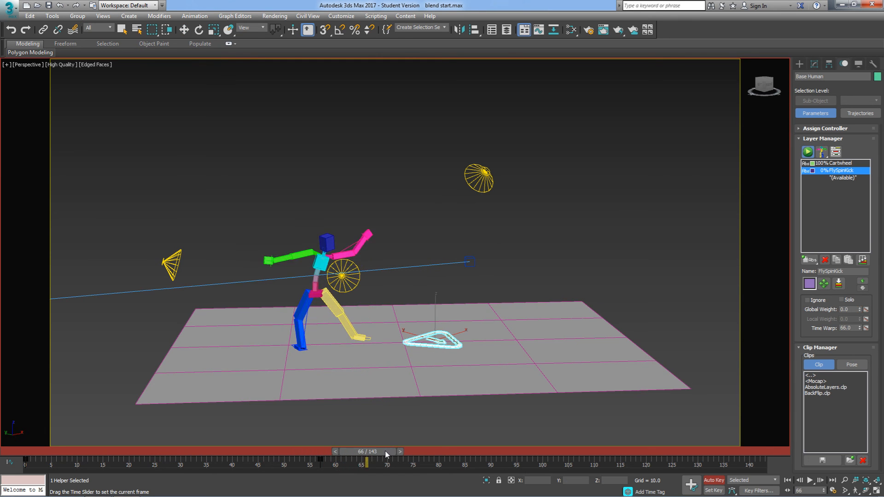
- Move the time slider to frame 72, the end of the blend
left_click(334, 451)
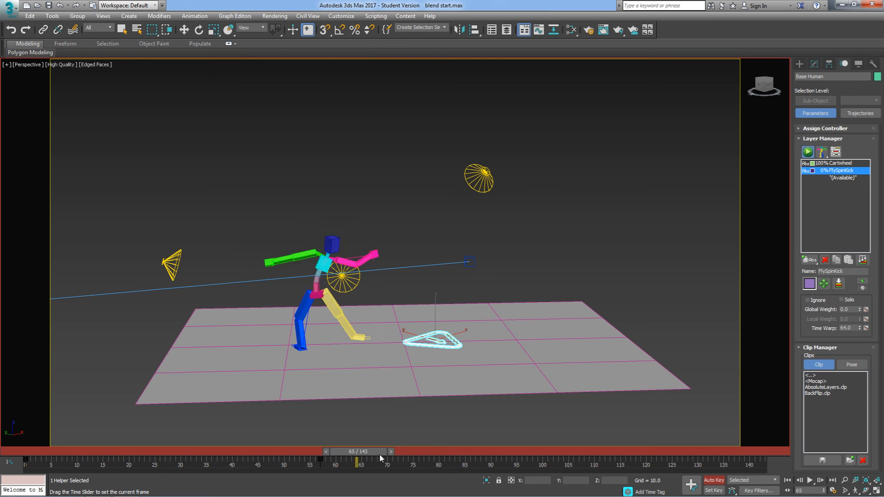
left_click_drag(356, 461, 397, 461)
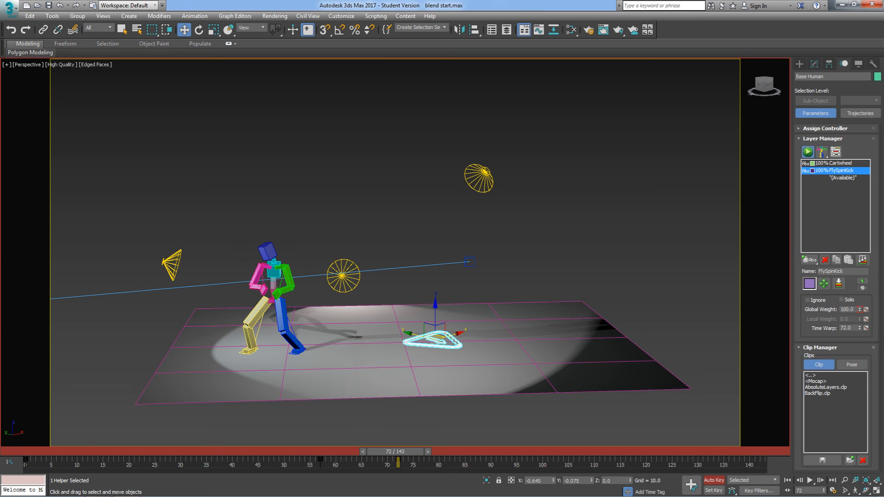
mouse_move(332, 464)
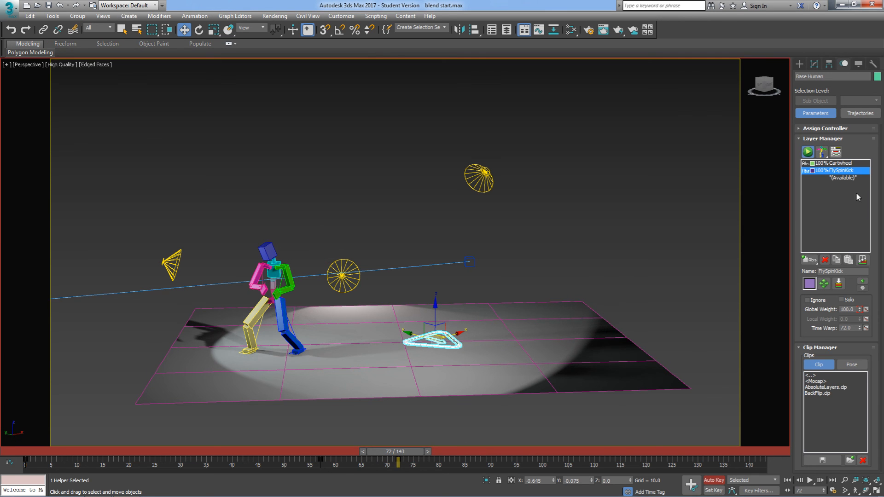
mouse_move(836, 175)
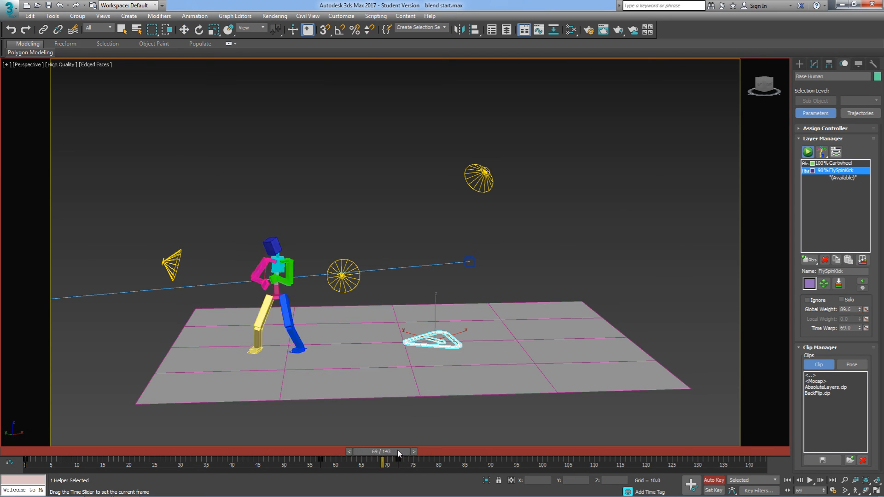
left_click_drag(397, 451, 293, 451)
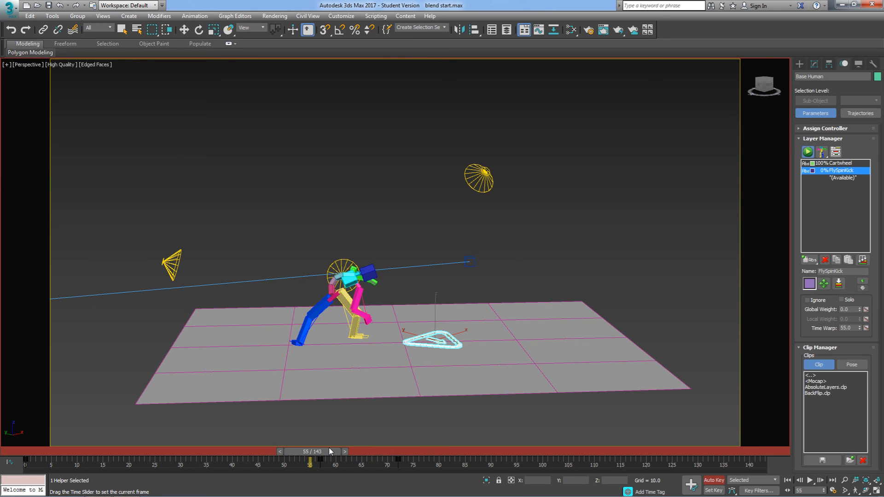
left_click_drag(310, 461, 344, 461)
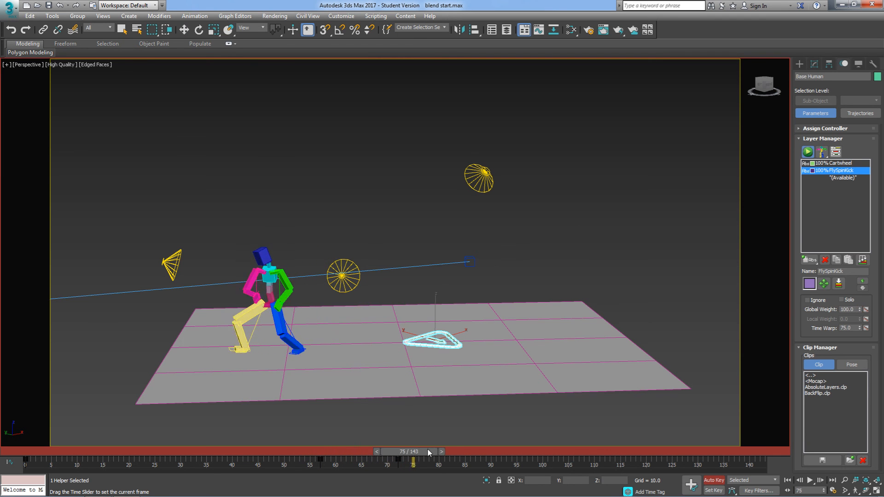
left_click_drag(411, 461, 487, 461)
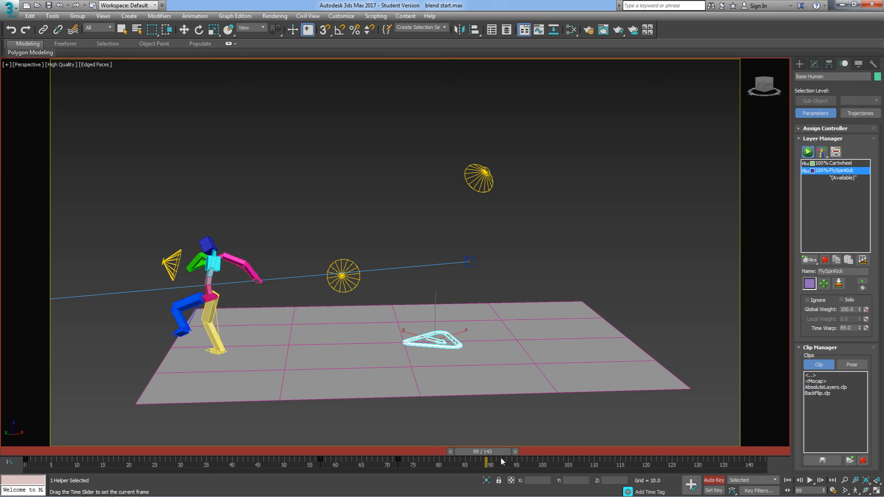
left_click_drag(486, 461, 635, 462)
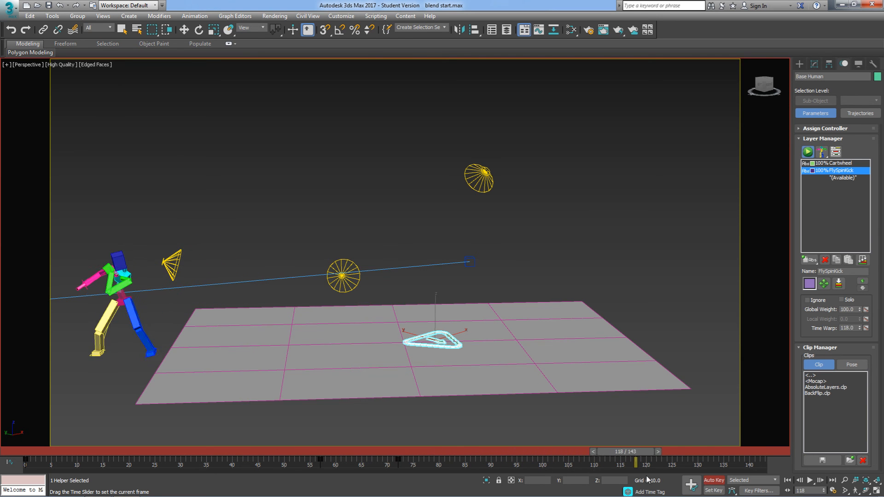
left_click_drag(634, 461, 372, 462)
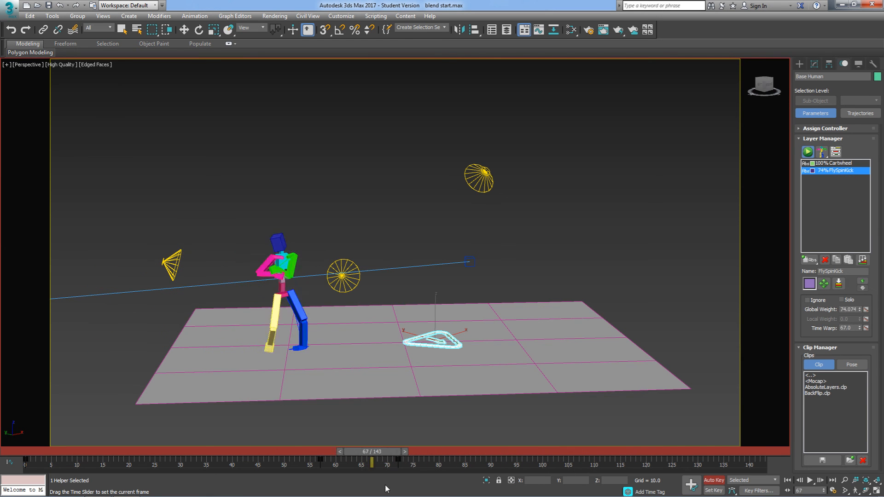
left_click_drag(372, 462, 211, 462)
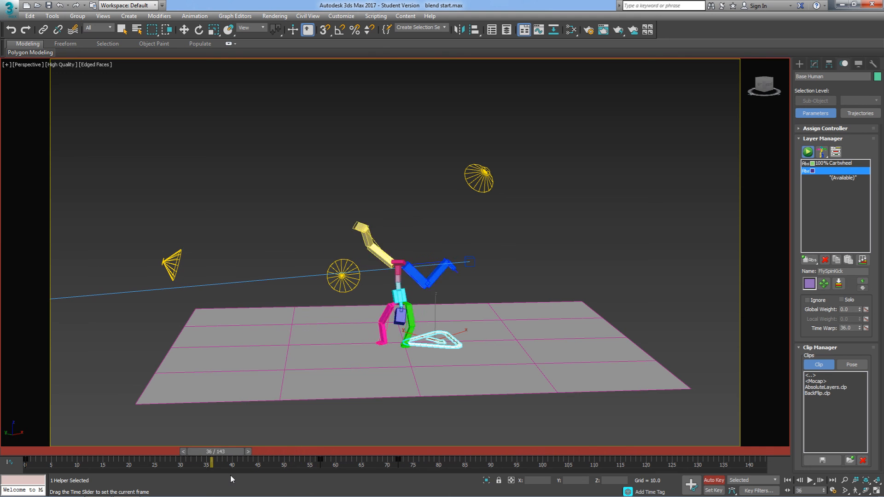
left_click_drag(210, 462, 186, 461)
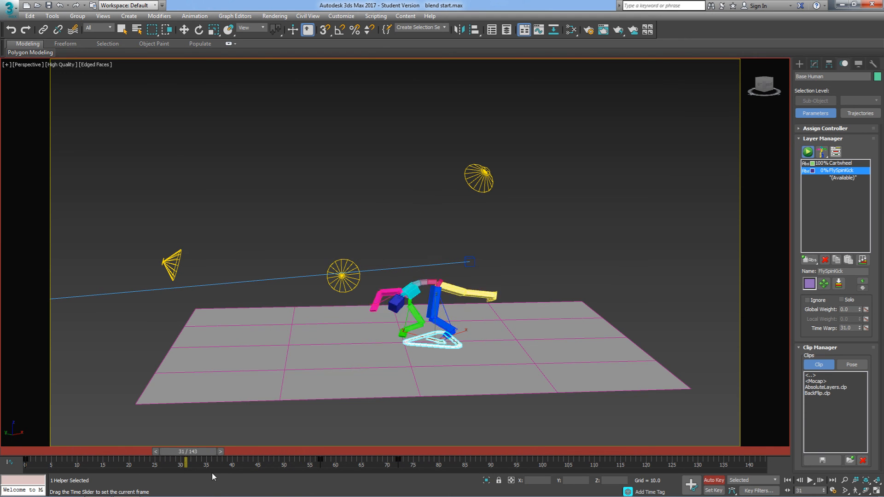
left_click_drag(186, 460, 361, 460)
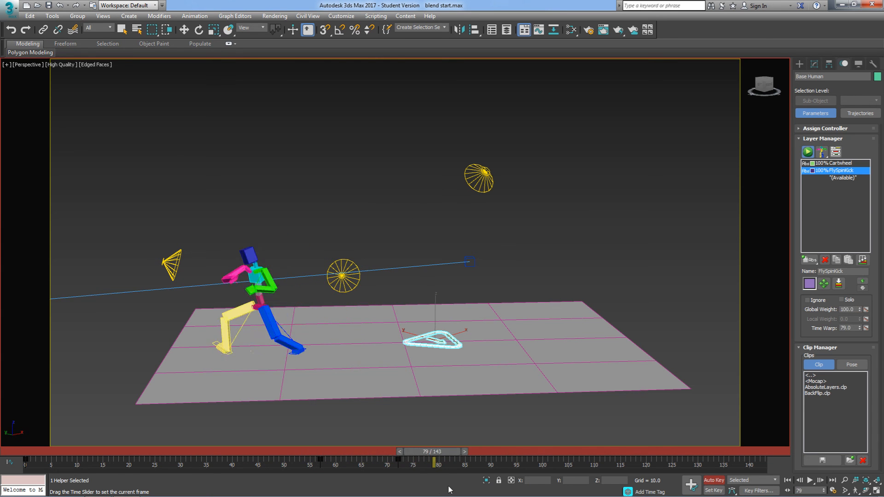
left_click_drag(442, 460, 372, 459)
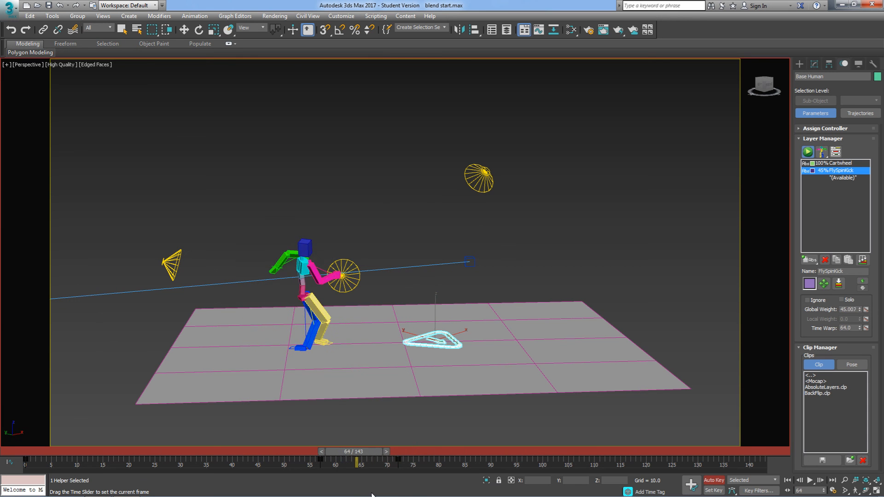
left_click_drag(358, 460, 327, 461)
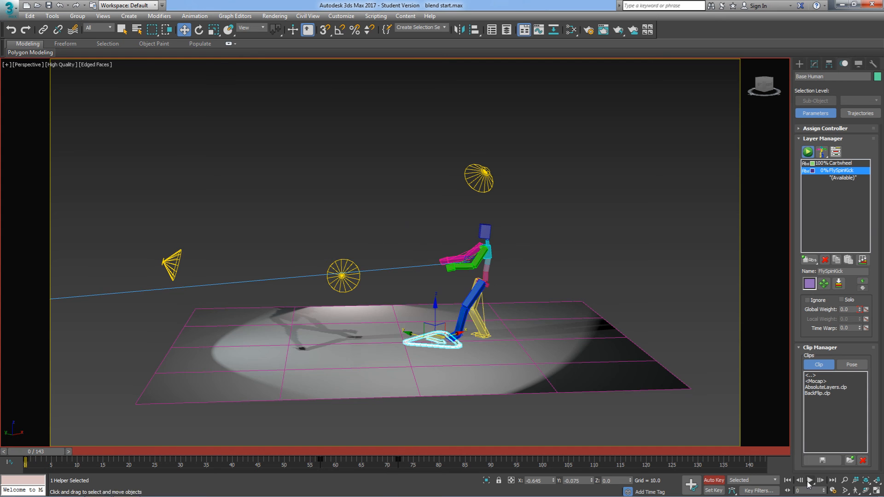
left_click(810, 480)
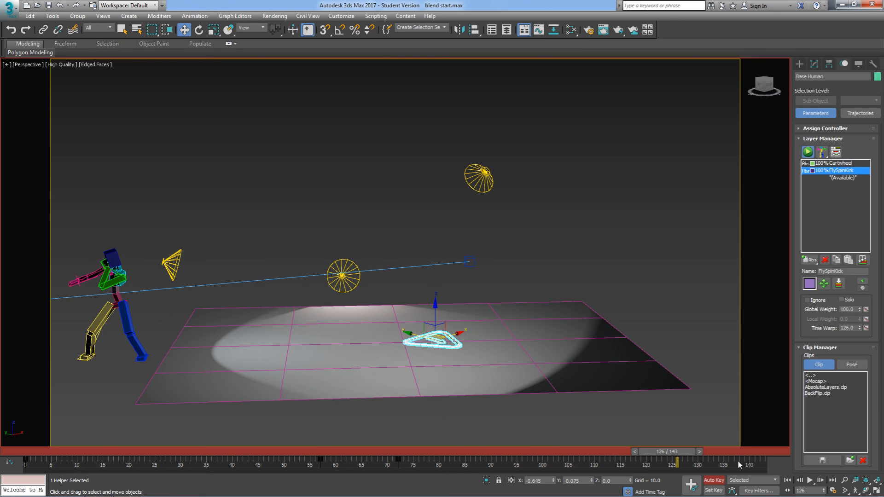
left_click_drag(674, 461, 392, 461)
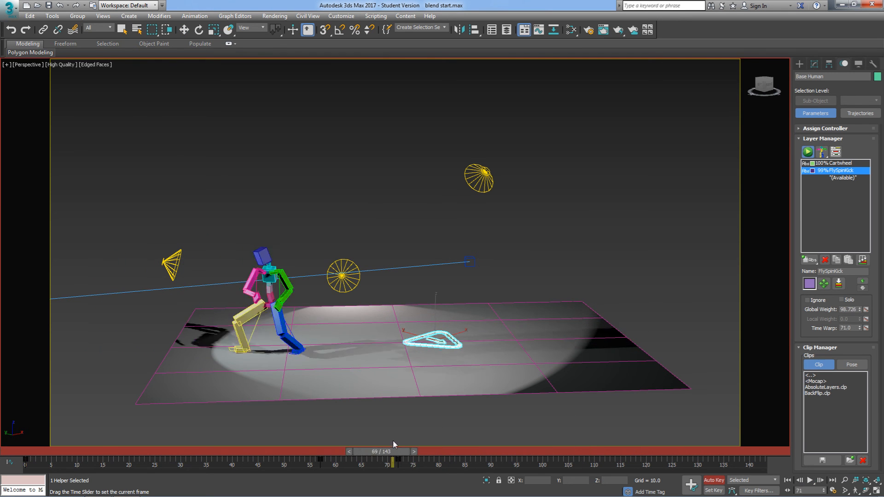
left_click_drag(392, 461, 326, 461)
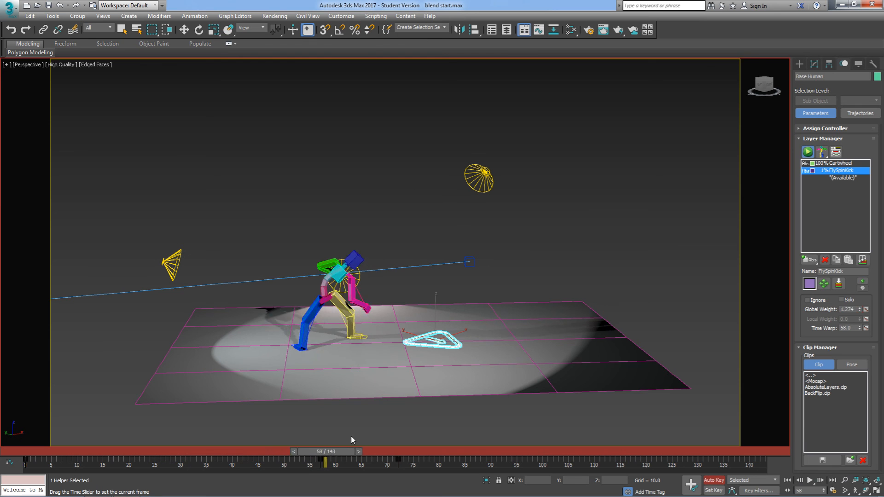